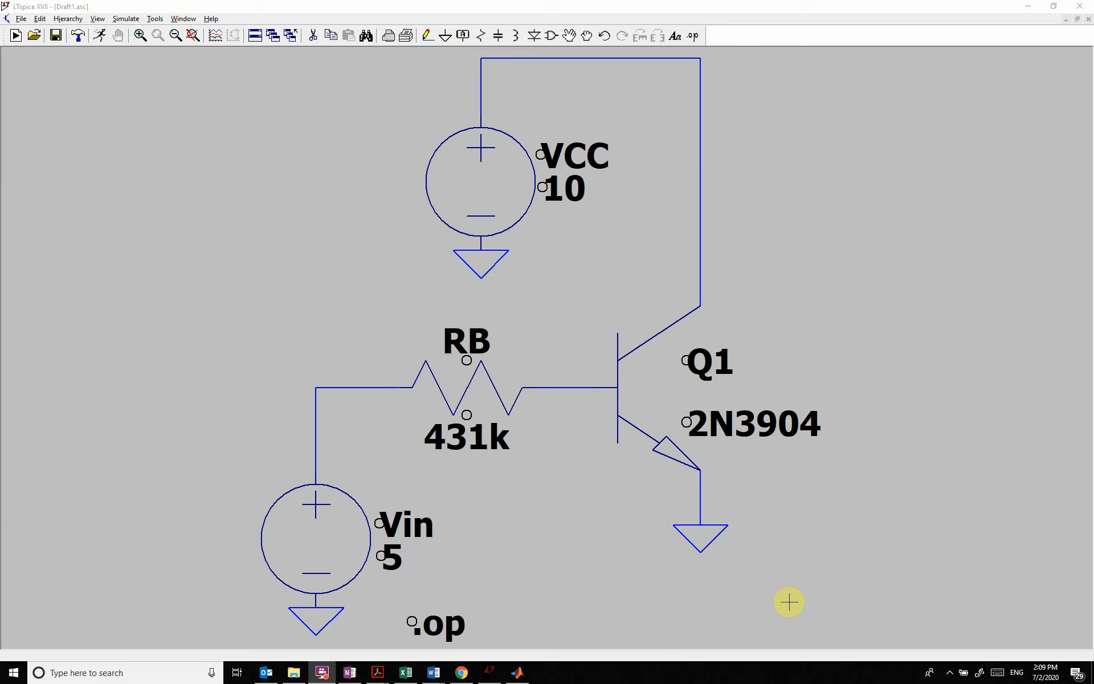
mouse_move(629, 578)
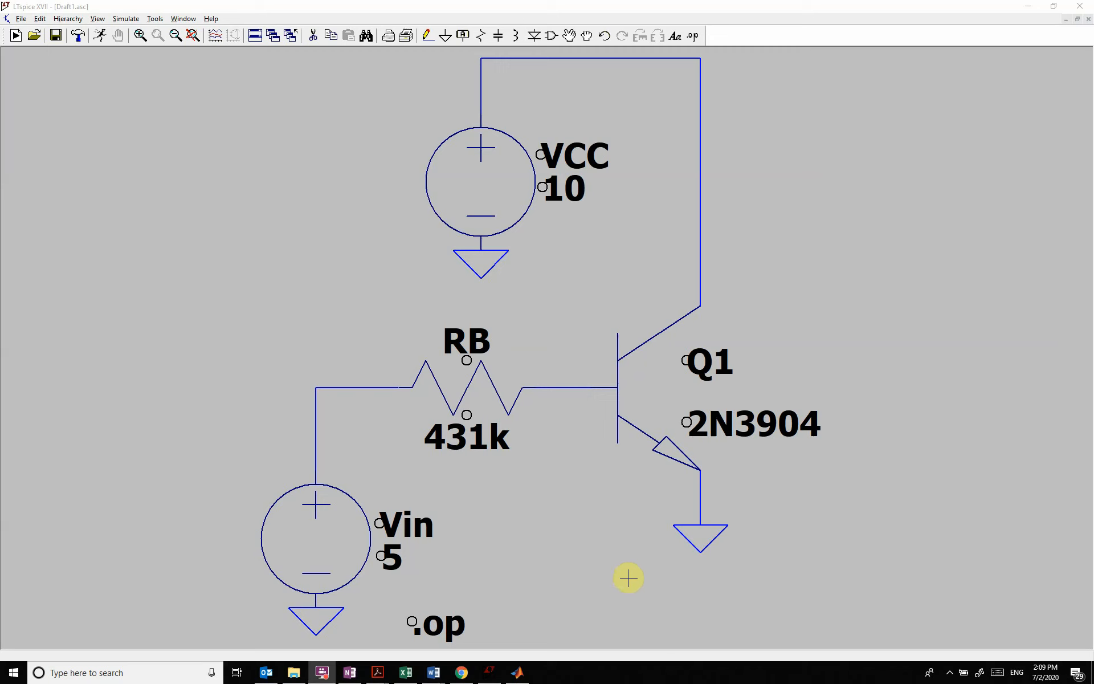
mouse_move(741, 608)
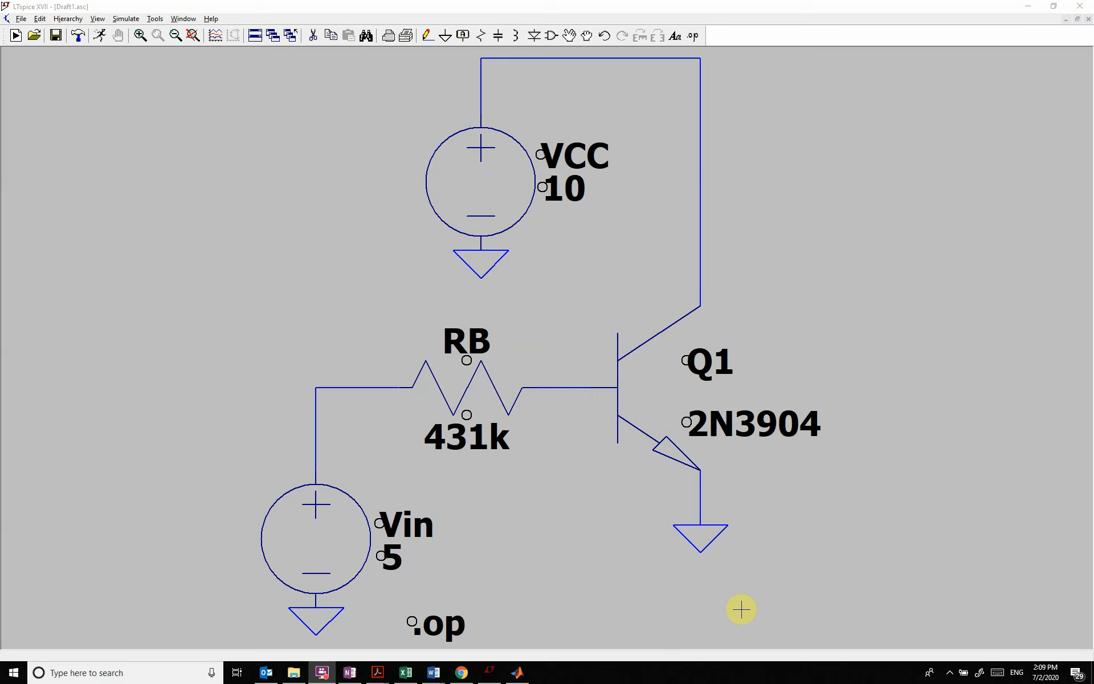
mouse_move(852, 487)
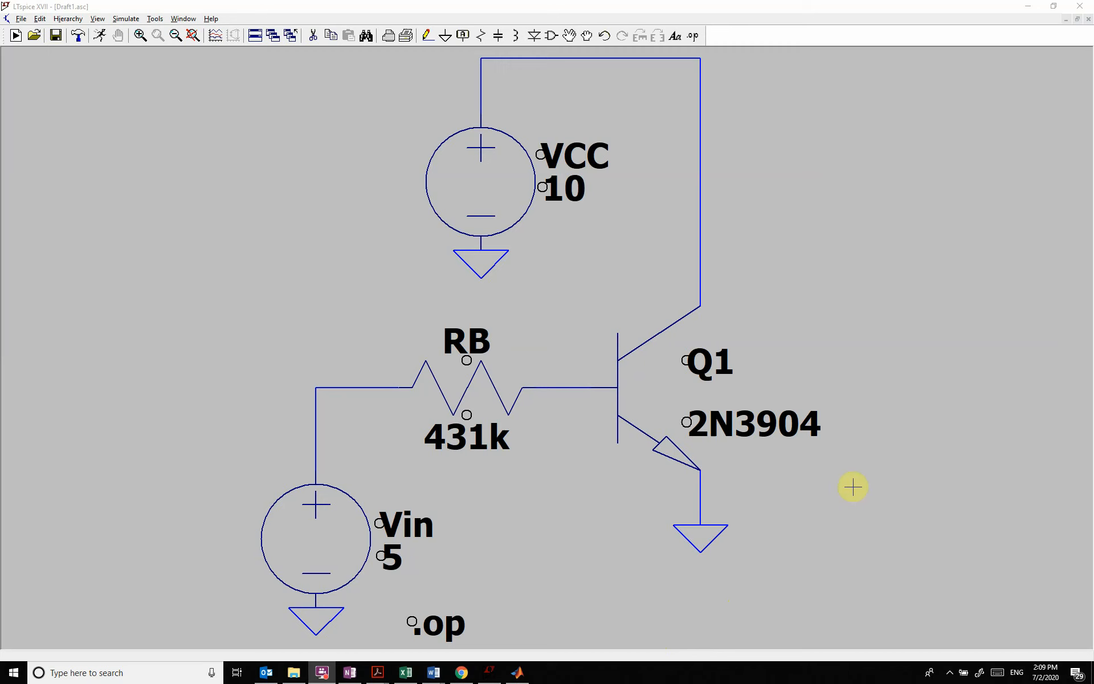
mouse_move(624, 588)
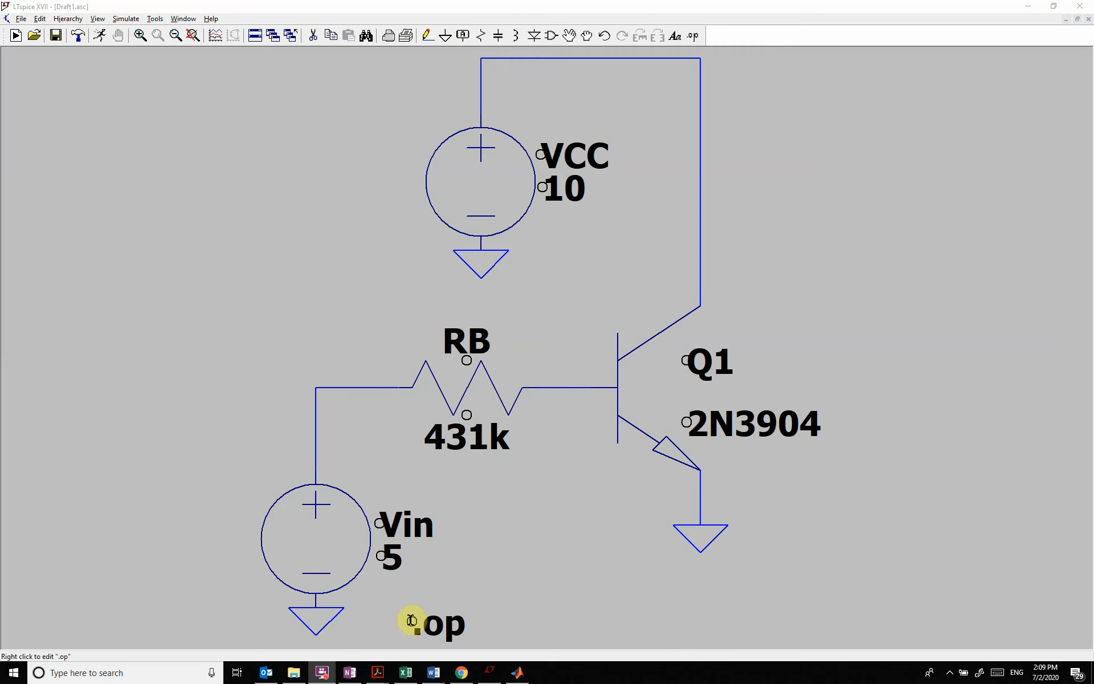
mouse_move(466, 404)
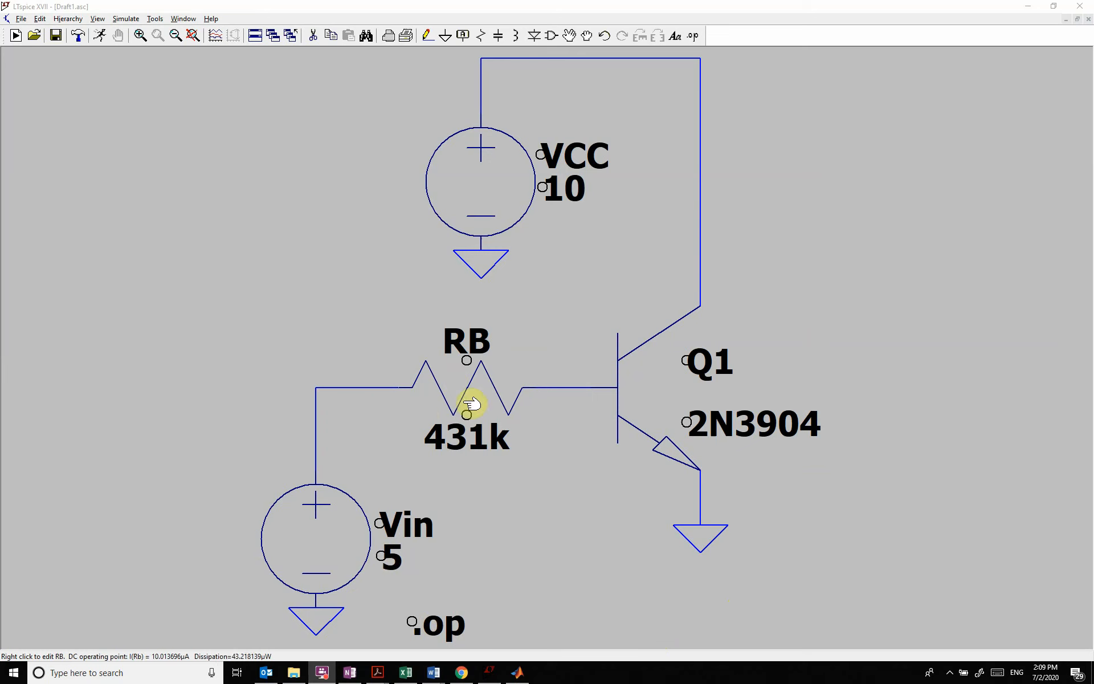
mouse_move(667, 285)
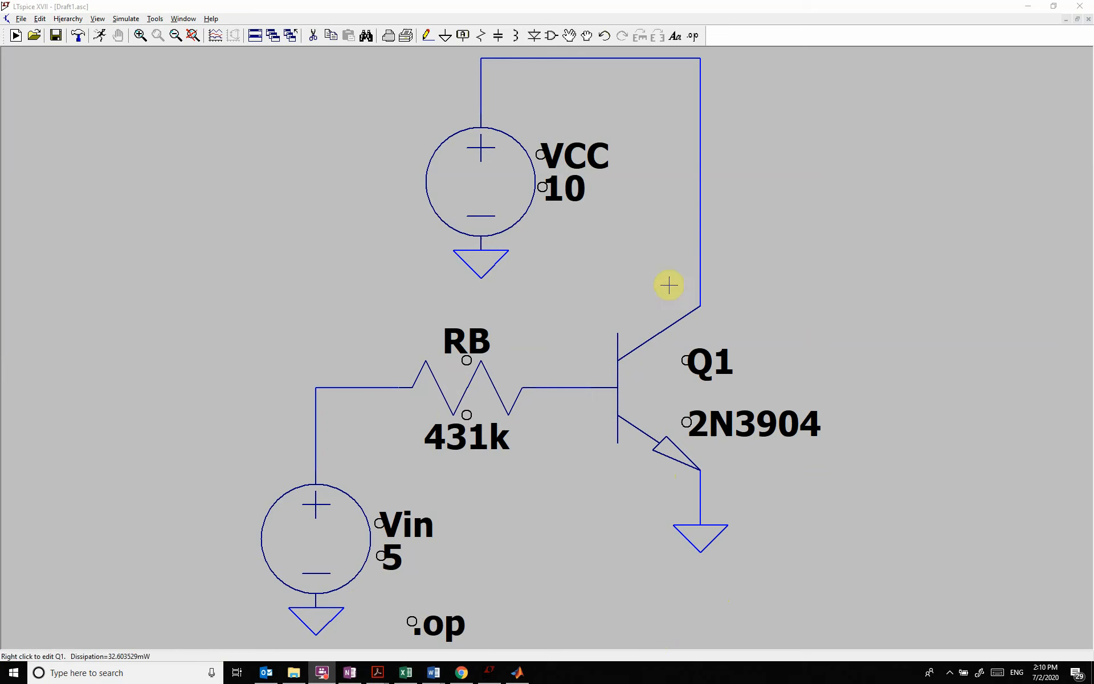
mouse_move(706, 170)
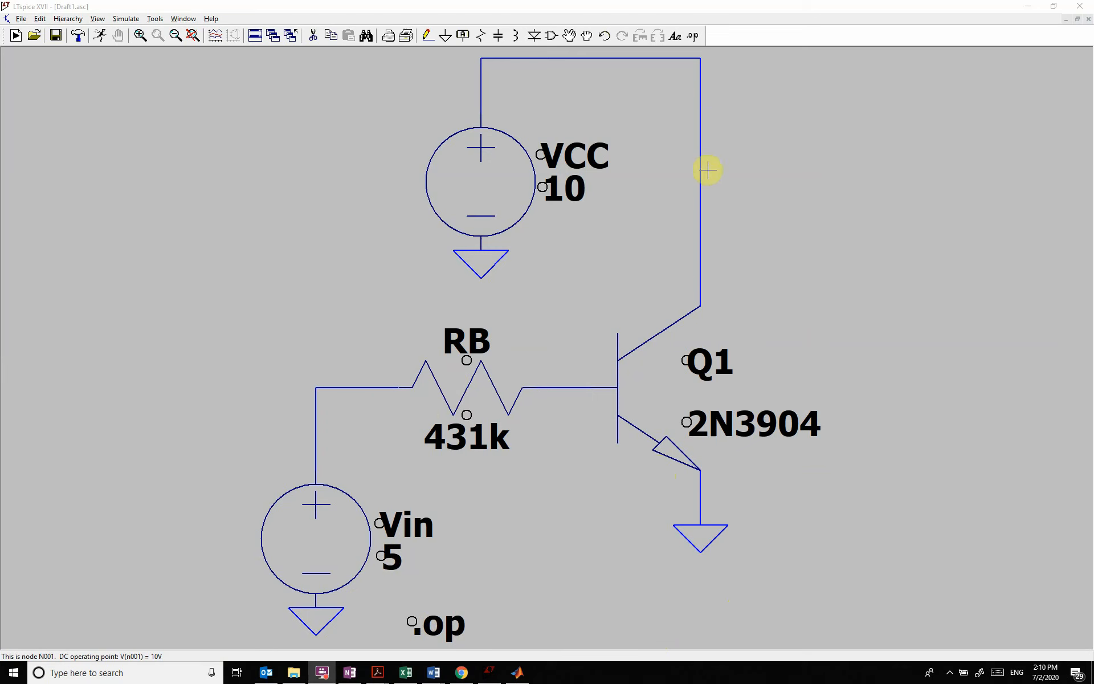
mouse_move(411, 624)
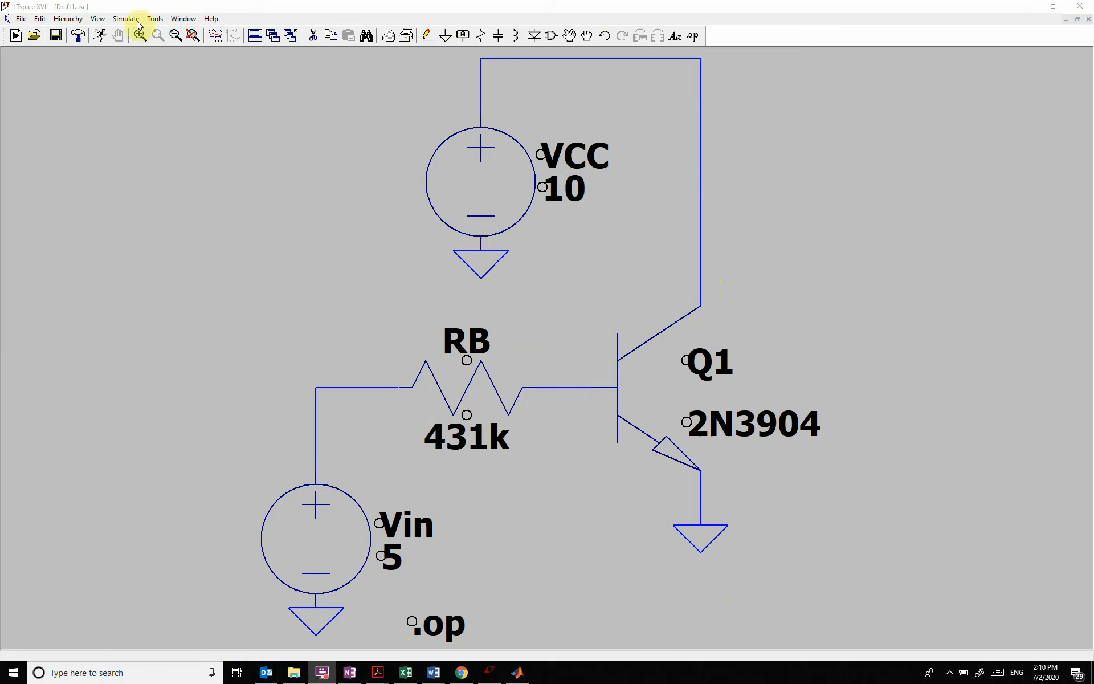
Step: Run the .op simulation and highlight Ic(Q1) = 0.00325967 in the operating-point report
click(126, 19)
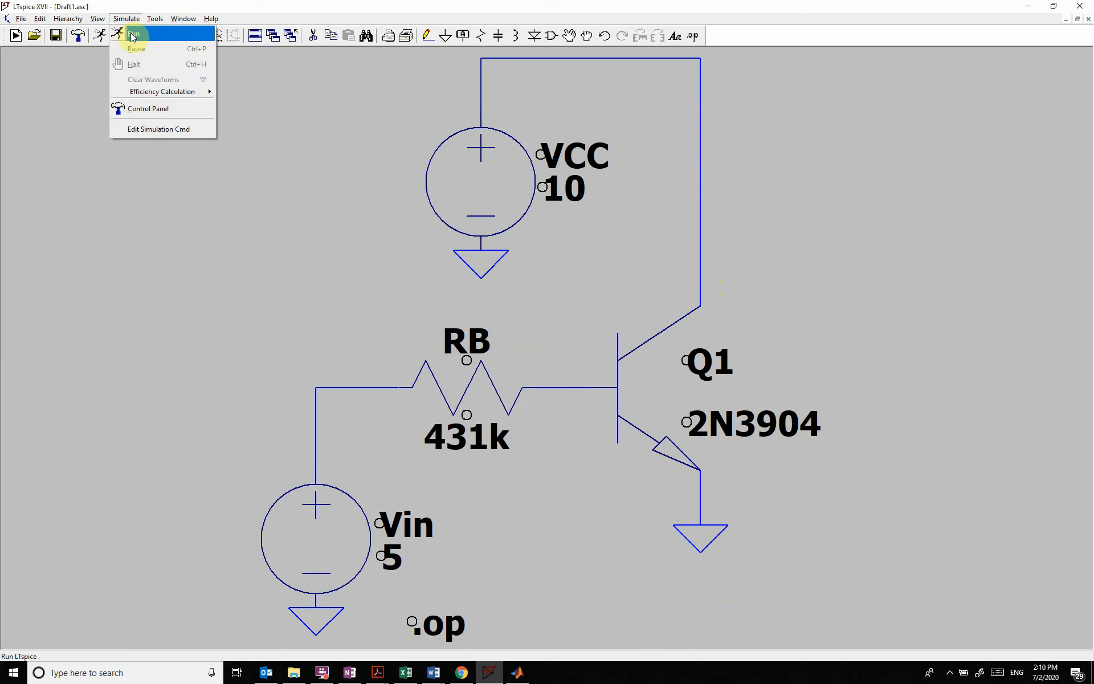
click(135, 35)
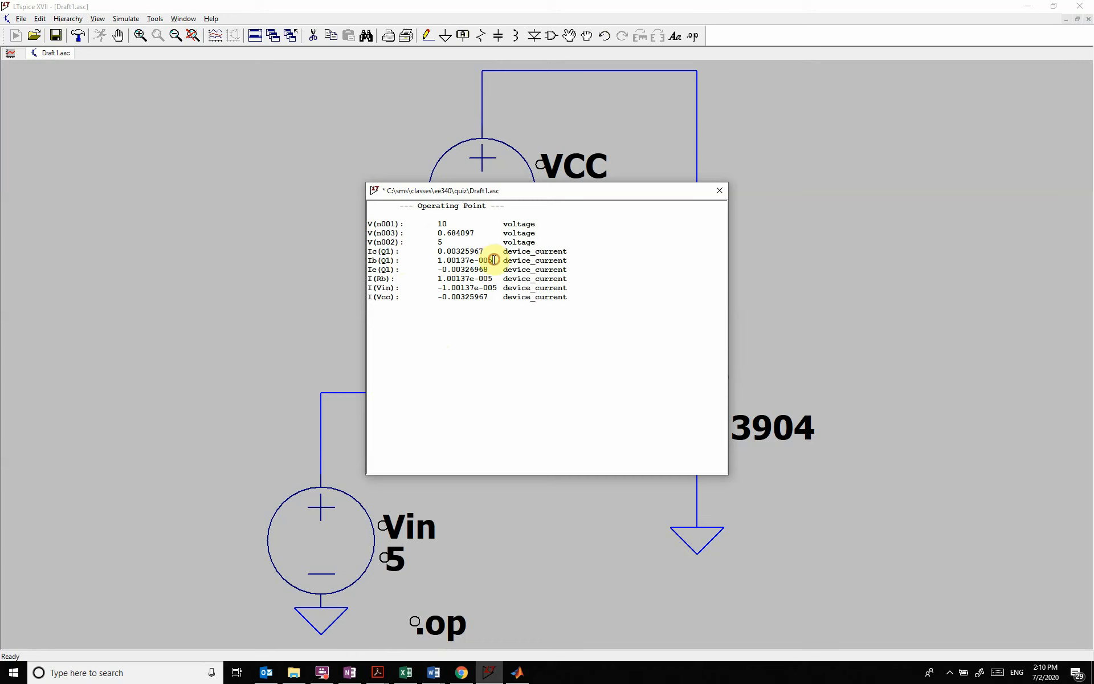
double_click(458, 250)
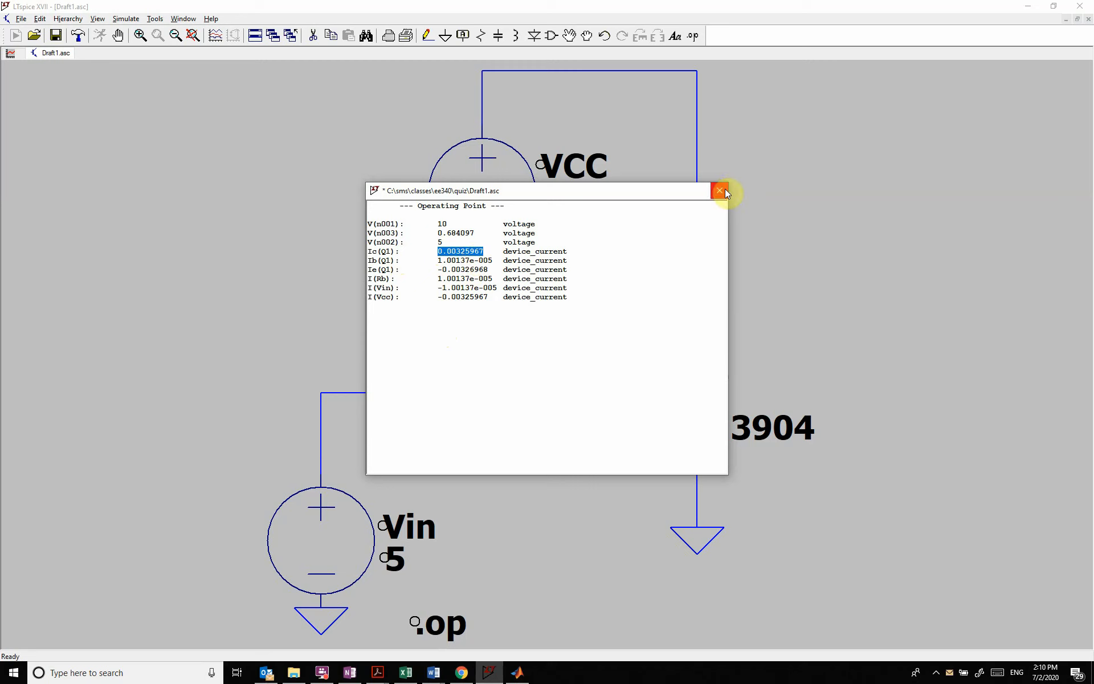
mouse_move(726, 194)
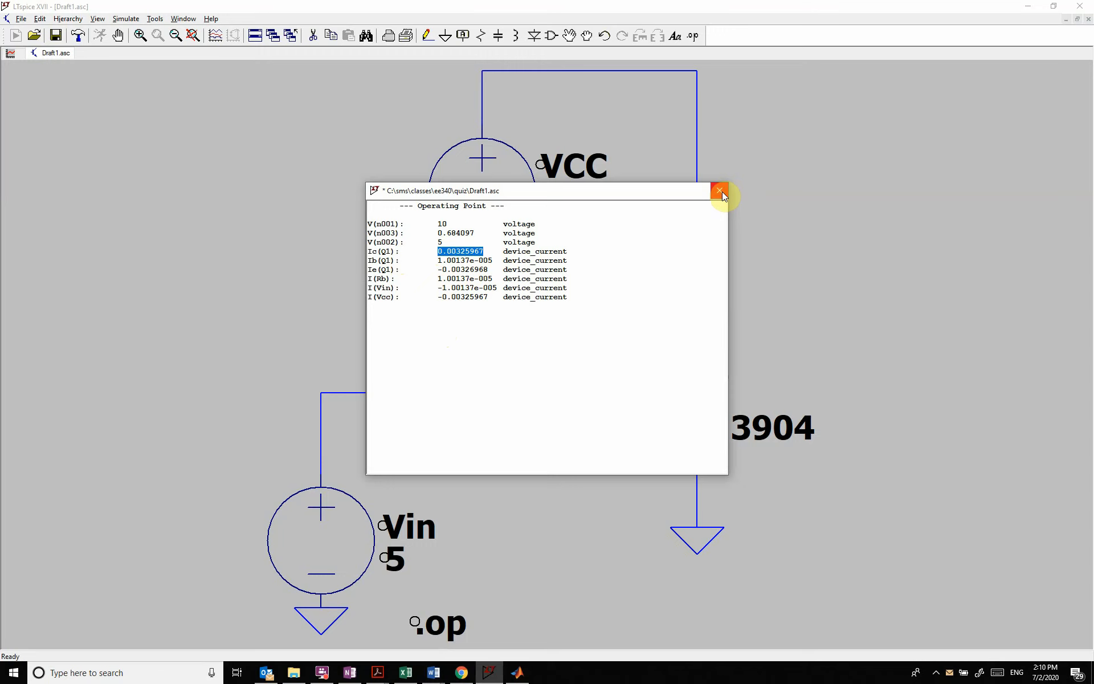
Step: Close the report and inspect Q1's 2N3904 model (BF=300, VAF=100) without changing the part
click(719, 192)
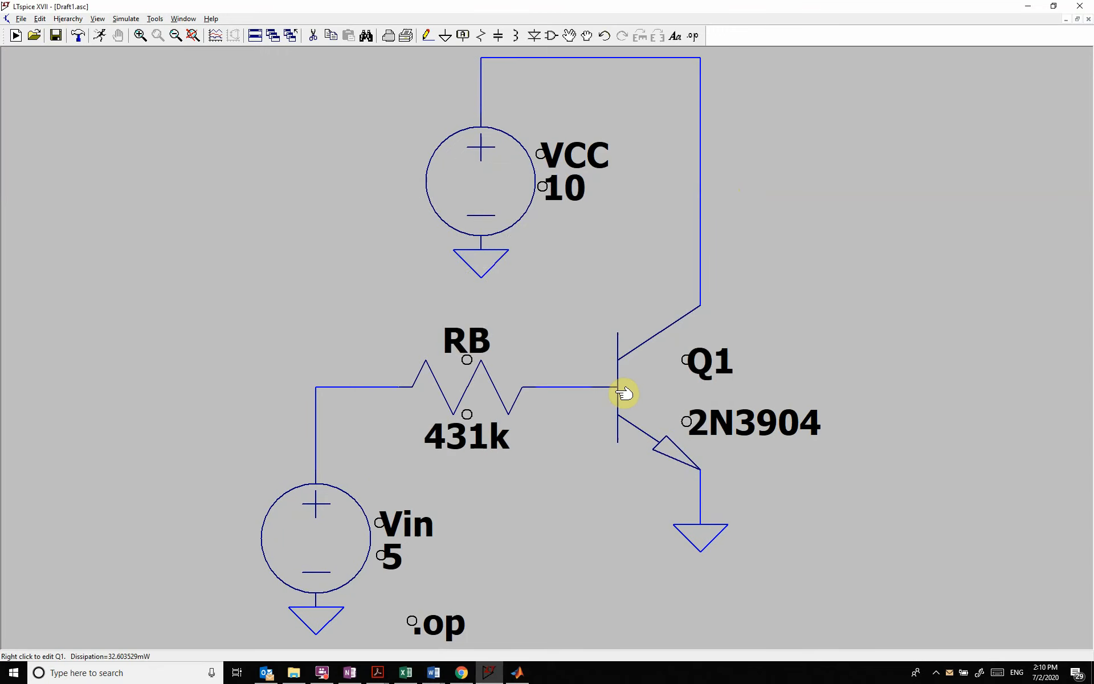
right_click(616, 391)
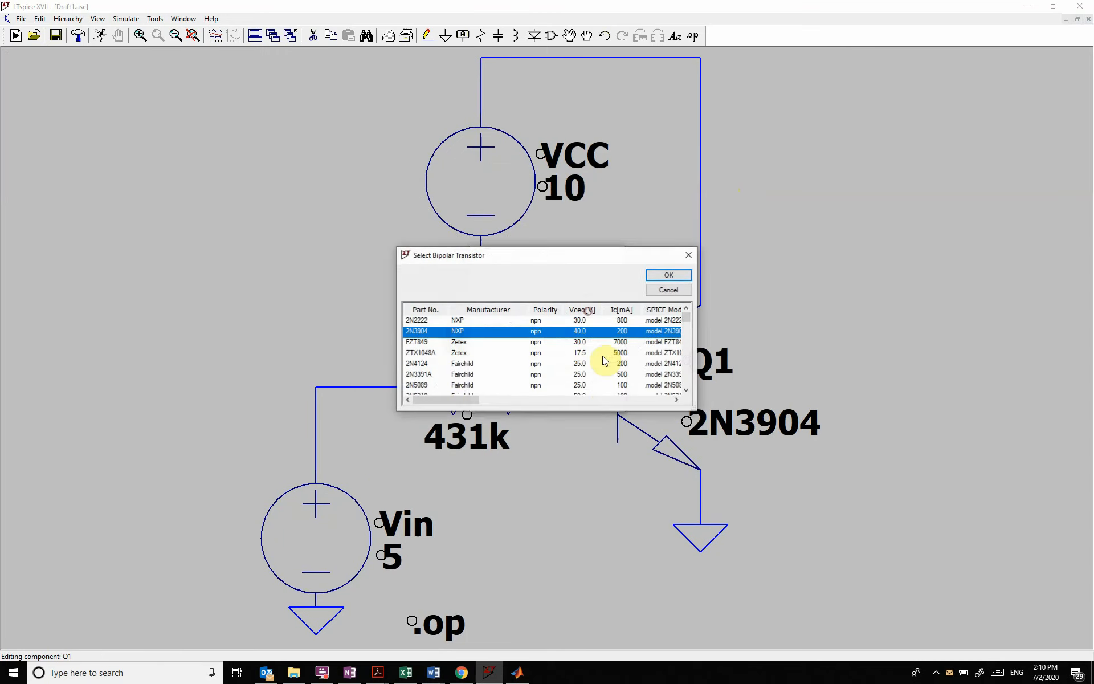
mouse_move(537, 328)
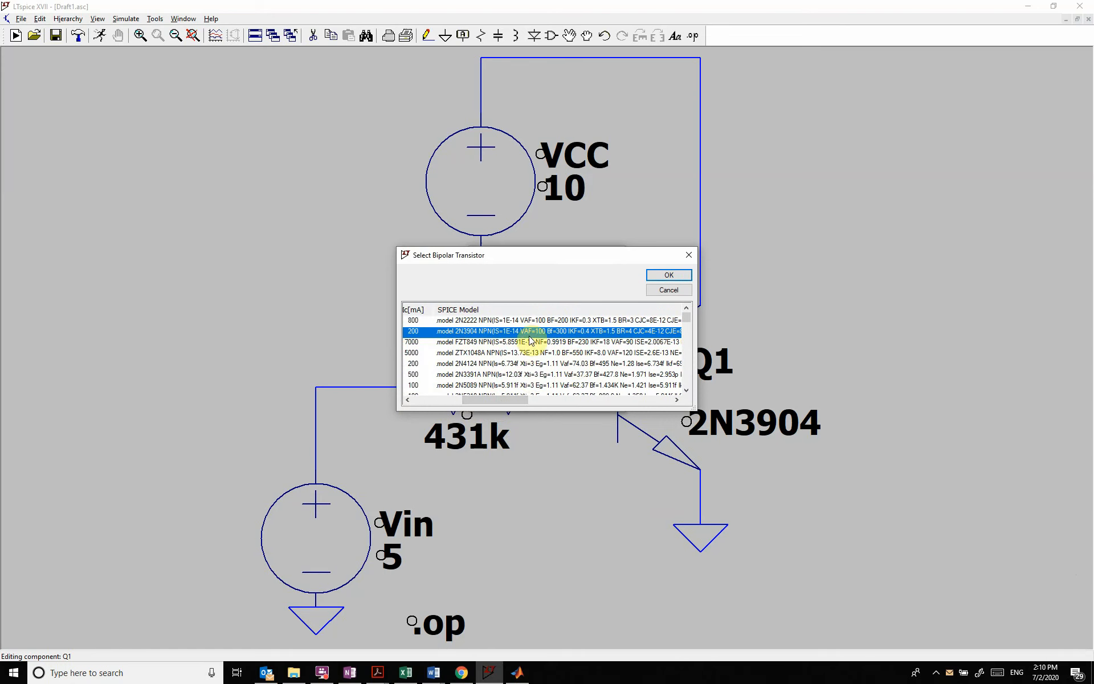
mouse_move(655, 302)
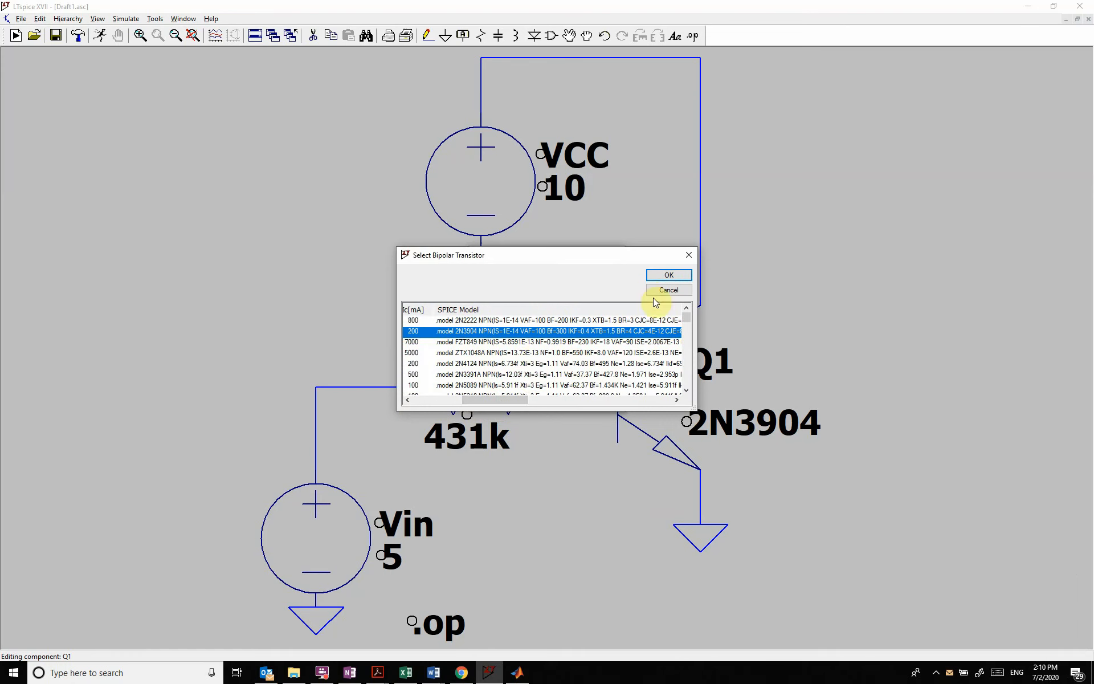
click(667, 274)
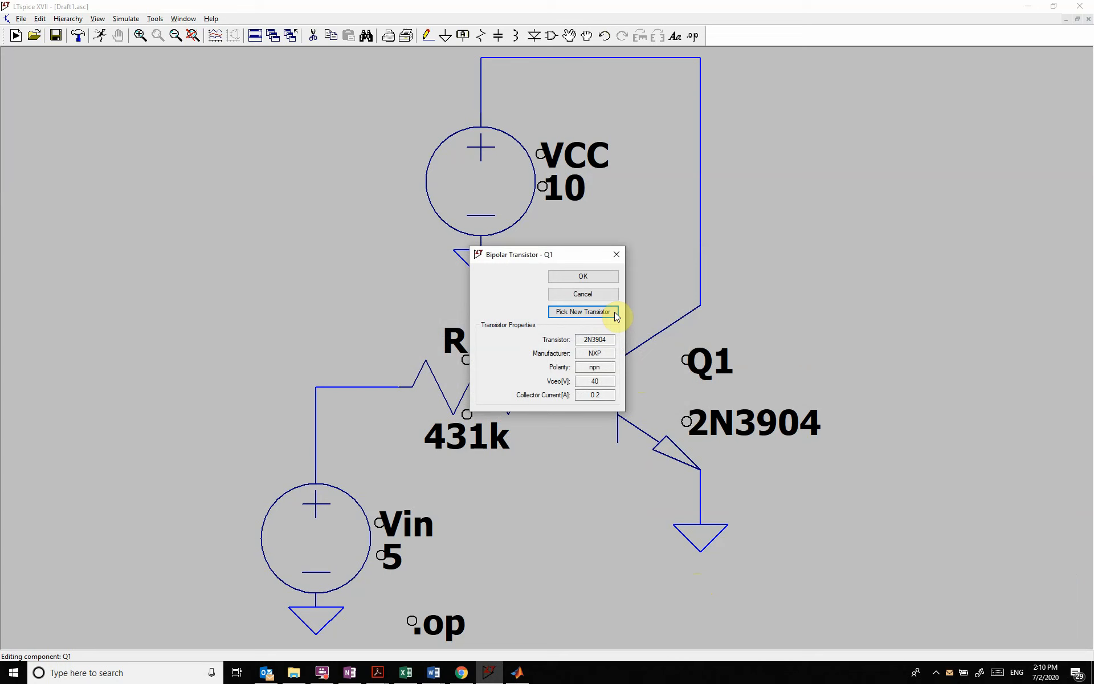
click(583, 293)
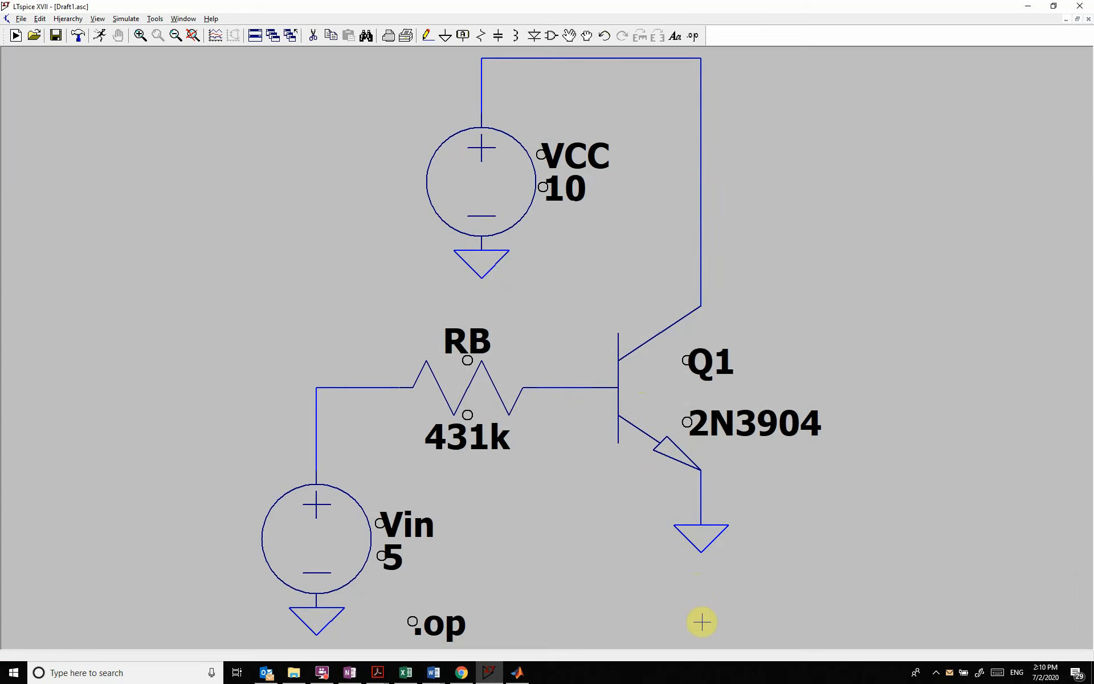
Step: Place a .model myBJT NPN directive using the 2N3904 parameters with Bf=100
click(39, 18)
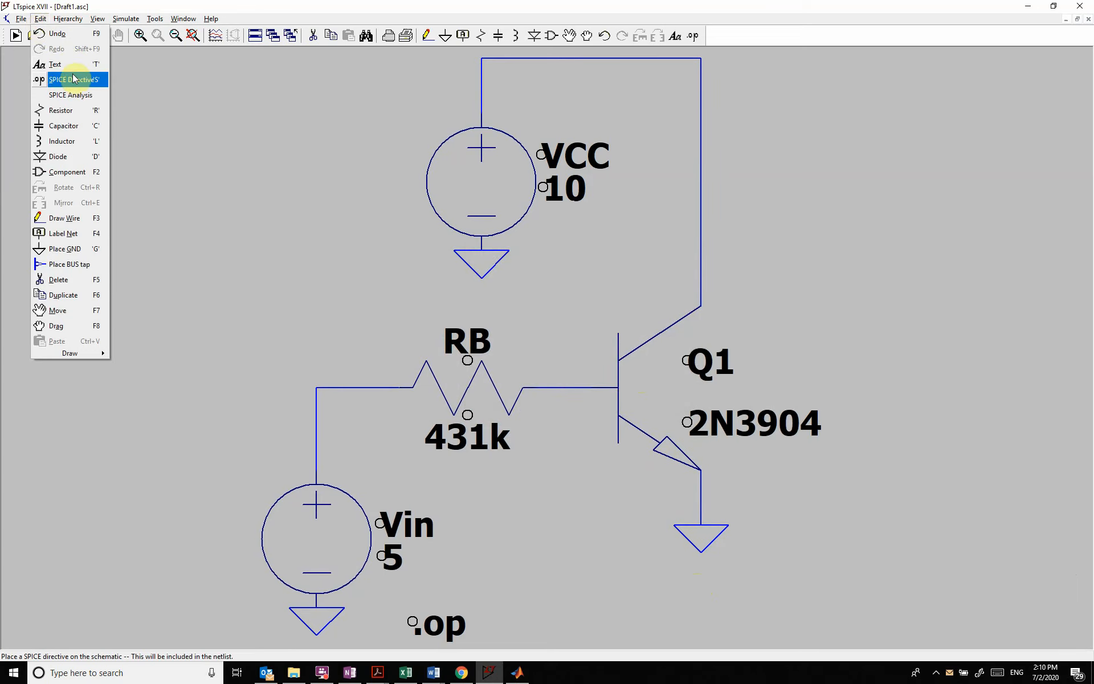
click(75, 79)
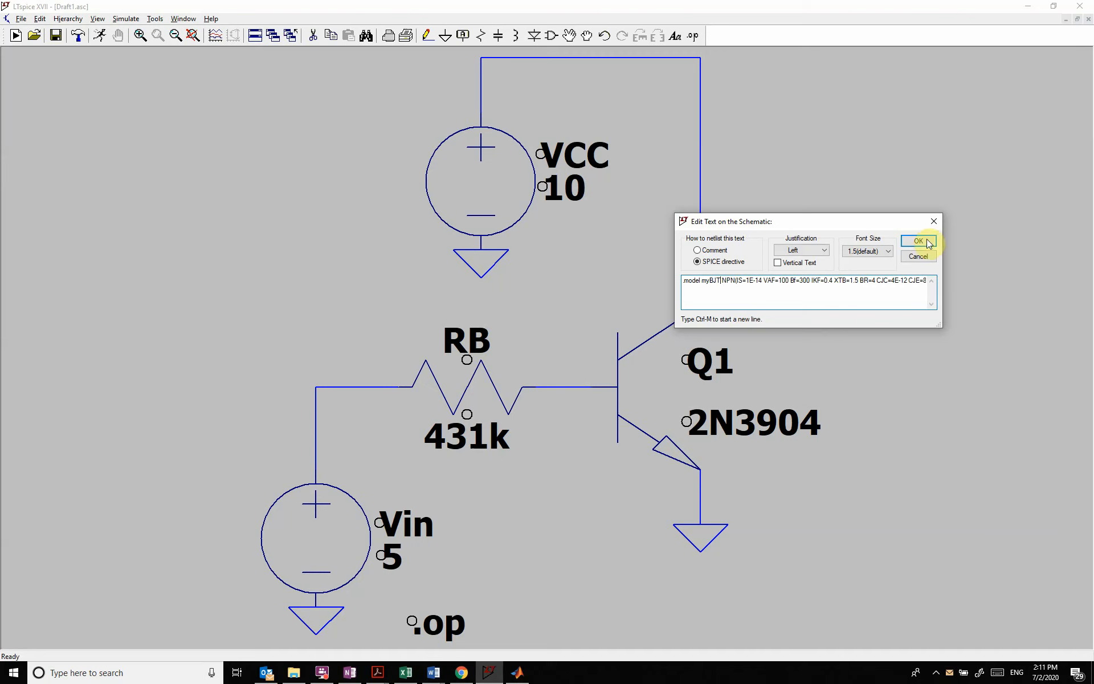
mouse_move(847, 303)
text(1)
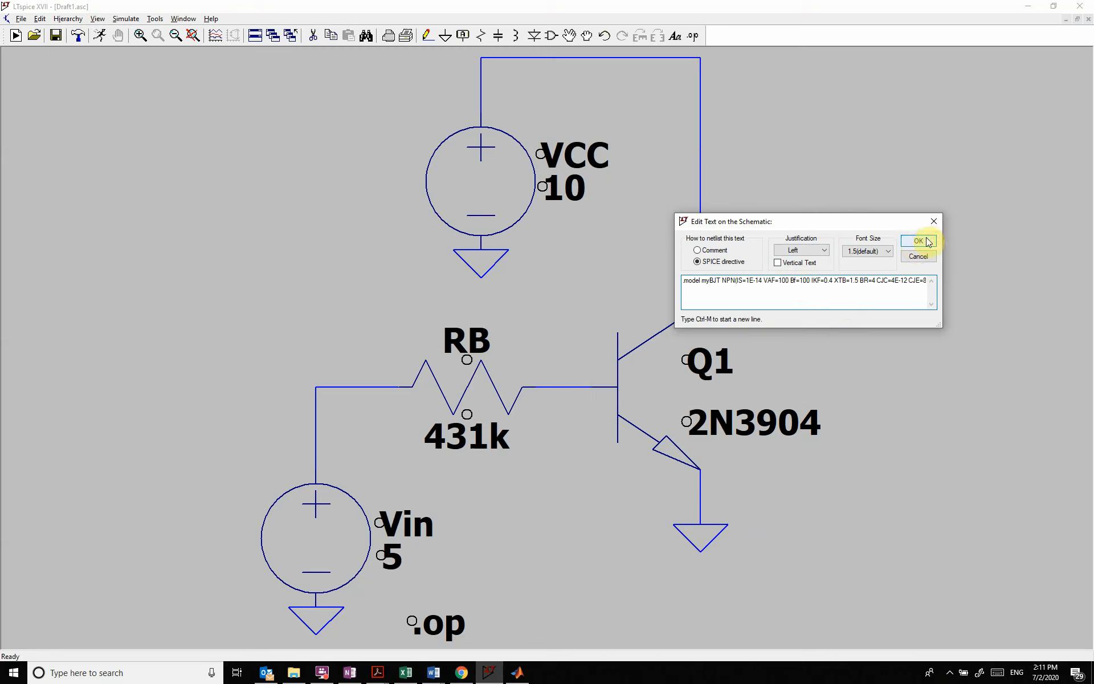
click(919, 241)
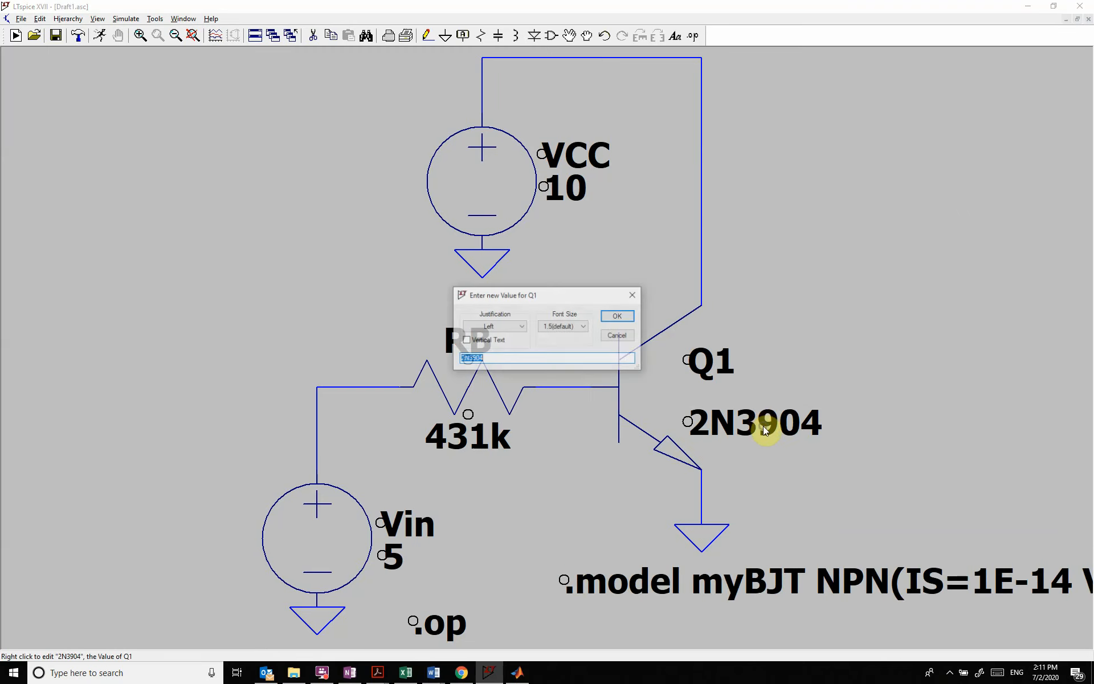
mouse_move(514, 374)
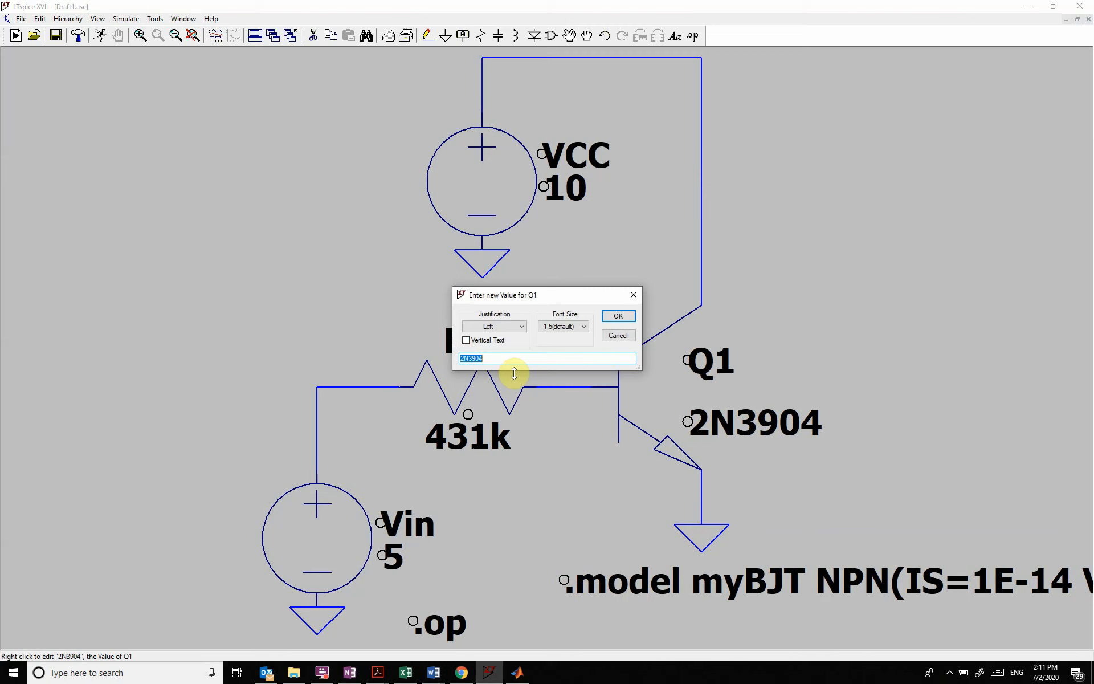
Step: Set Q1's value to myBJT so the next run gives Ic(Q1) of about 1.1 mA
text(myBJT)
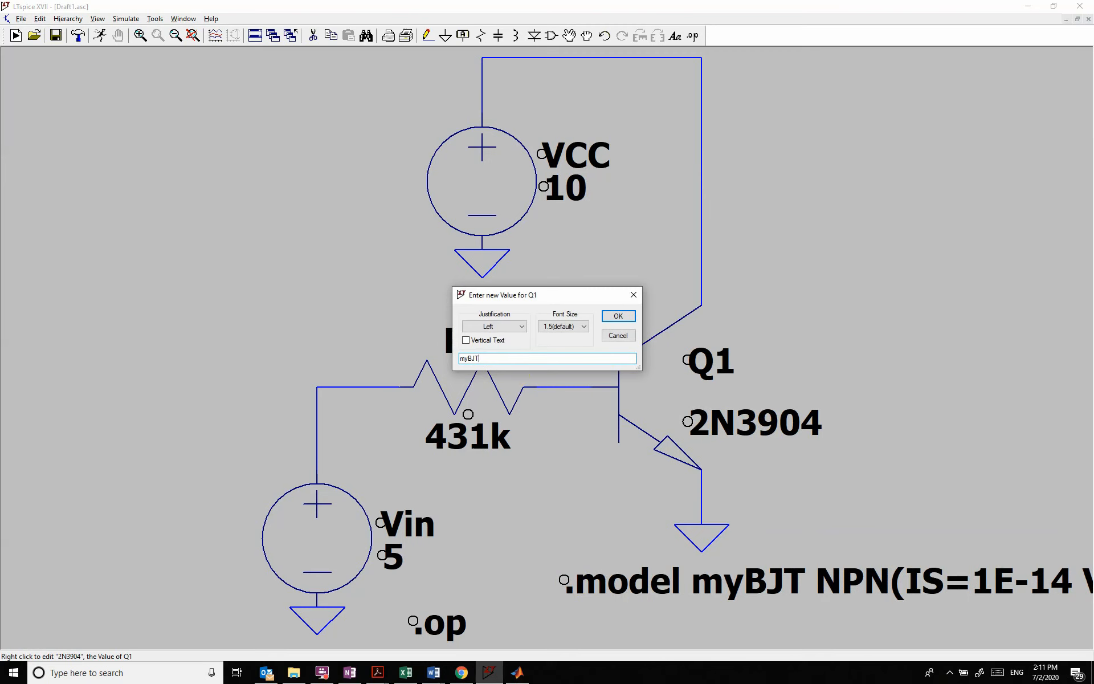
click(617, 315)
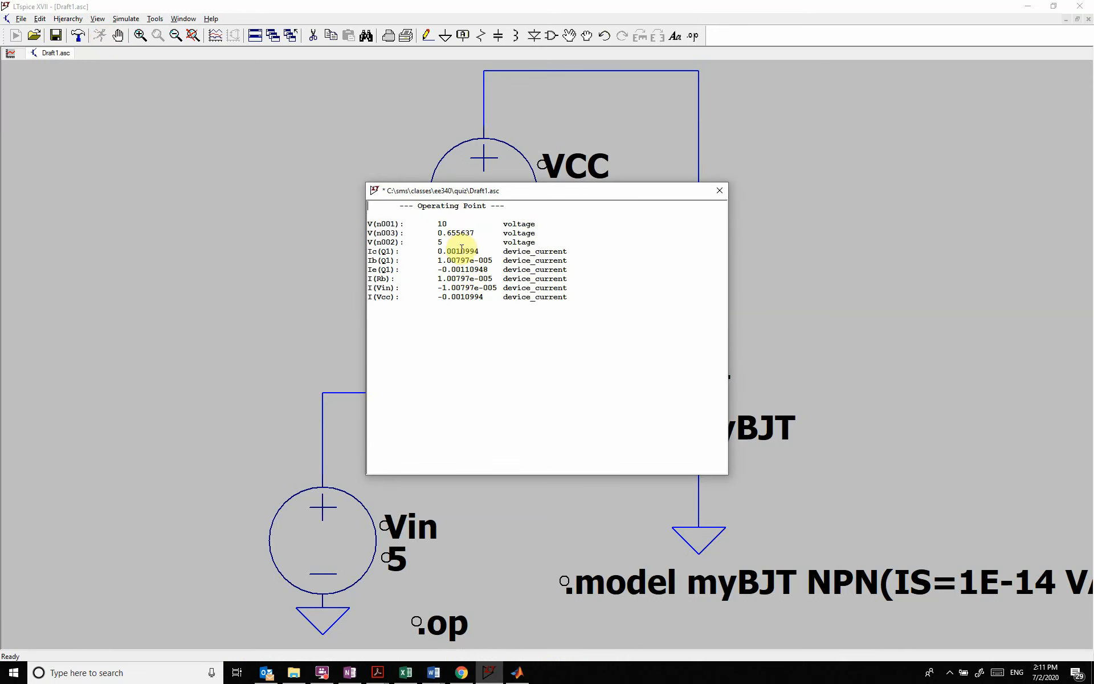
mouse_move(641, 263)
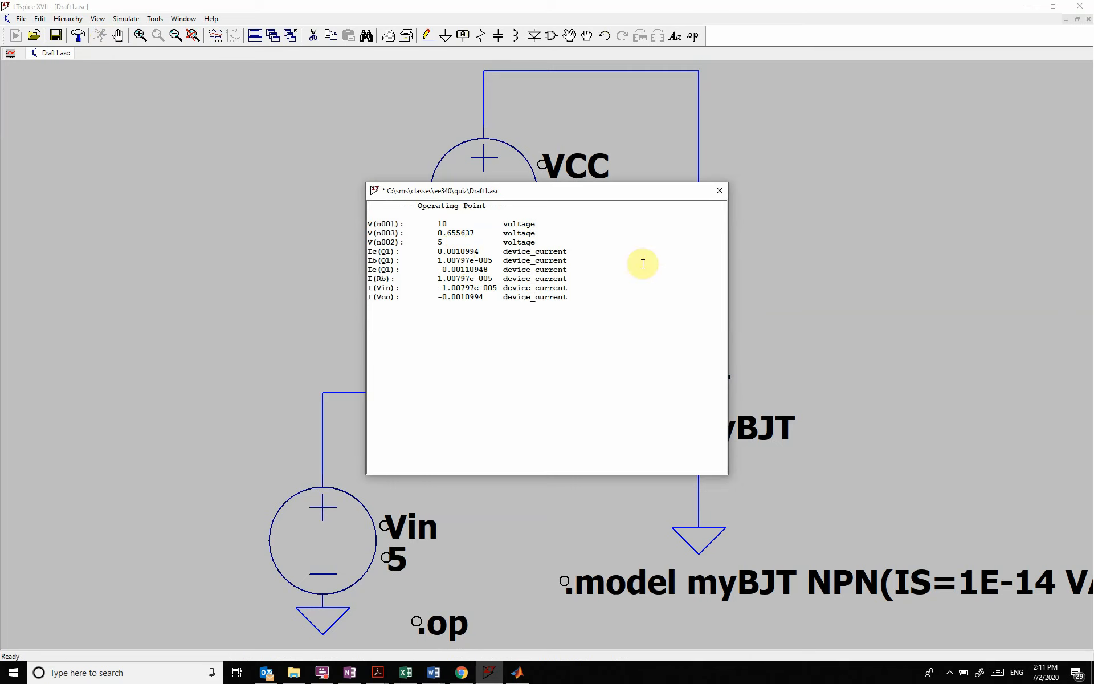
Step: Close the operating-point report and fit the whole schematic with the model line into view
click(719, 191)
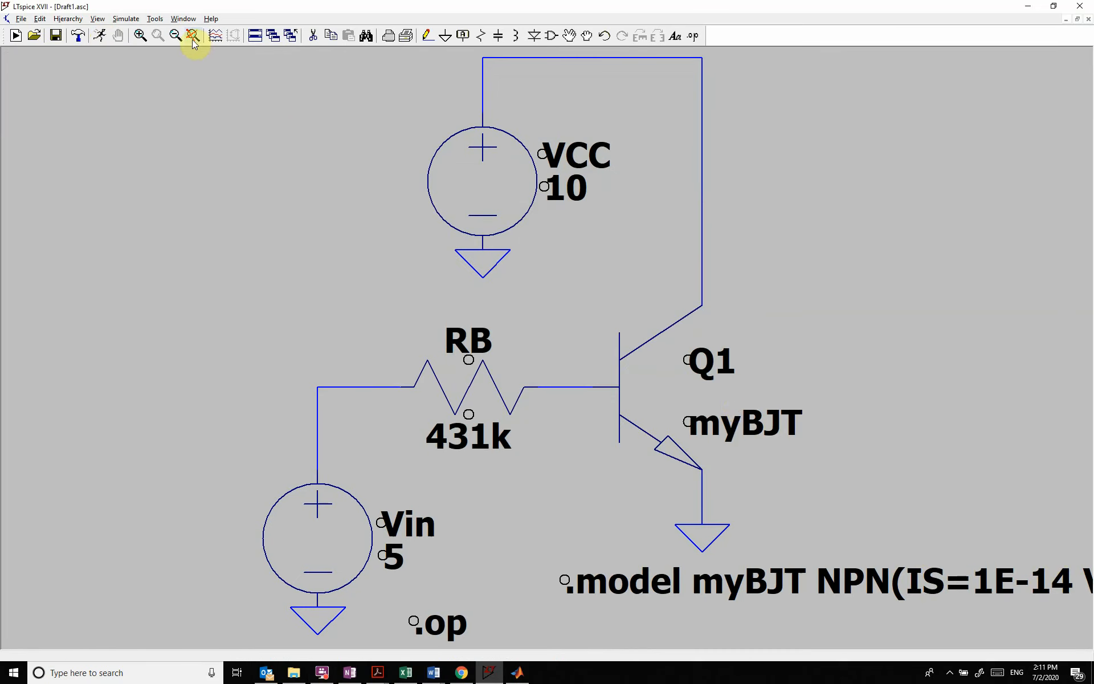
click(192, 35)
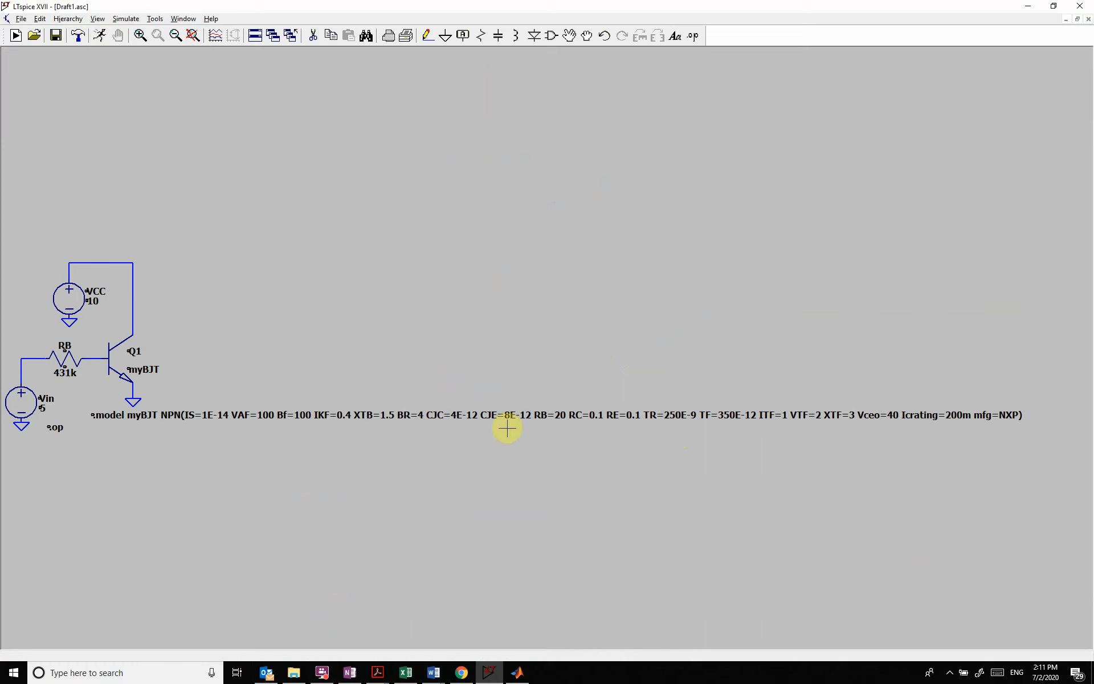
mouse_move(181, 203)
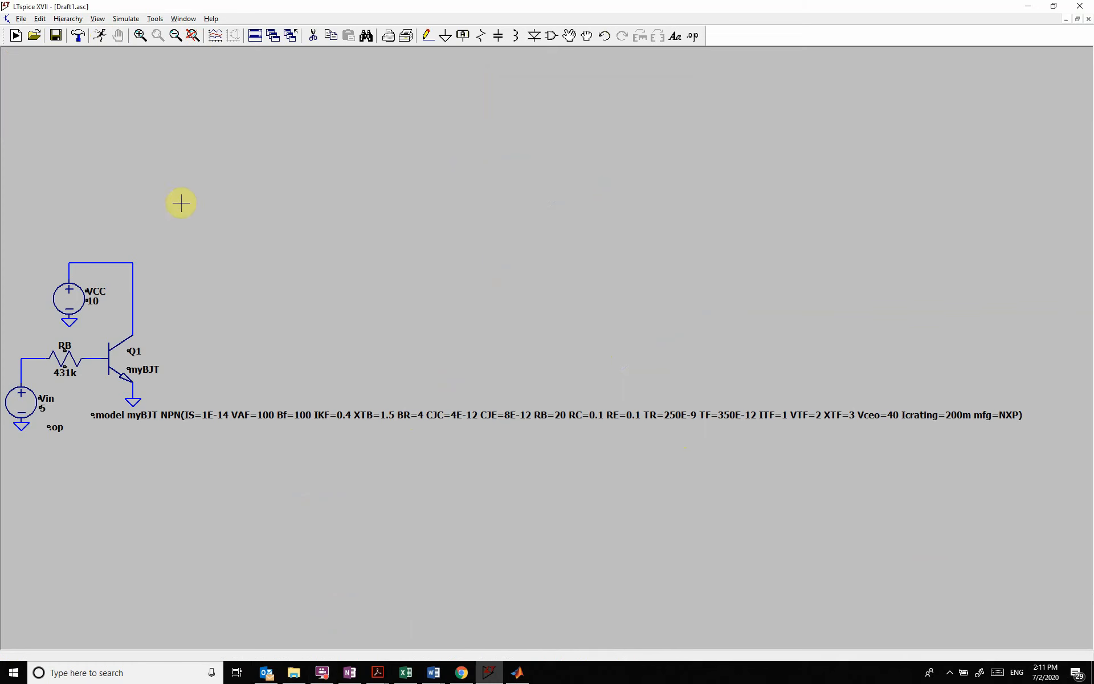
mouse_move(220, 391)
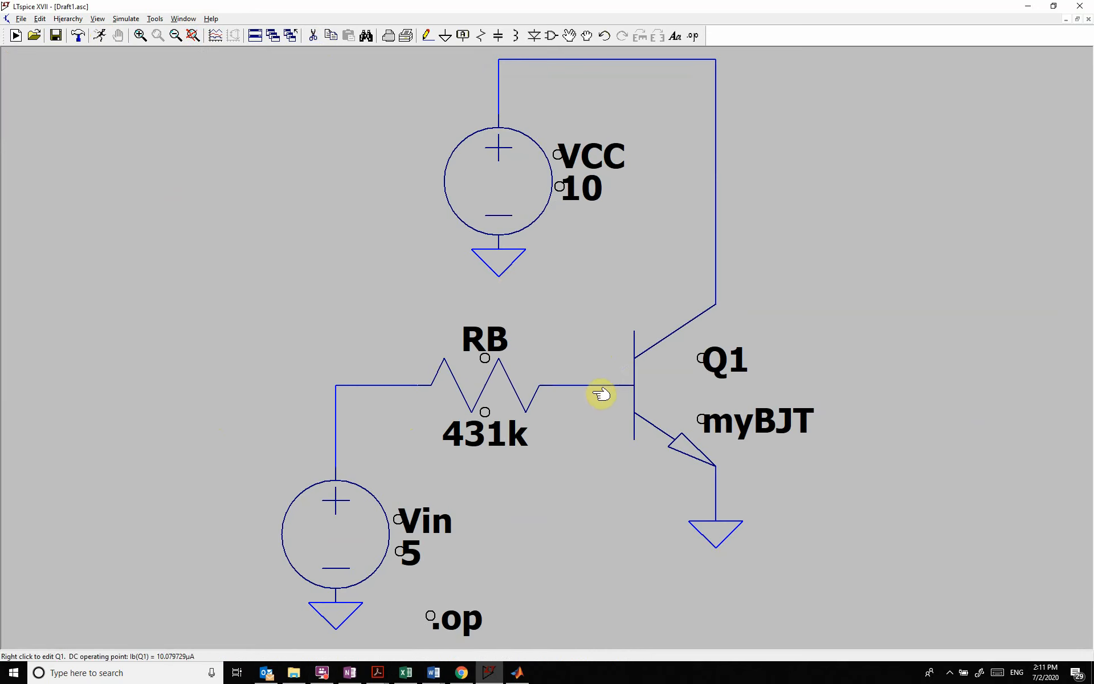
mouse_move(173, 160)
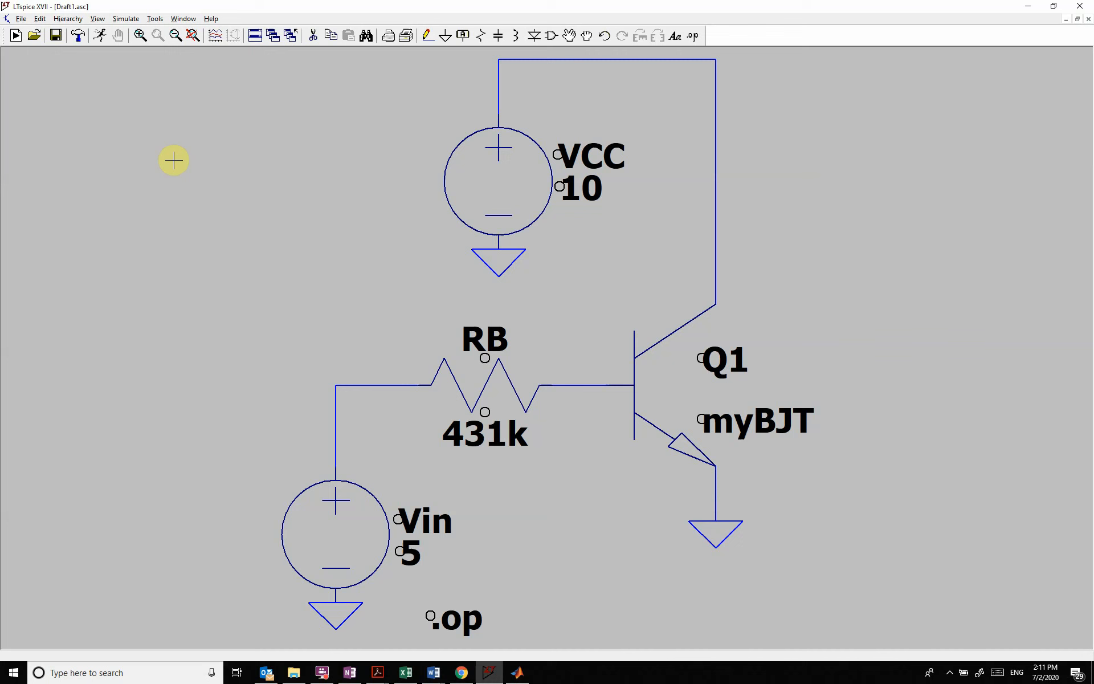
Step: Place the shorter directive .model myBJT AKO: 2N3904 BF=100 on the schematic
click(39, 20)
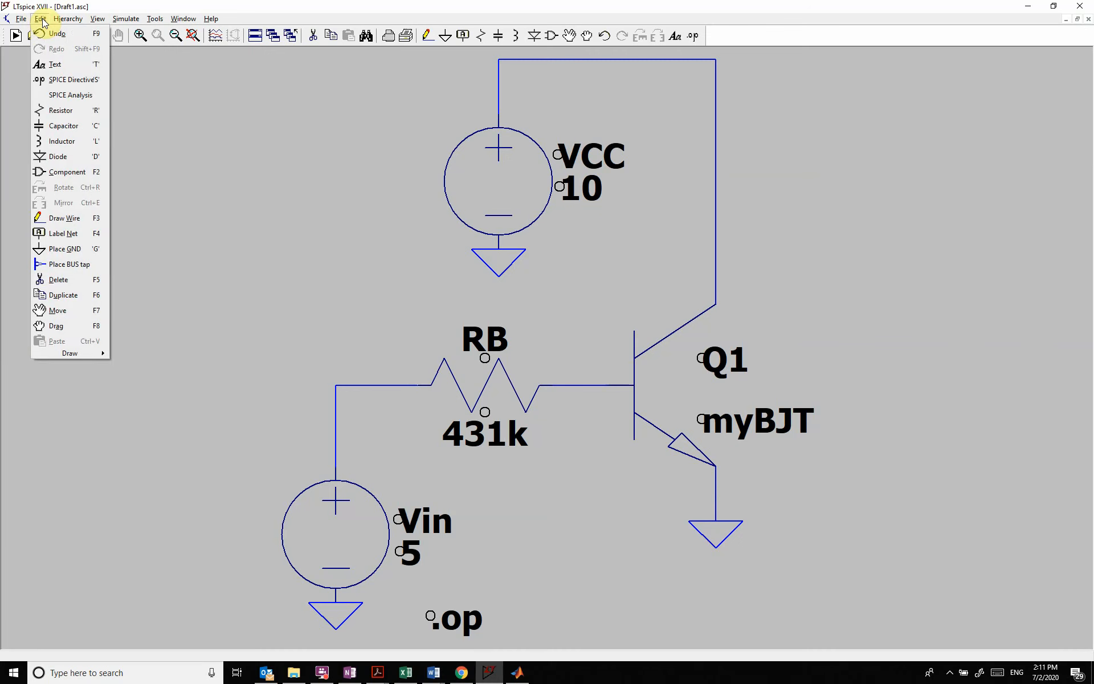
mouse_move(73, 79)
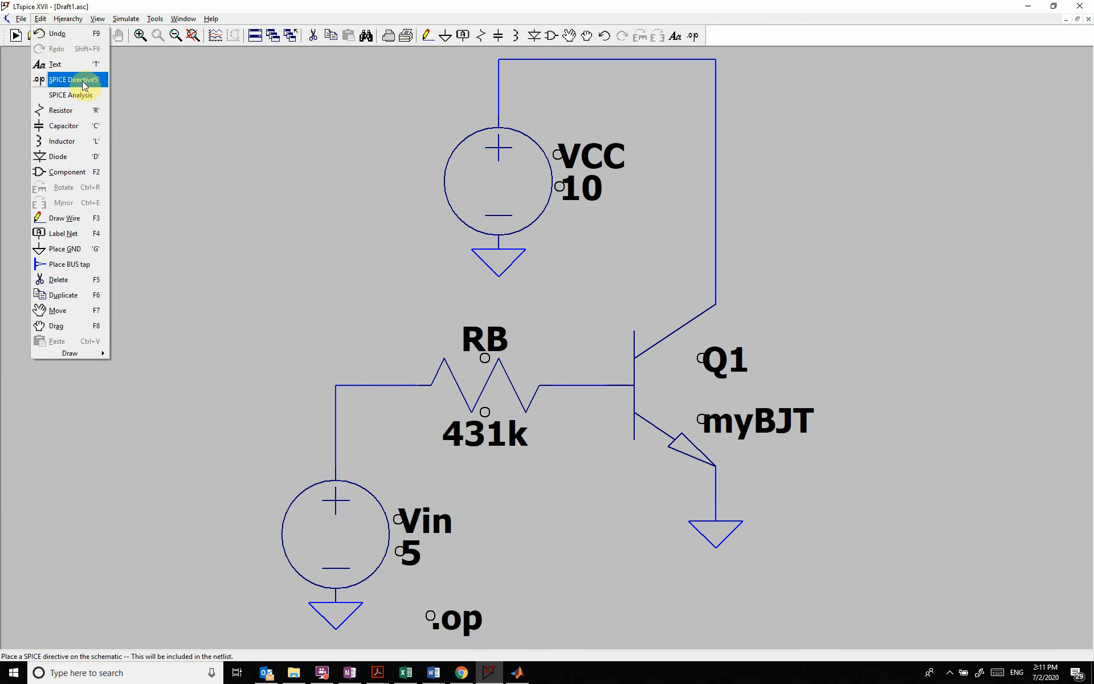
click(75, 78)
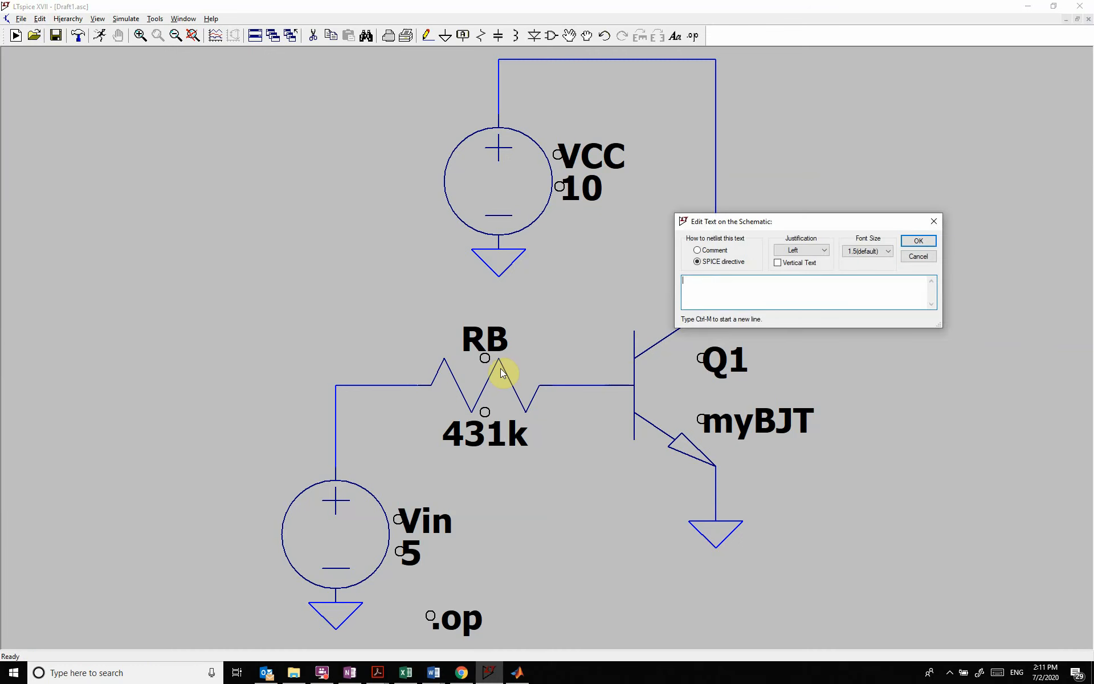
text(.model)
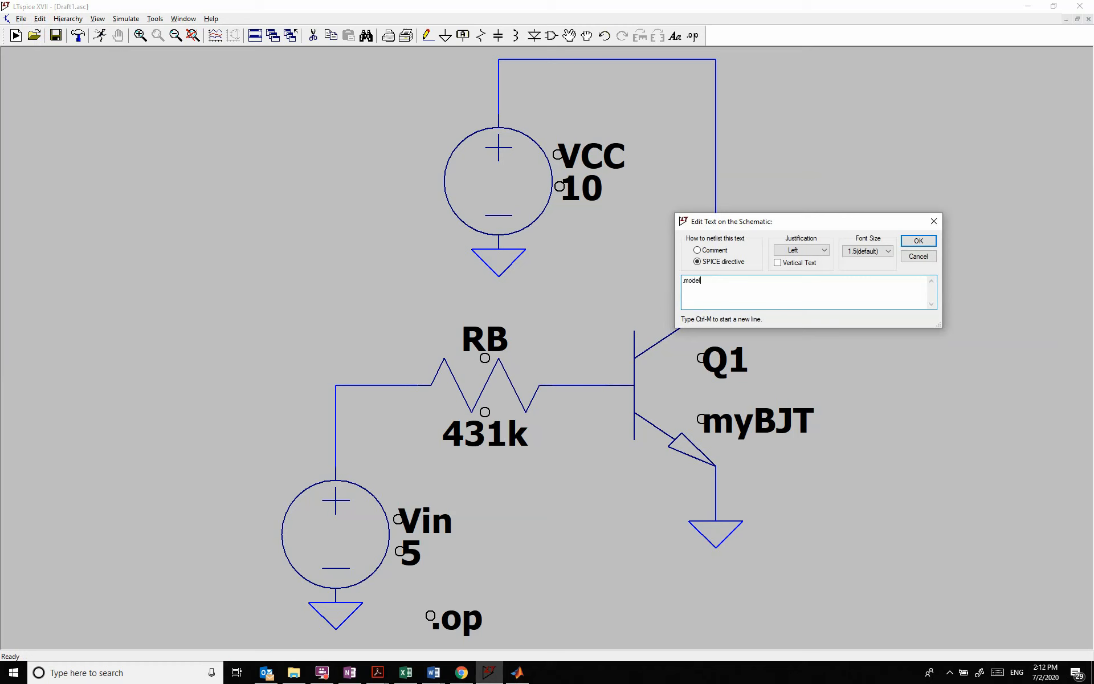
text(npn)
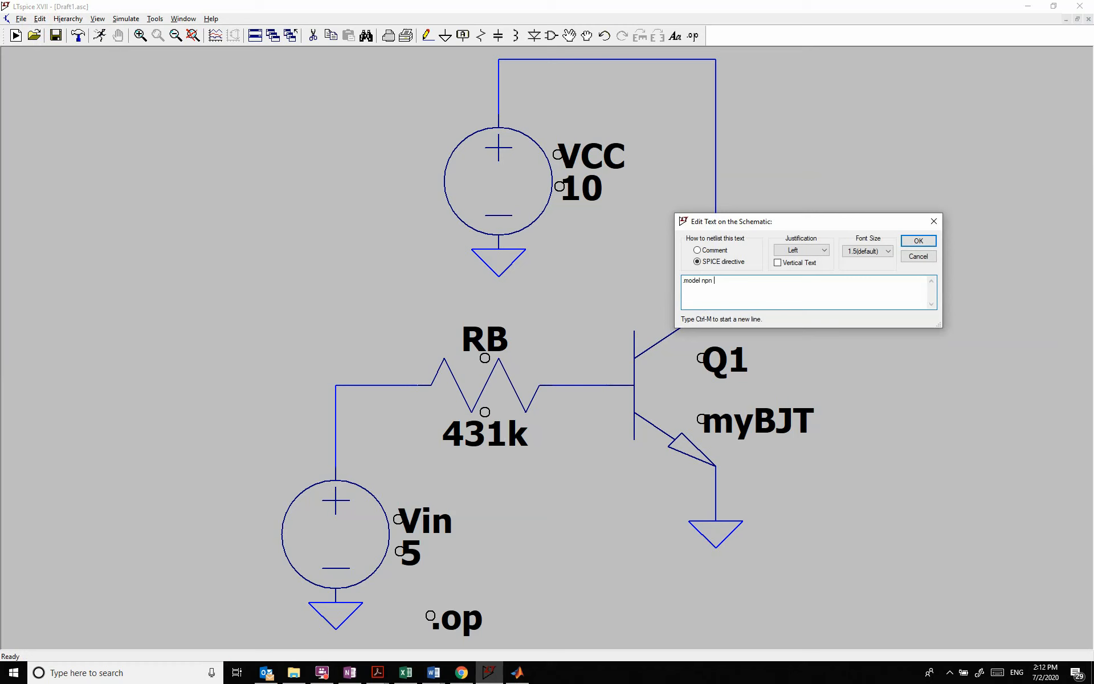
key(Backspace)
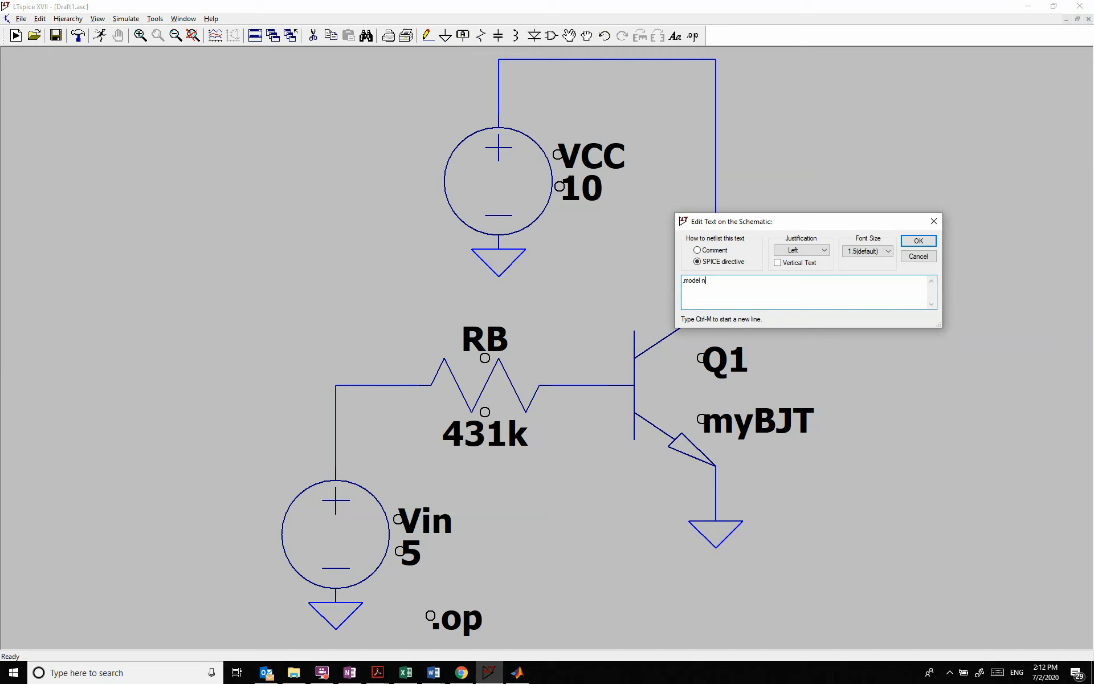
text(my)
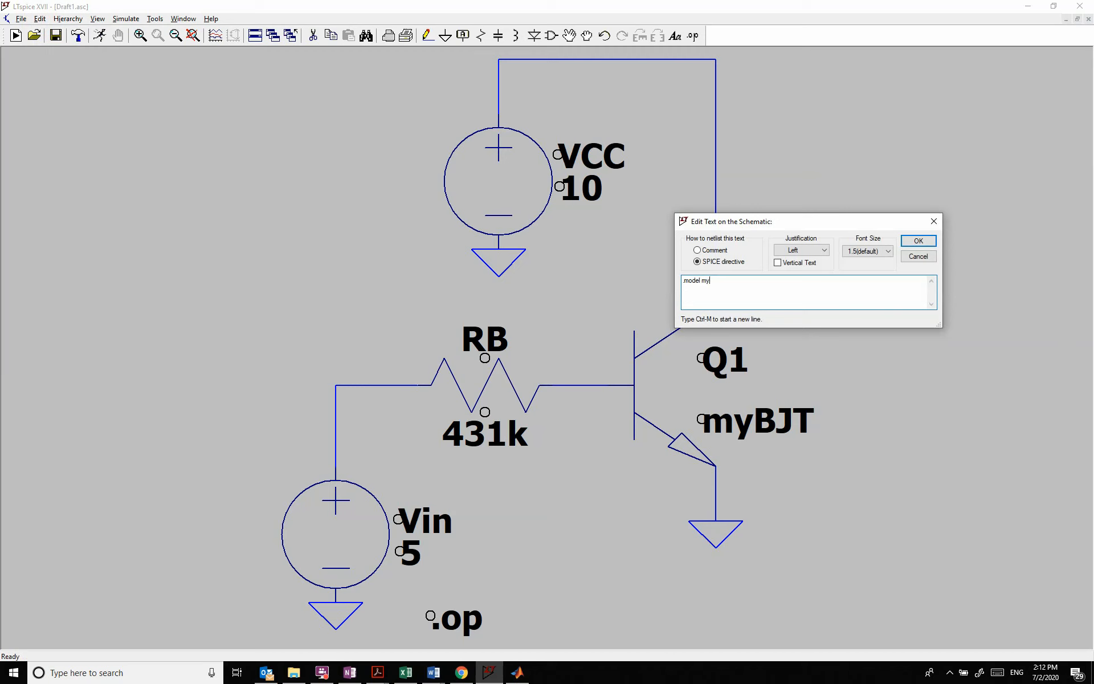
text(BJT)
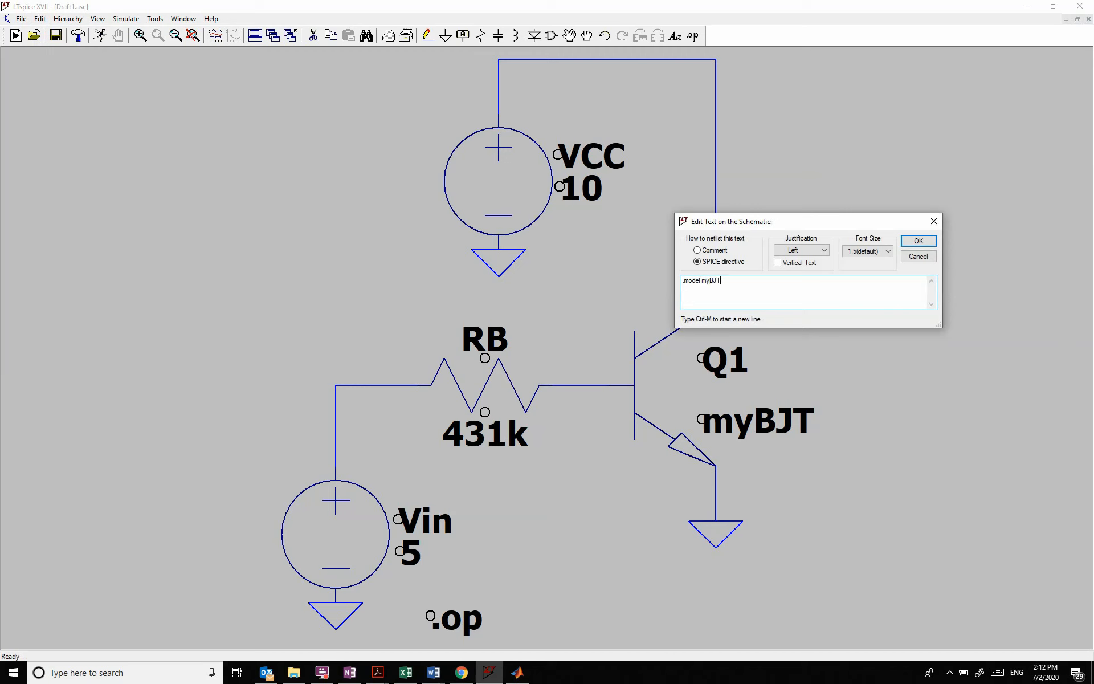
text(AKO)
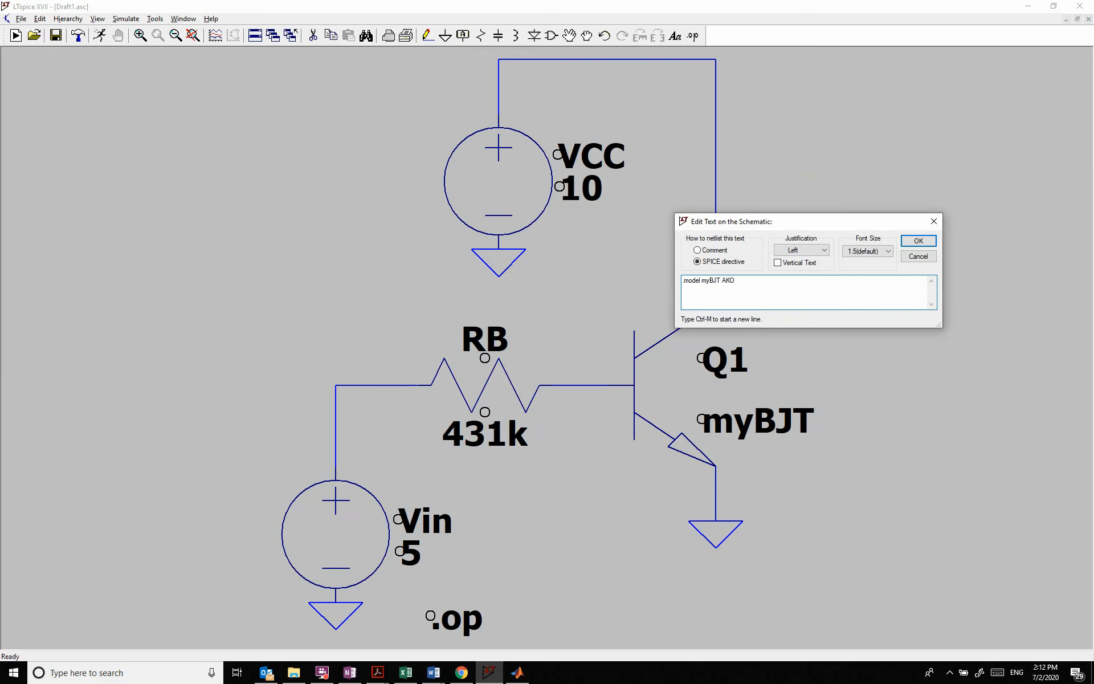
text(:)
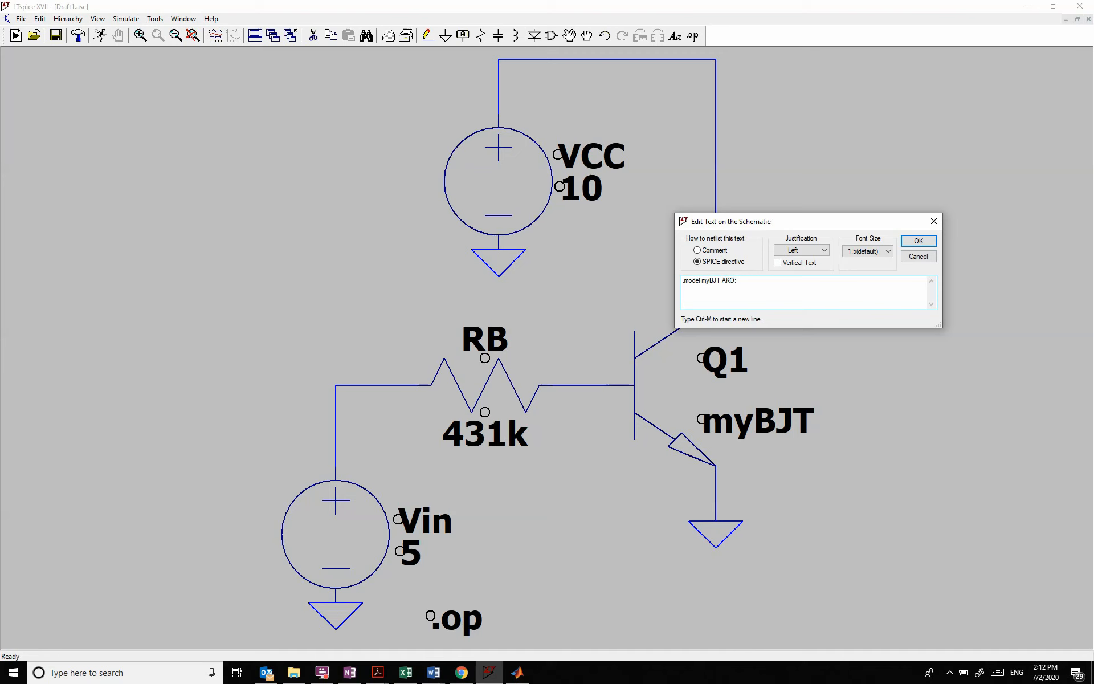
text(2N3904 BF=)
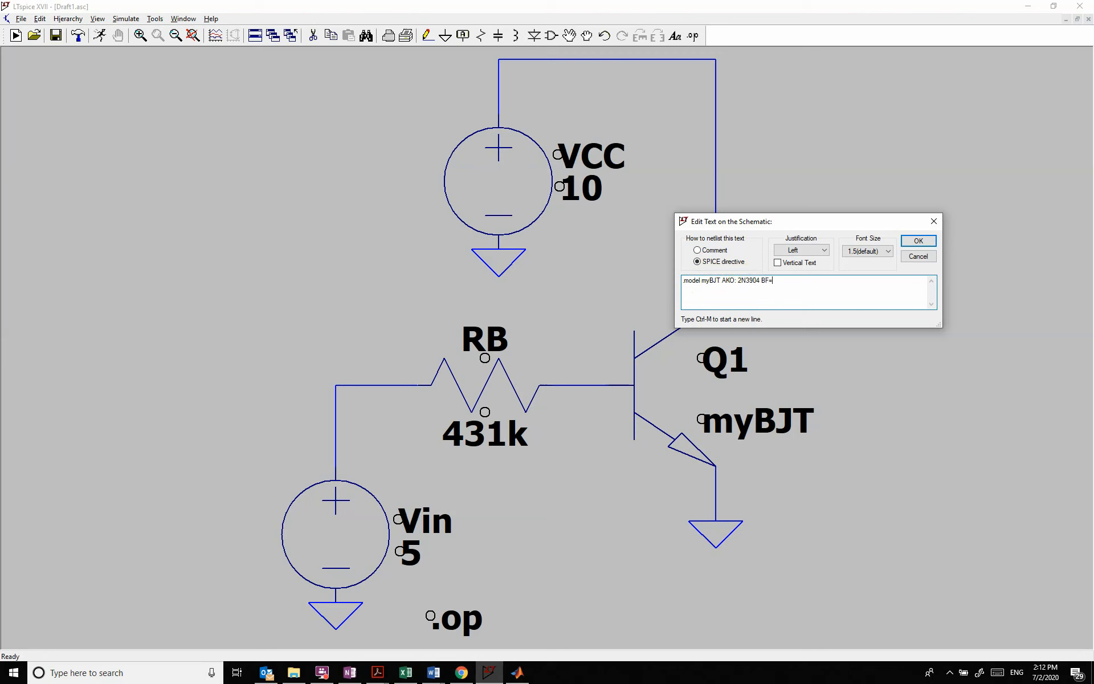
text(100)
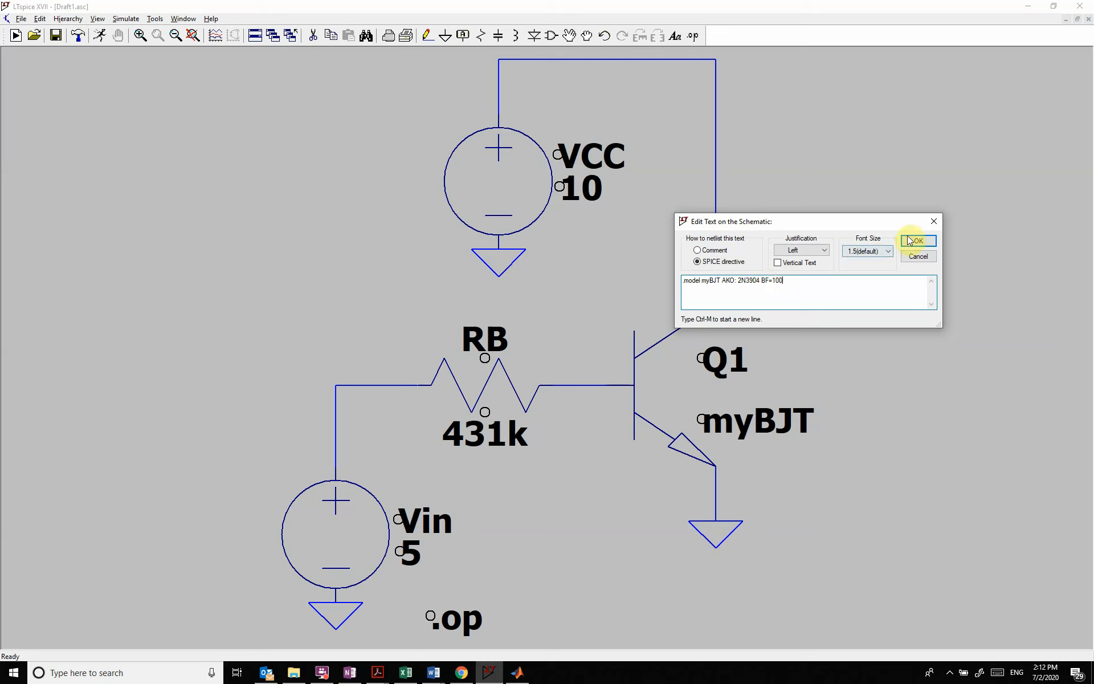
click(917, 240)
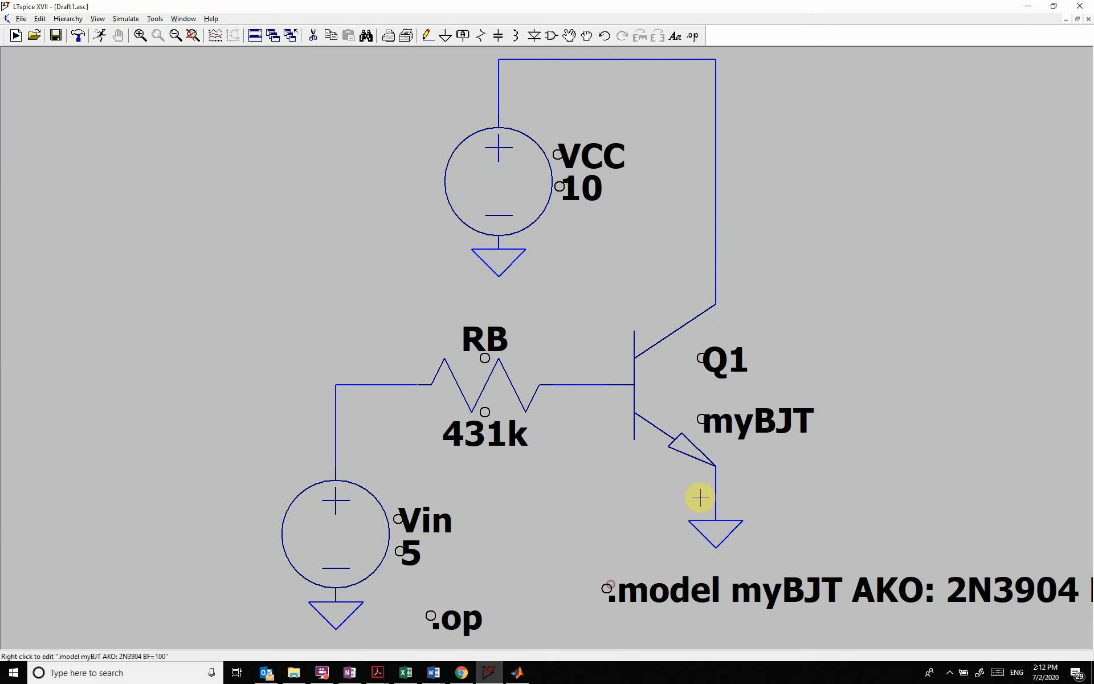
mouse_move(762, 420)
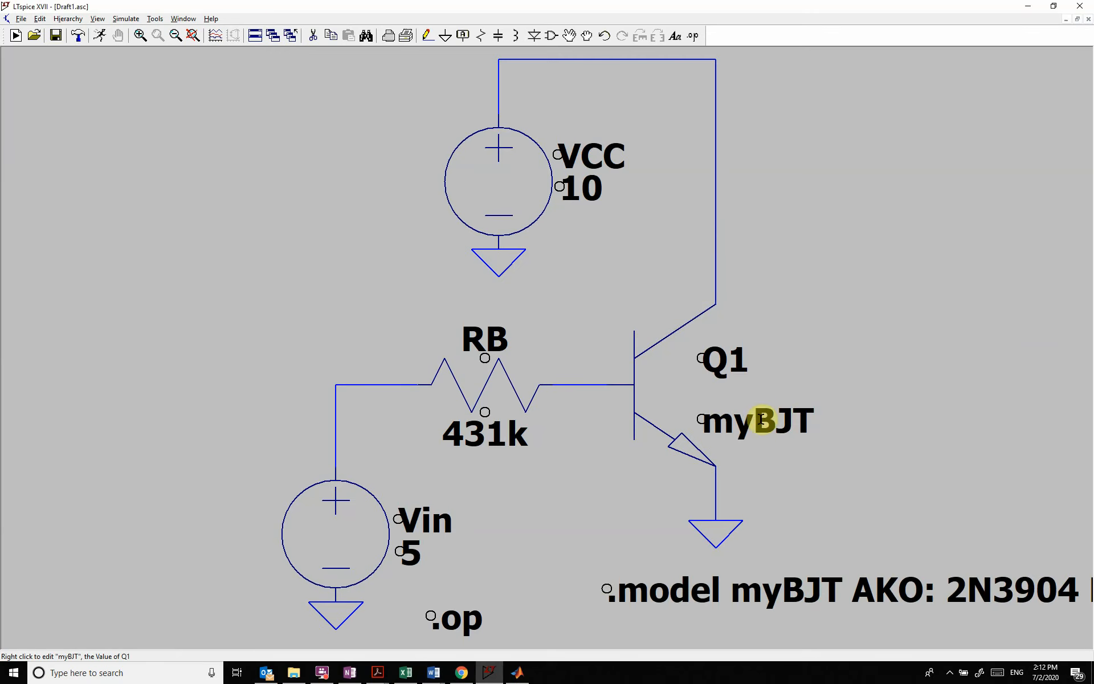
mouse_move(487, 330)
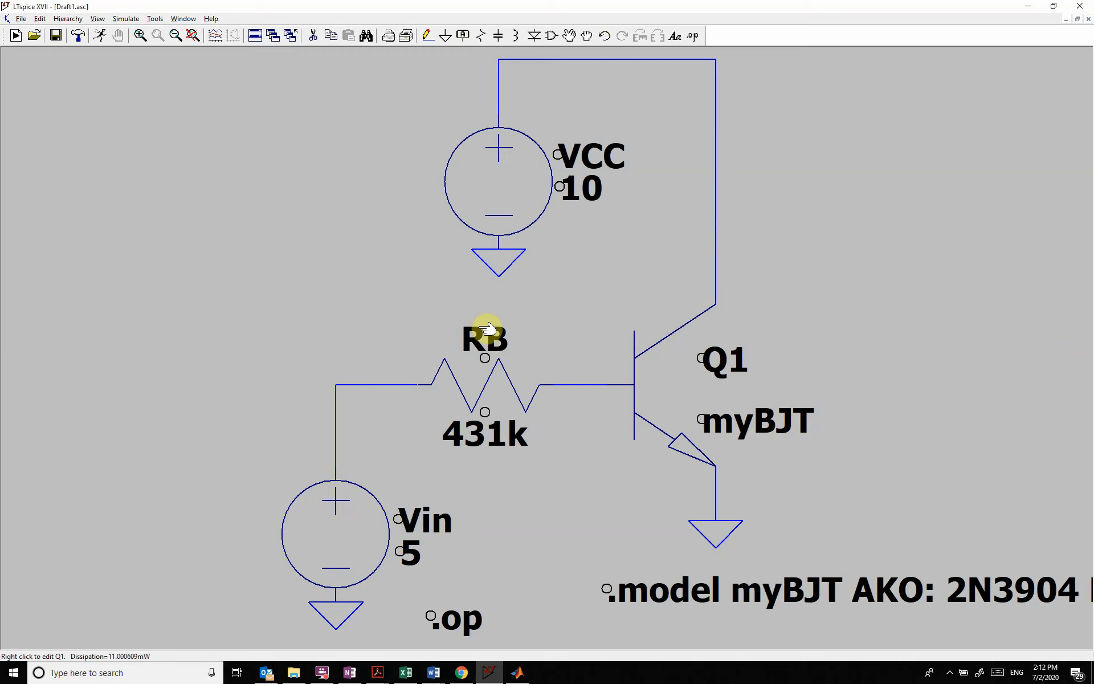
mouse_move(648, 412)
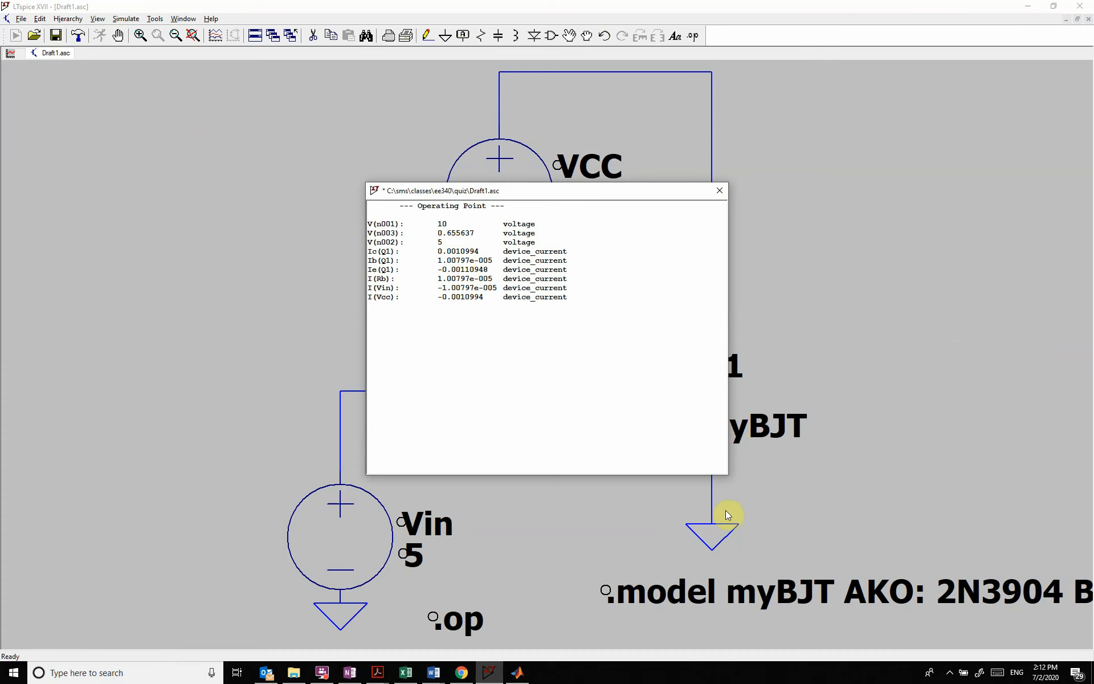
click(719, 191)
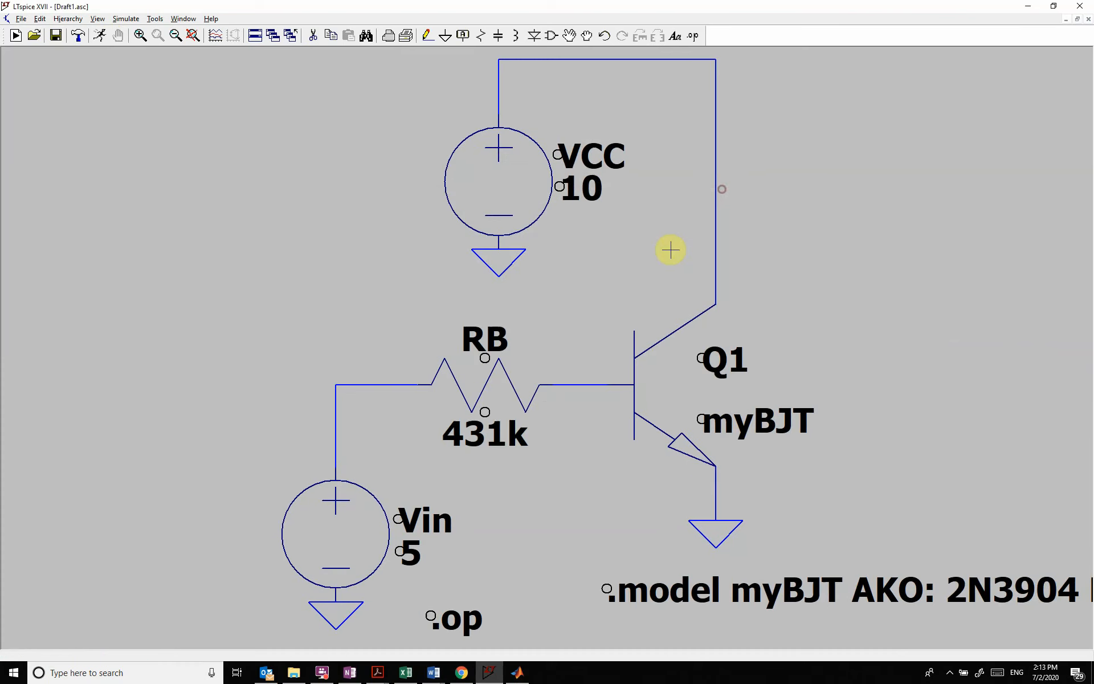
mouse_move(775, 589)
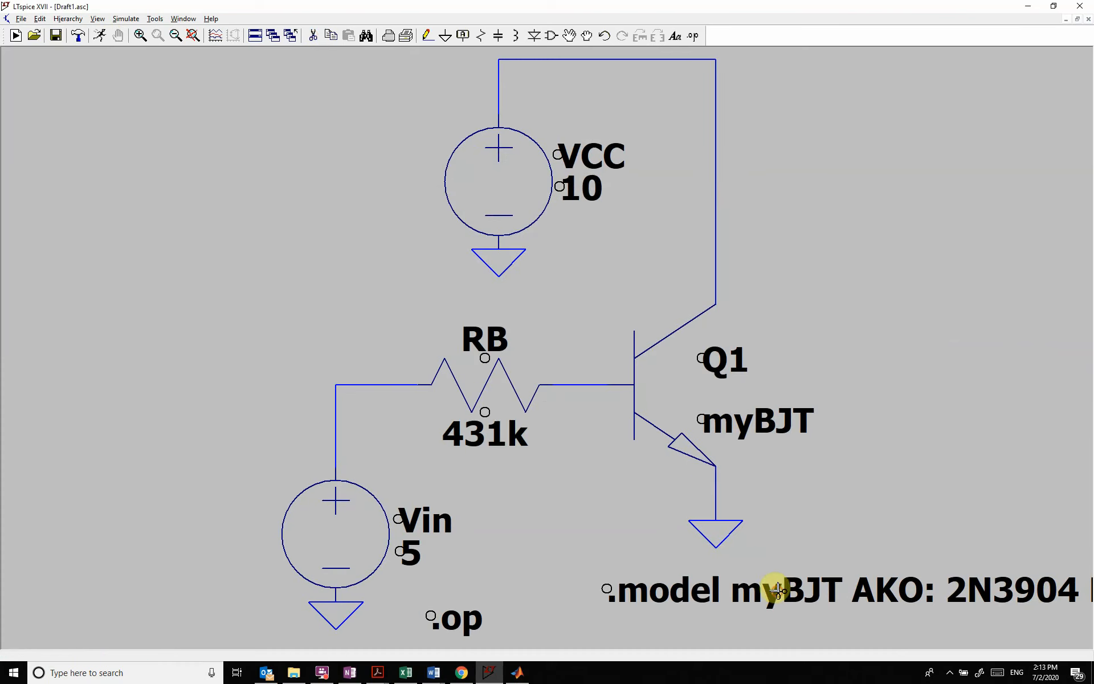
mouse_move(633, 396)
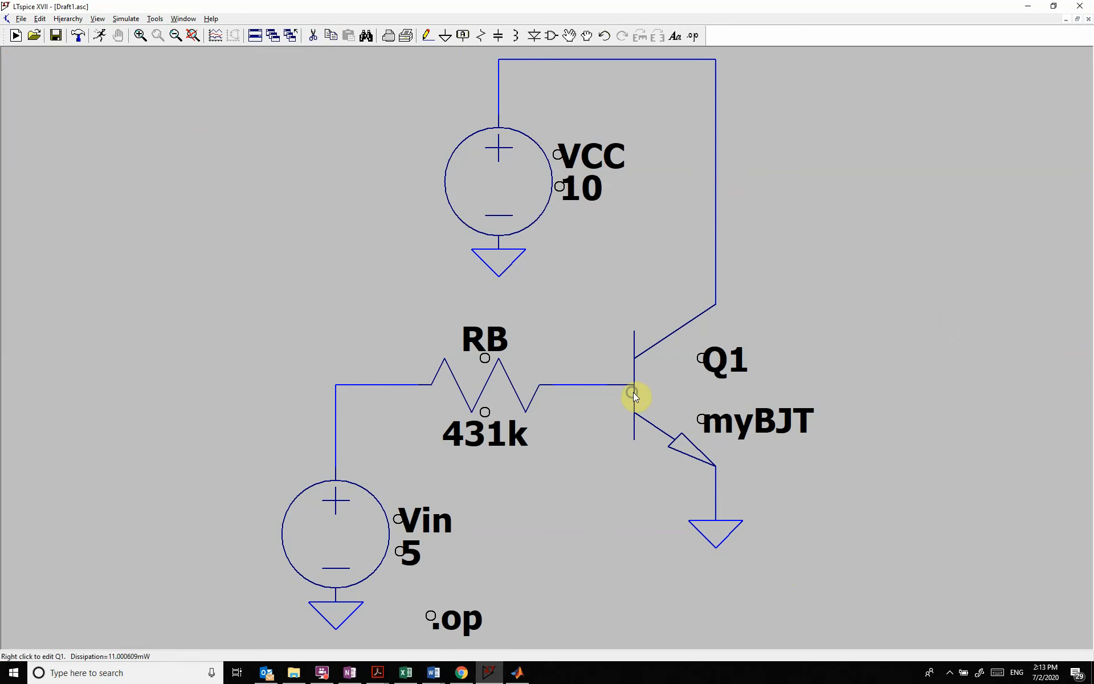
Step: Pick the standard 2N3904 from the transistor library as Q1's part again
right_click(633, 394)
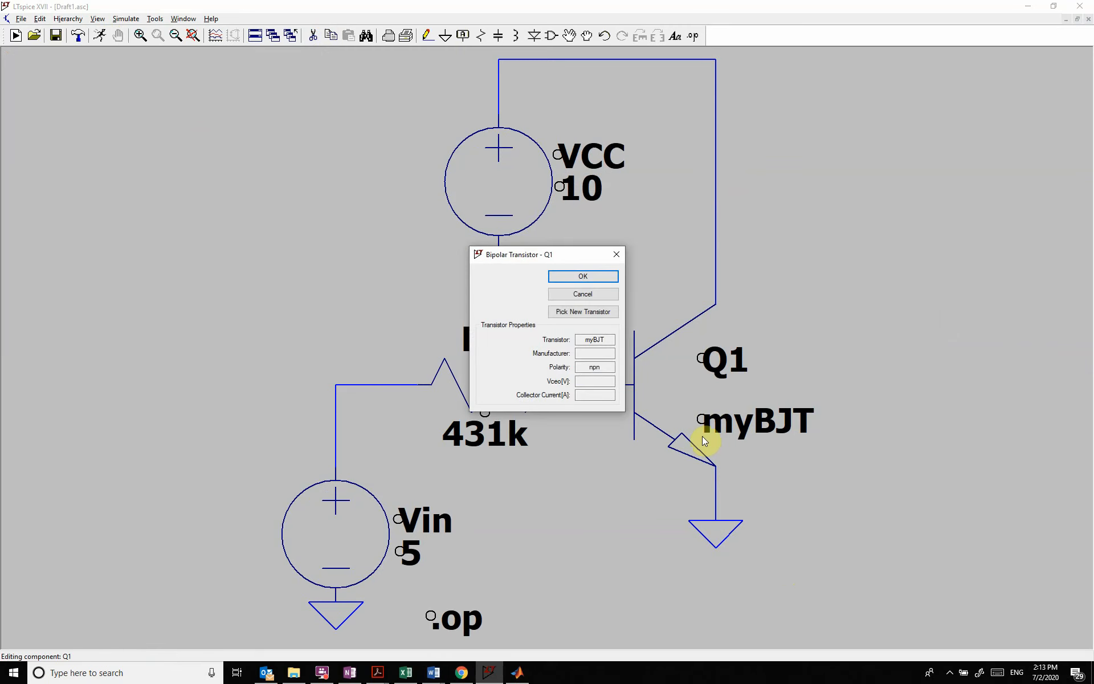
mouse_move(583, 311)
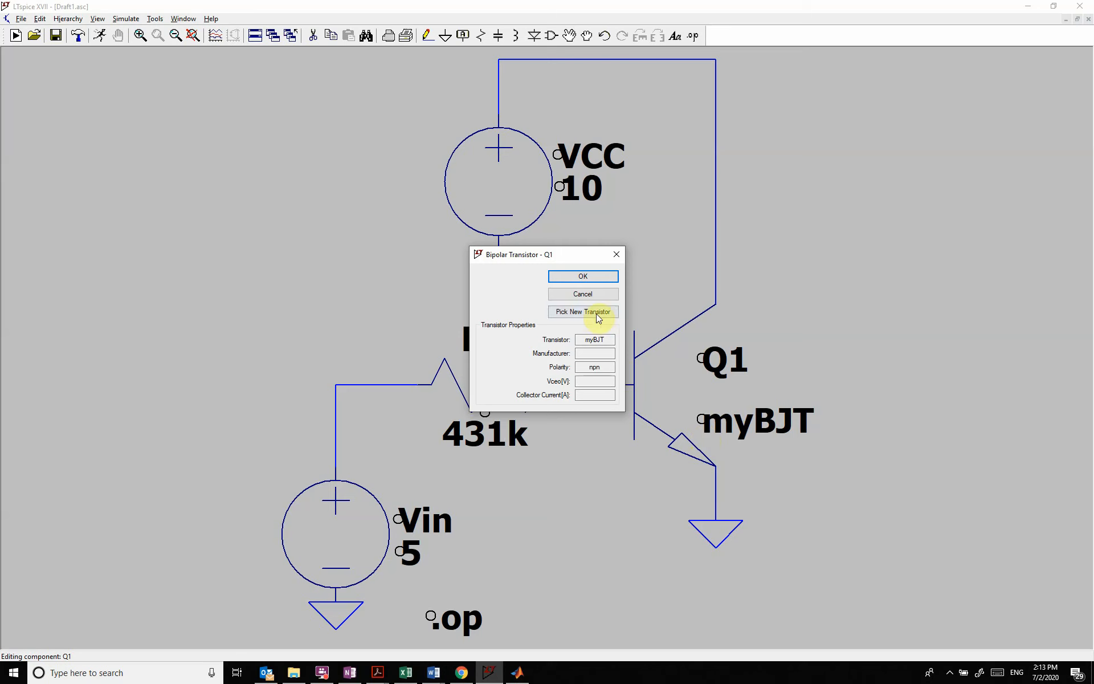
click(582, 311)
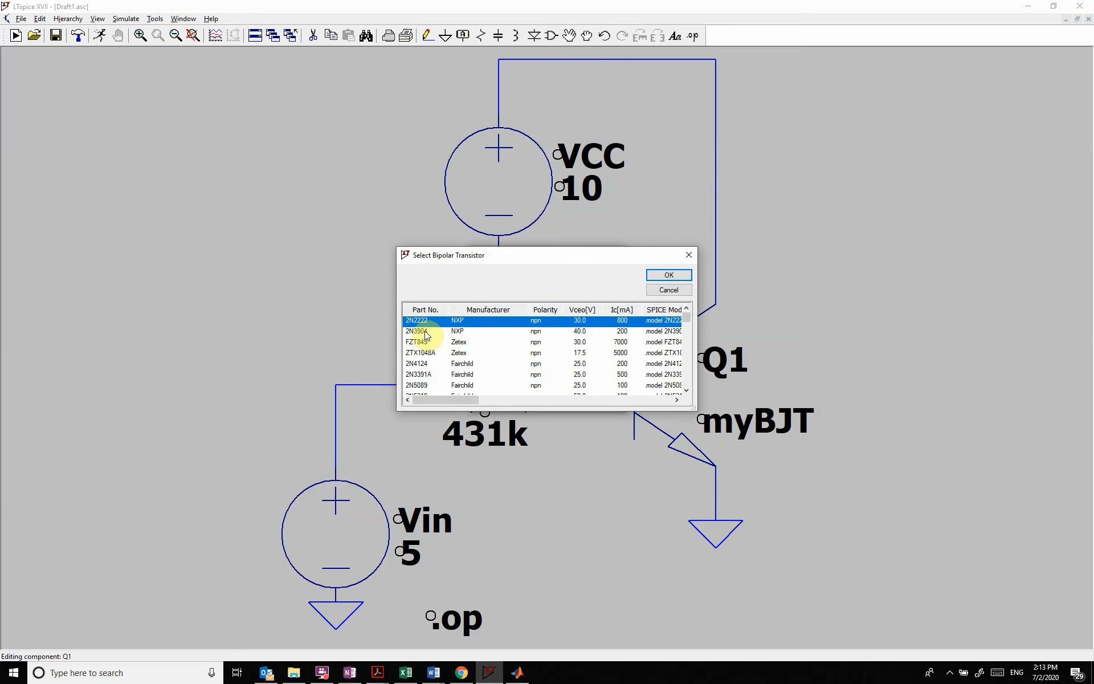
click(667, 275)
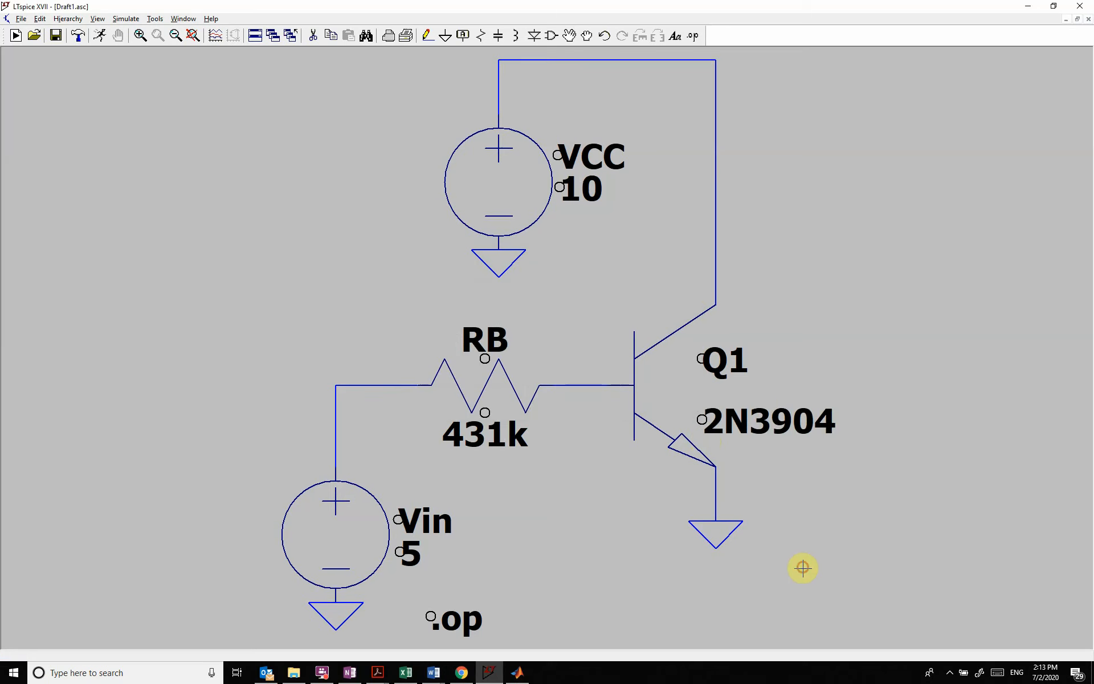
mouse_move(776, 428)
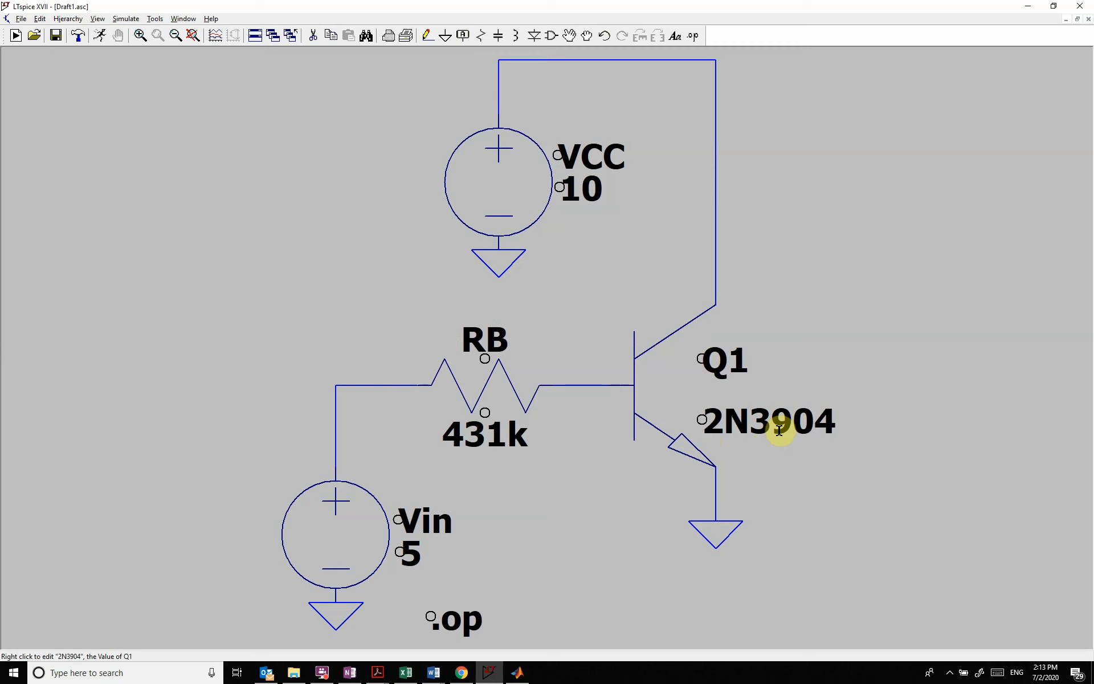
mouse_move(837, 545)
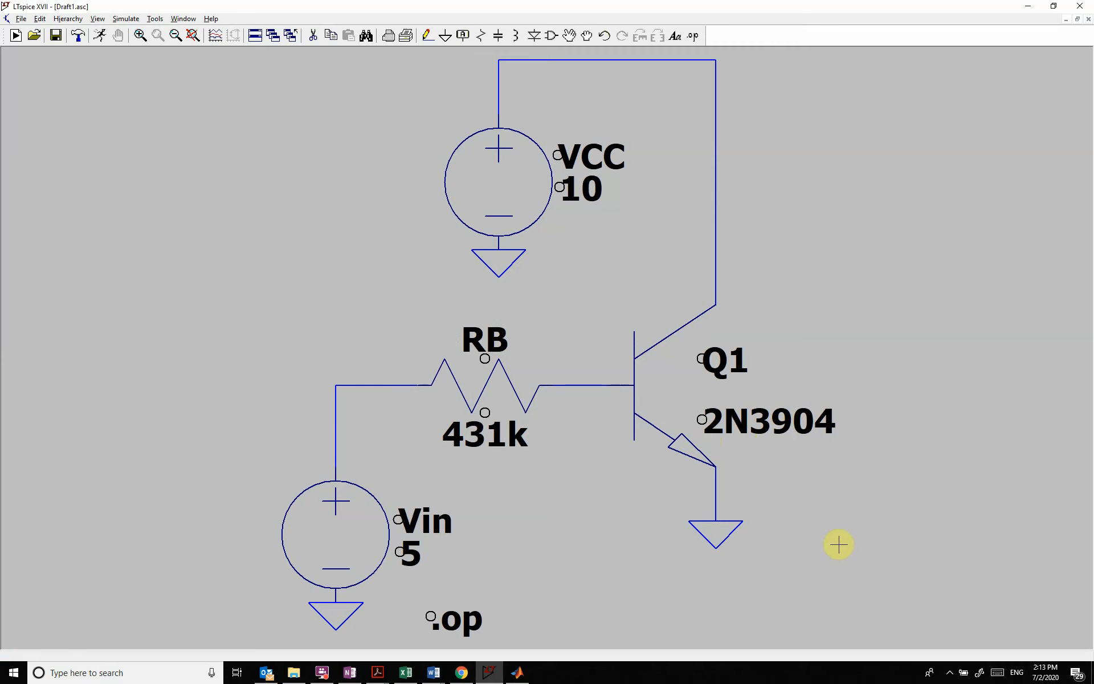
mouse_move(776, 532)
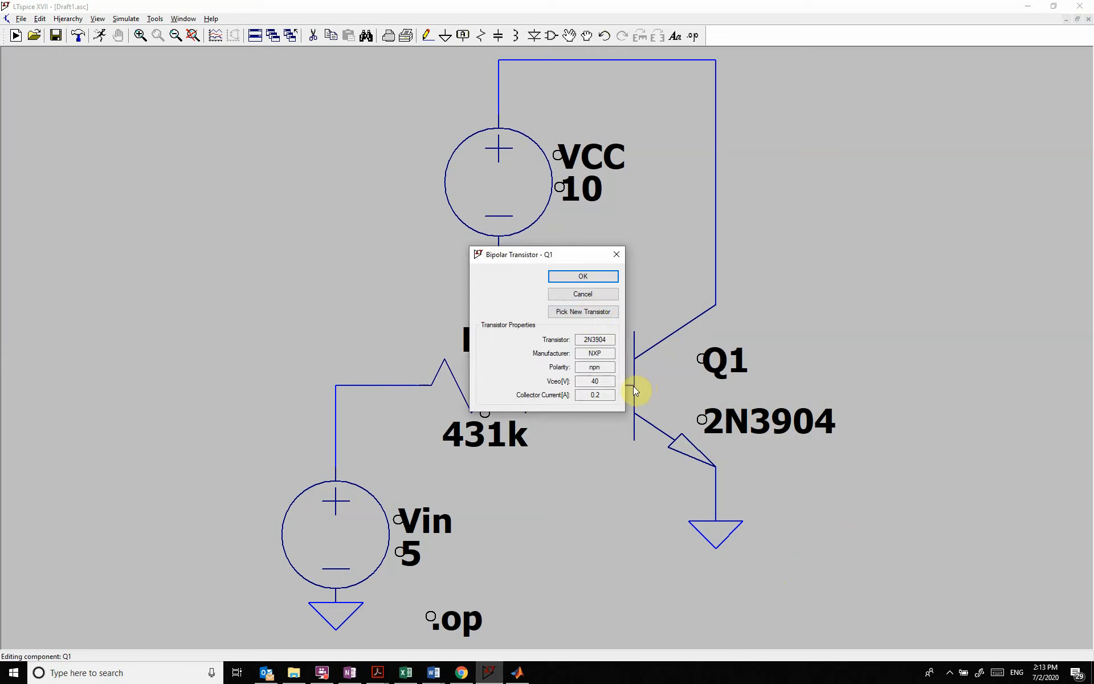
click(582, 312)
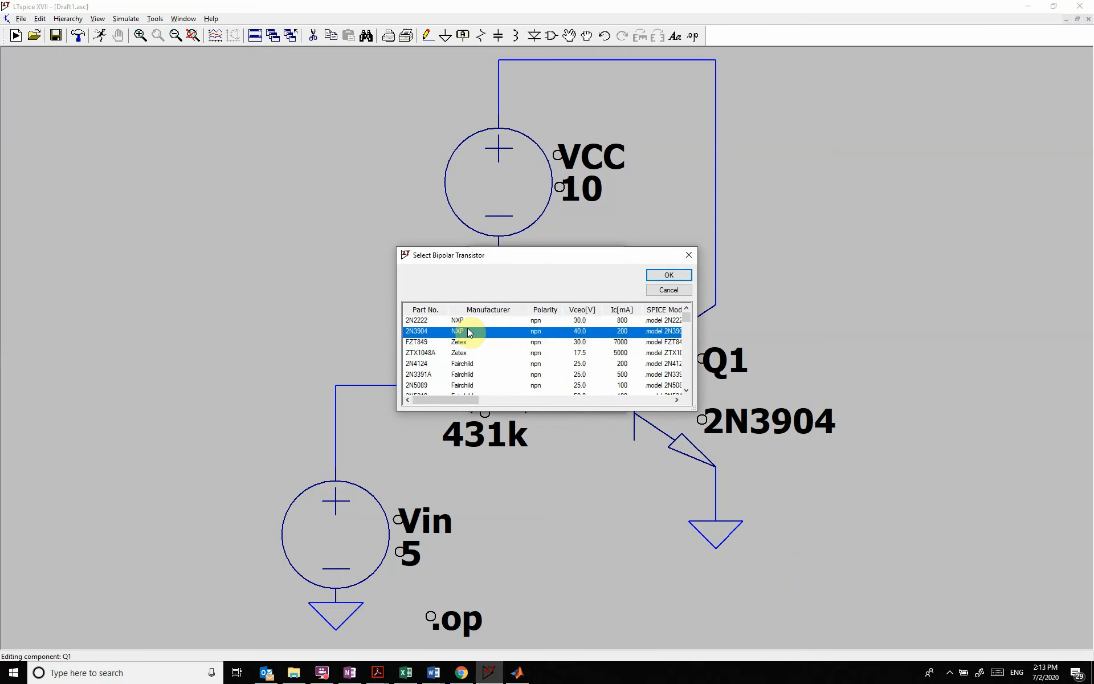
click(667, 275)
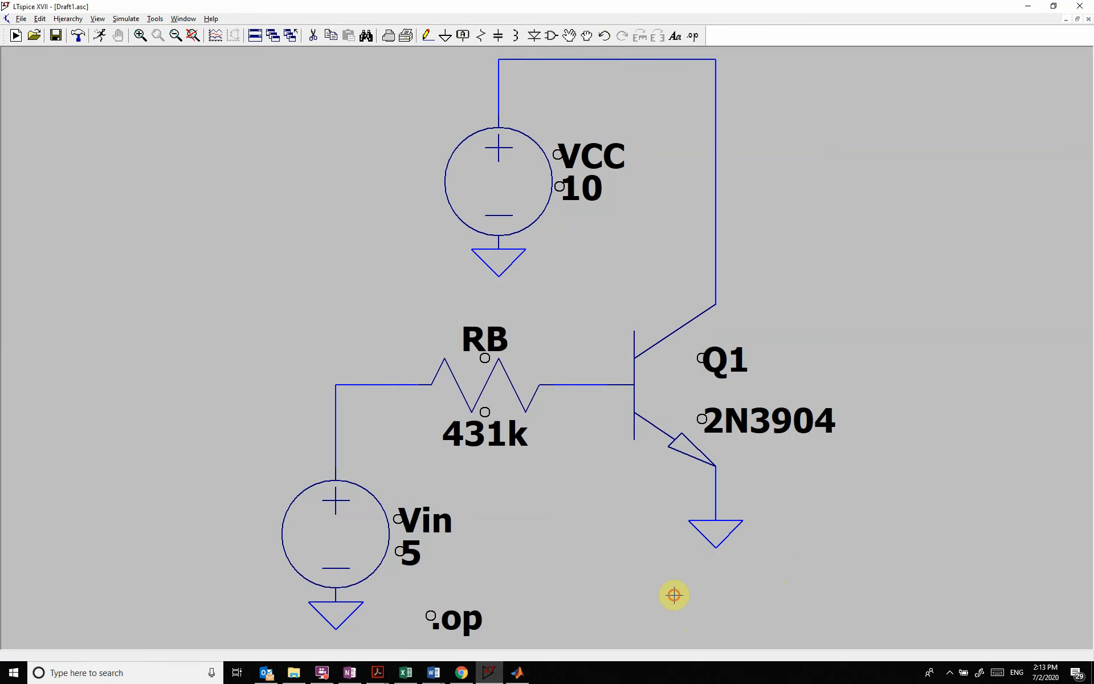
mouse_move(409, 311)
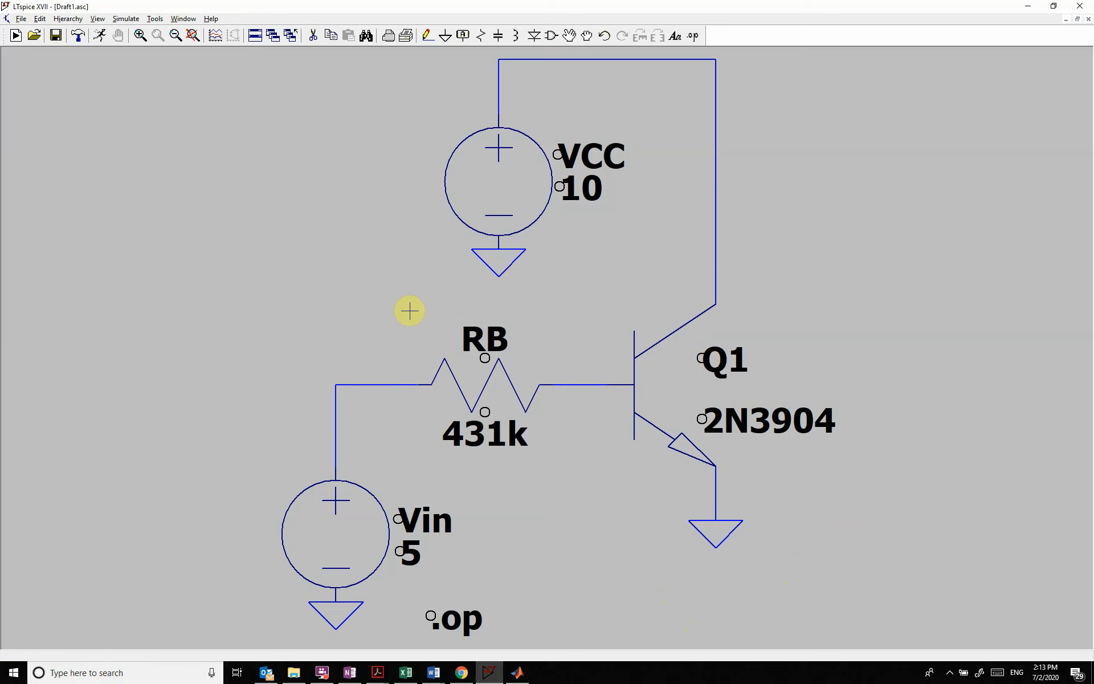
click(38, 19)
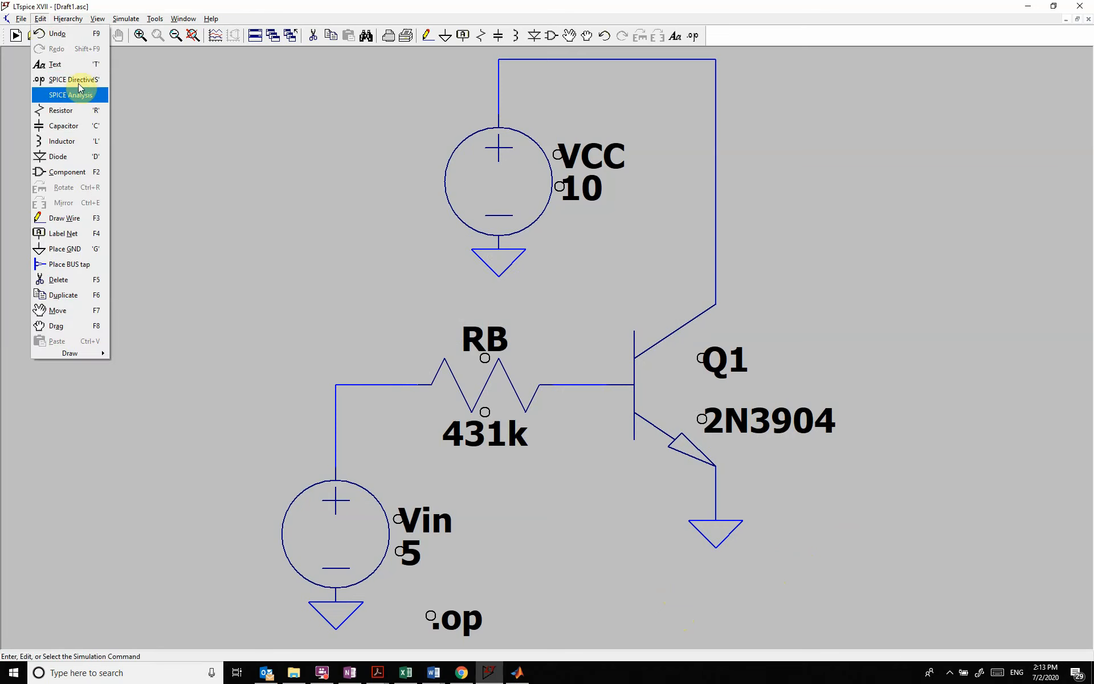
Step: Place a .model 2N3904 NPN directive with Bf={B} below the circuit
click(70, 94)
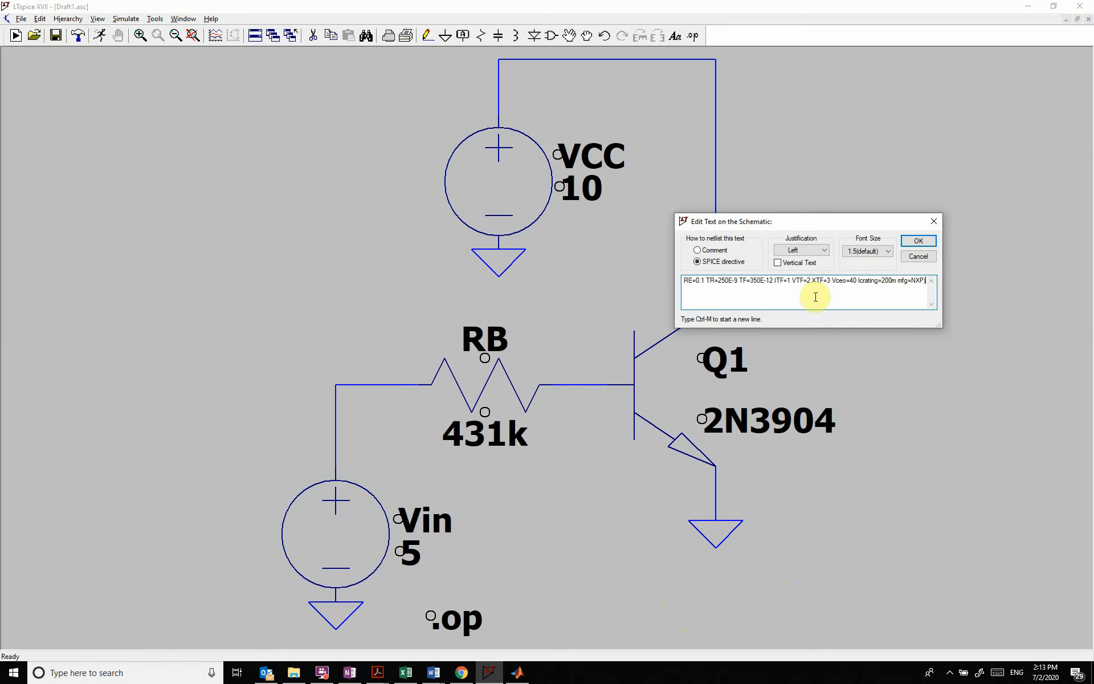
mouse_move(887, 301)
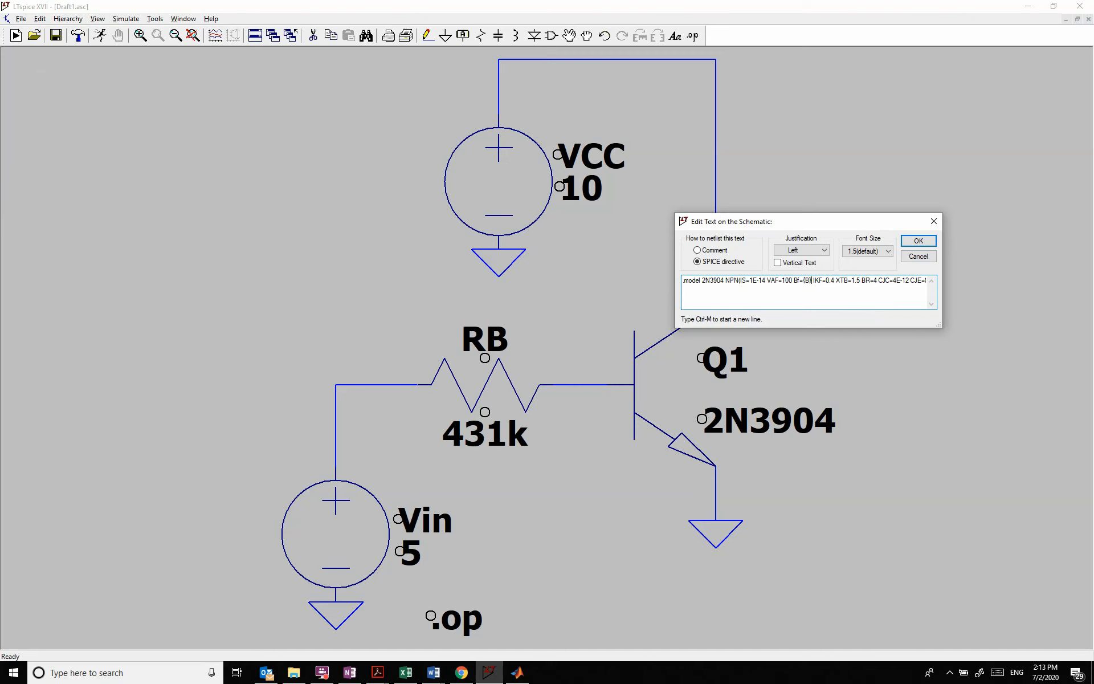
click(917, 240)
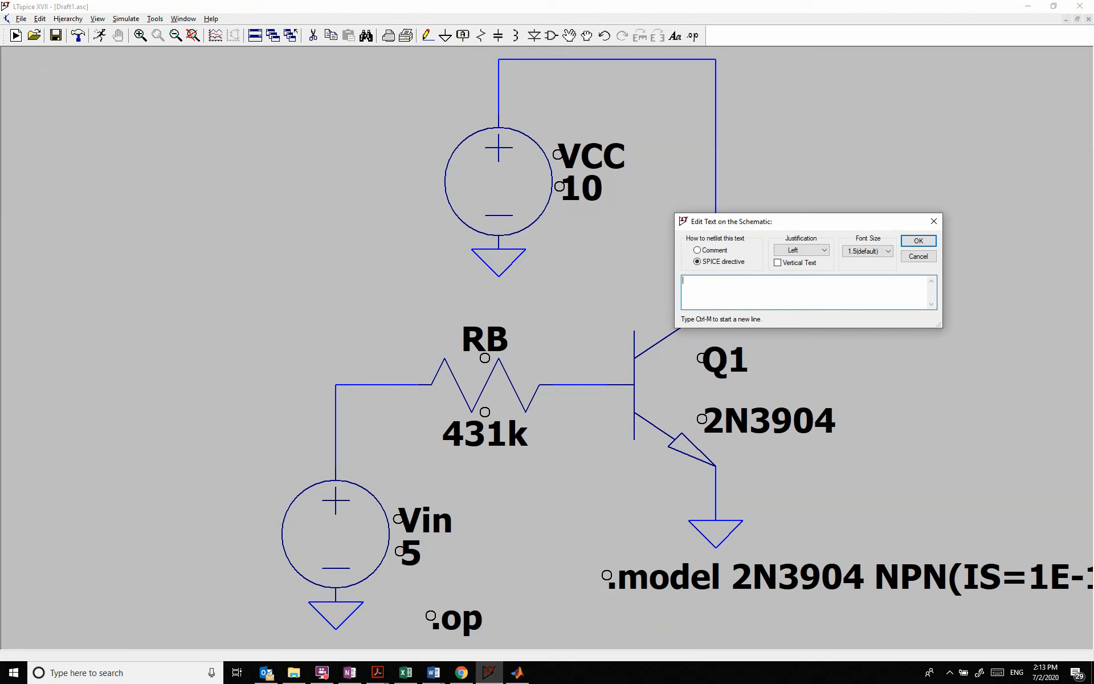
Step: Place a .step param B 100 300 50 directive under the model line
text(step param)
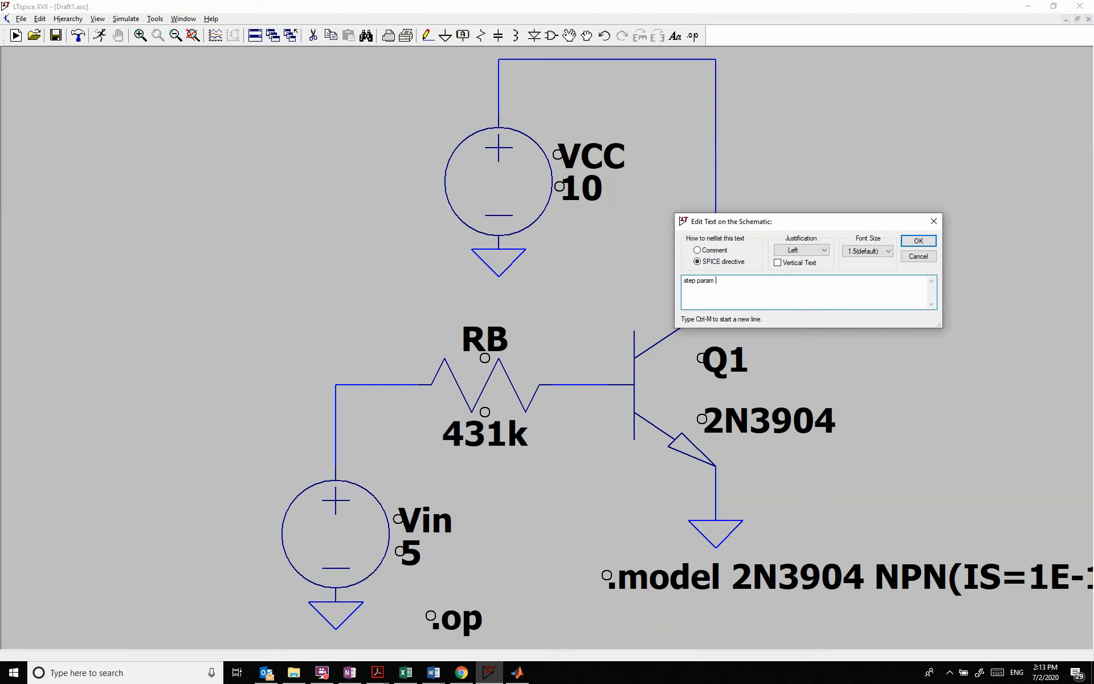
text(B)
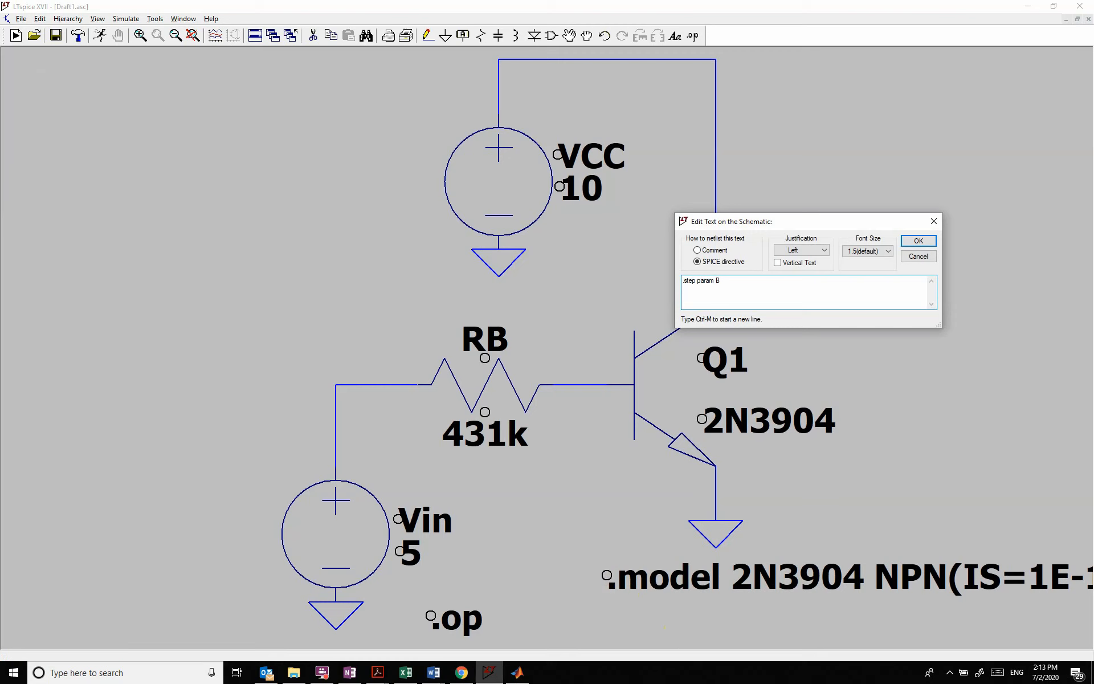
text(100)
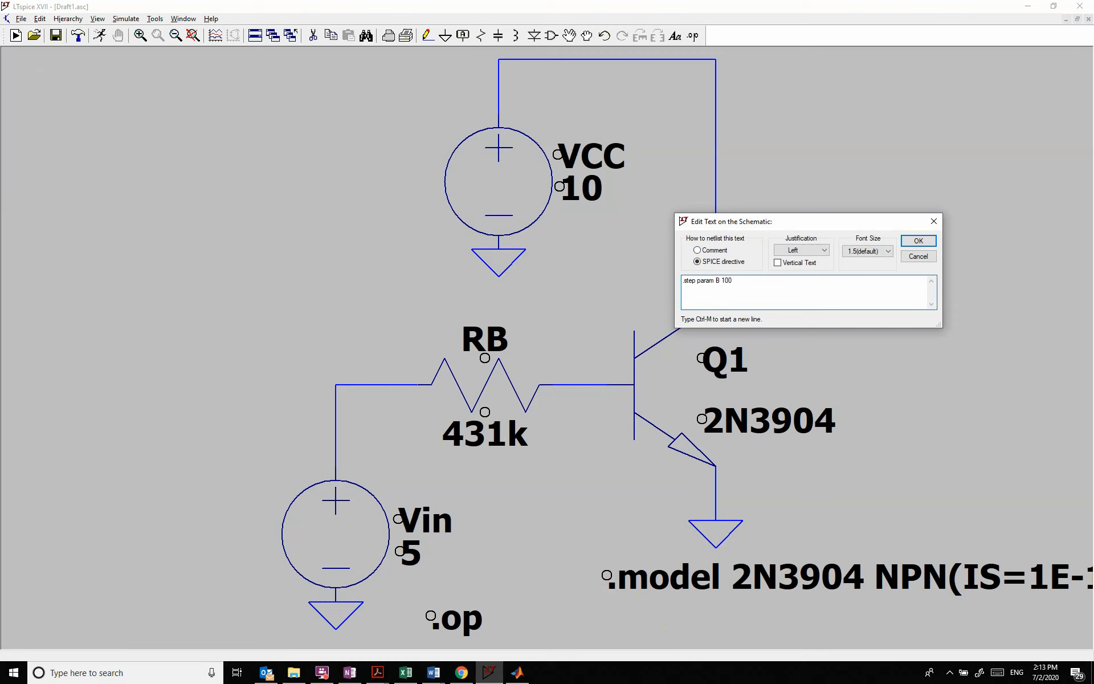
text(300 50)
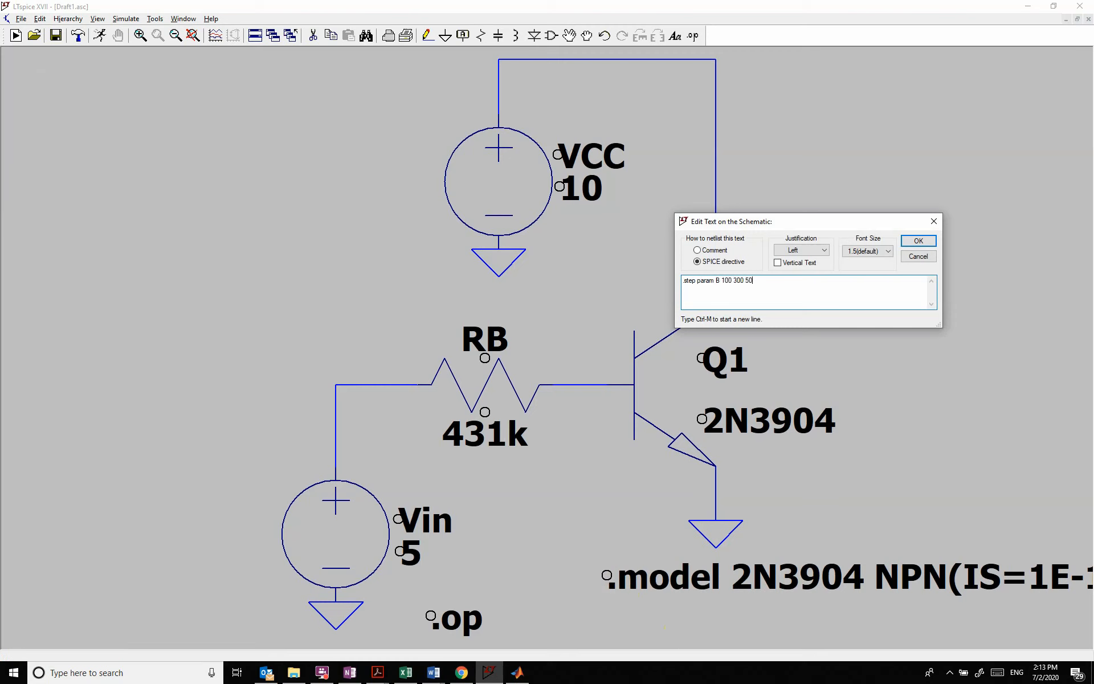
mouse_move(705, 438)
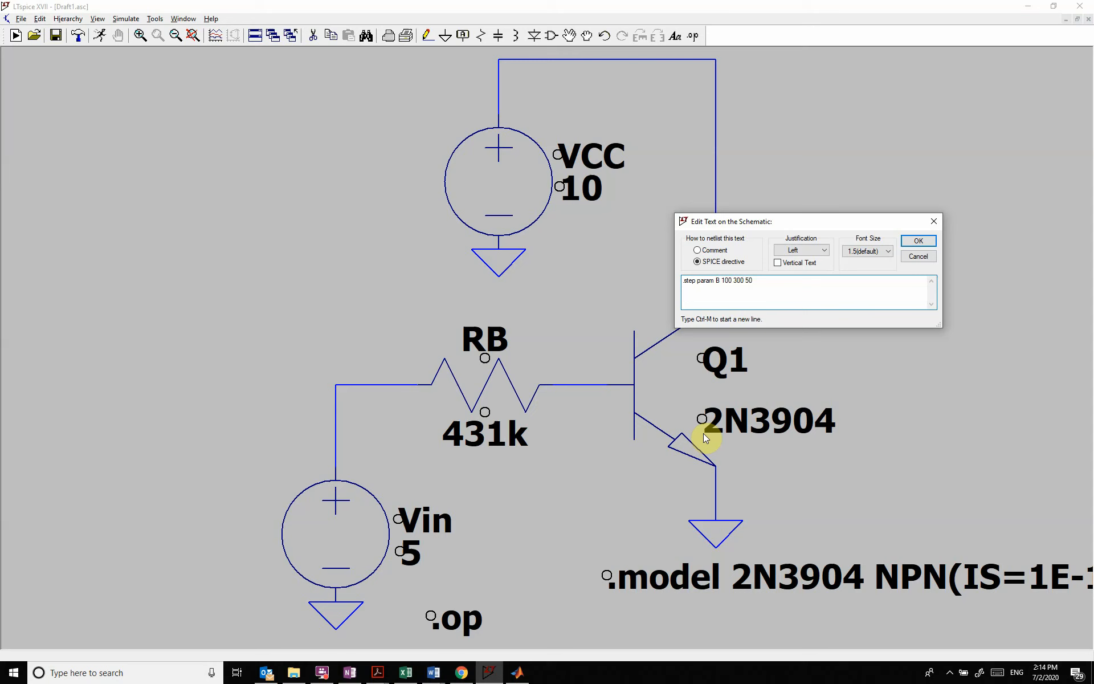
click(917, 241)
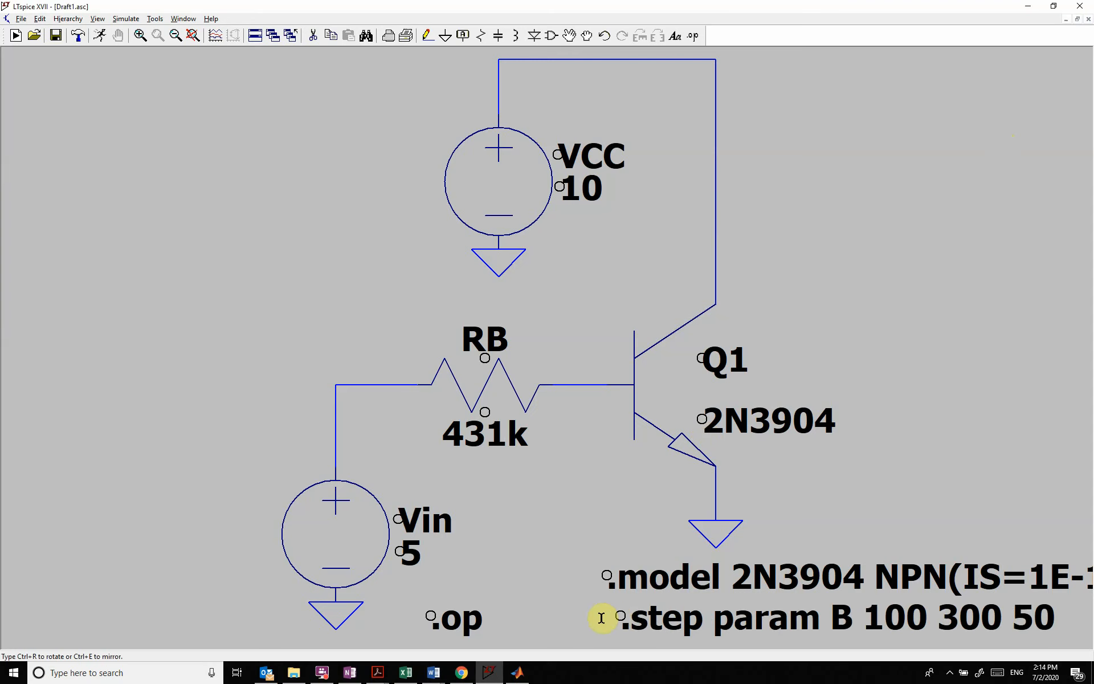
mouse_move(804, 577)
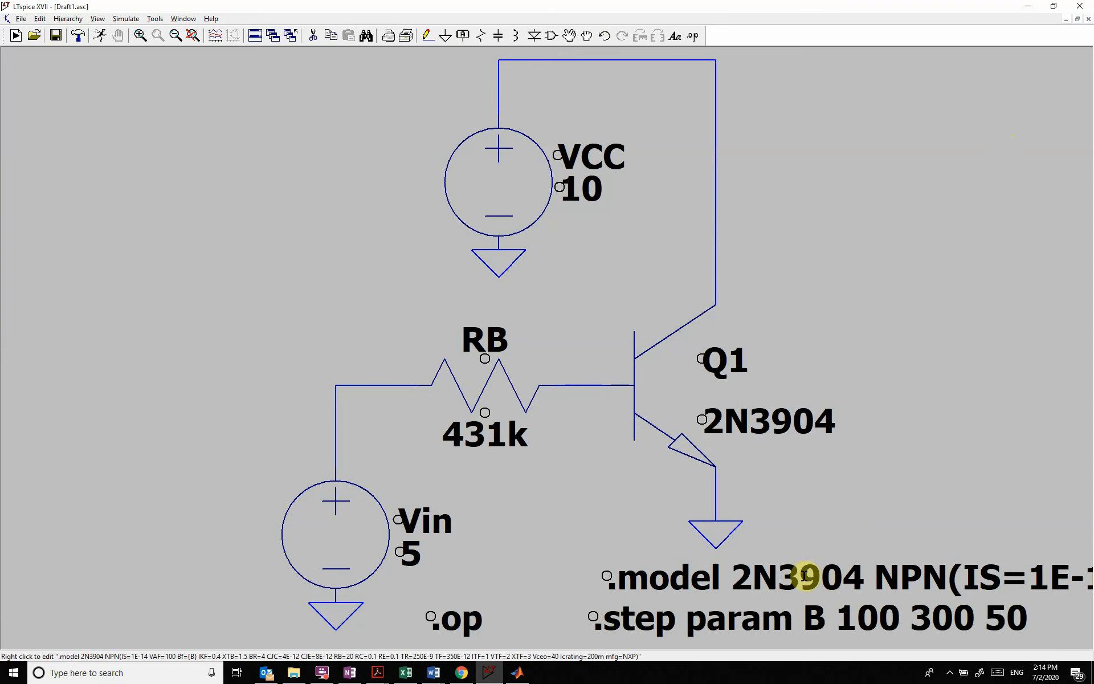
Step: Rename the model directive to myBJT and set Q1's value to myBJT
double_click(799, 577)
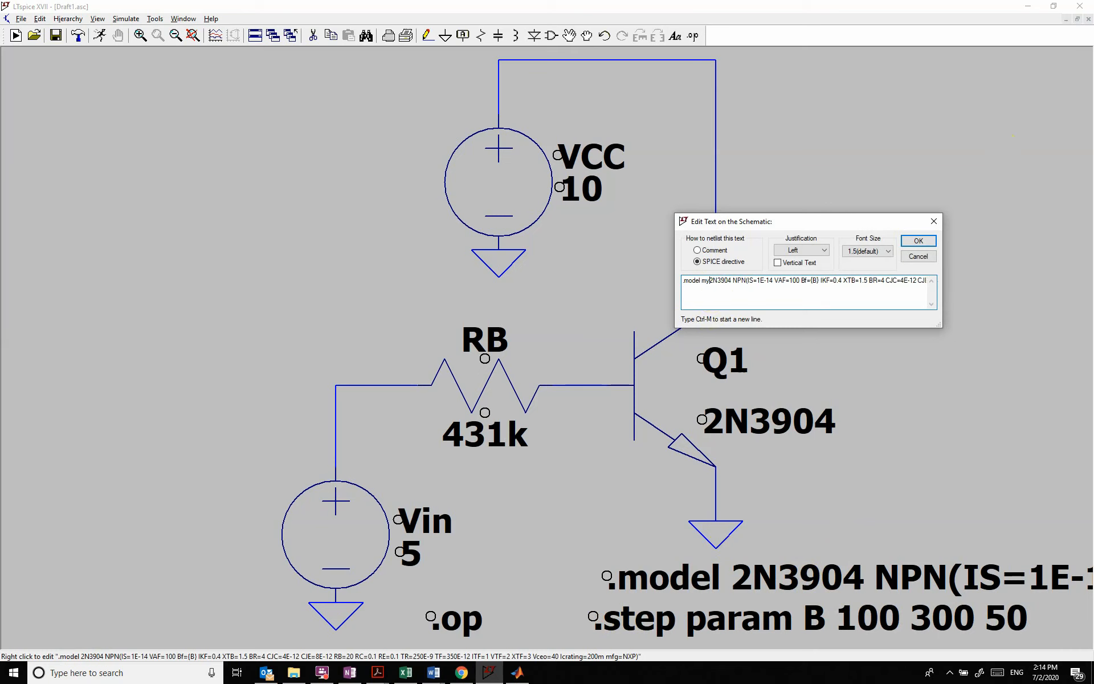
text(BJT)
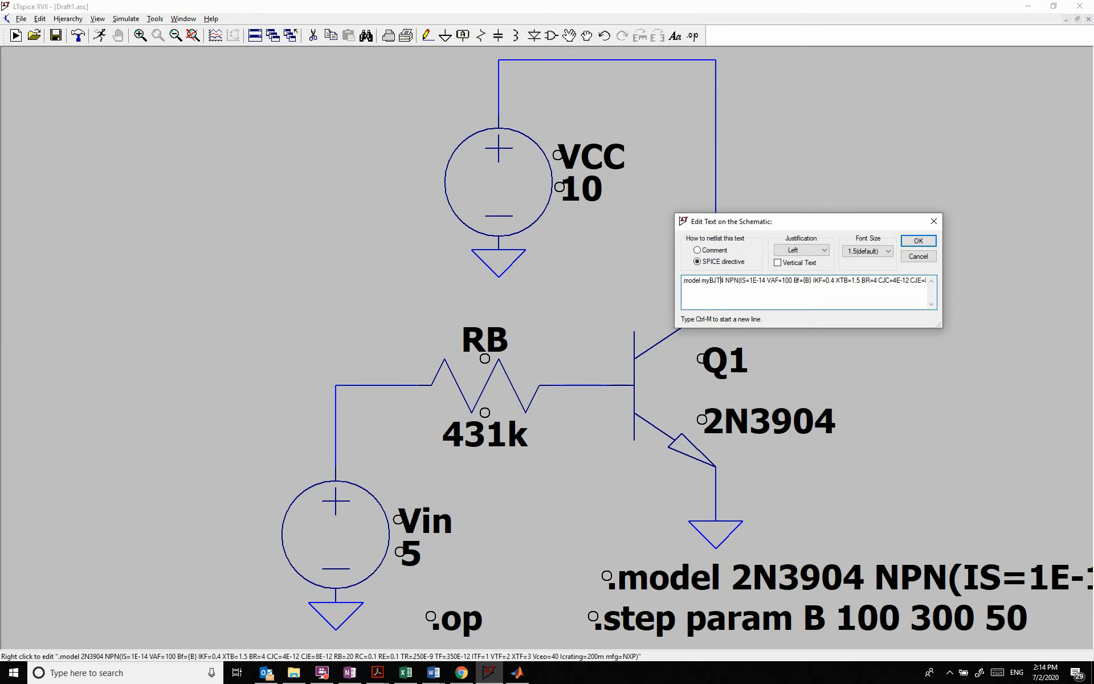
click(918, 240)
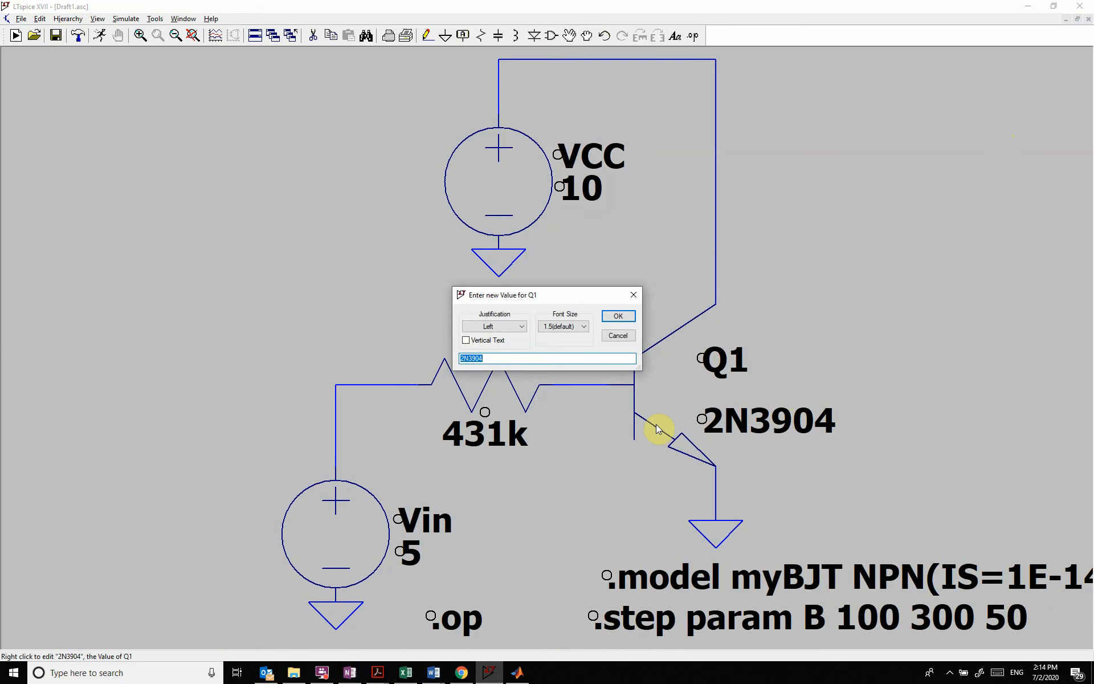
text(myB)
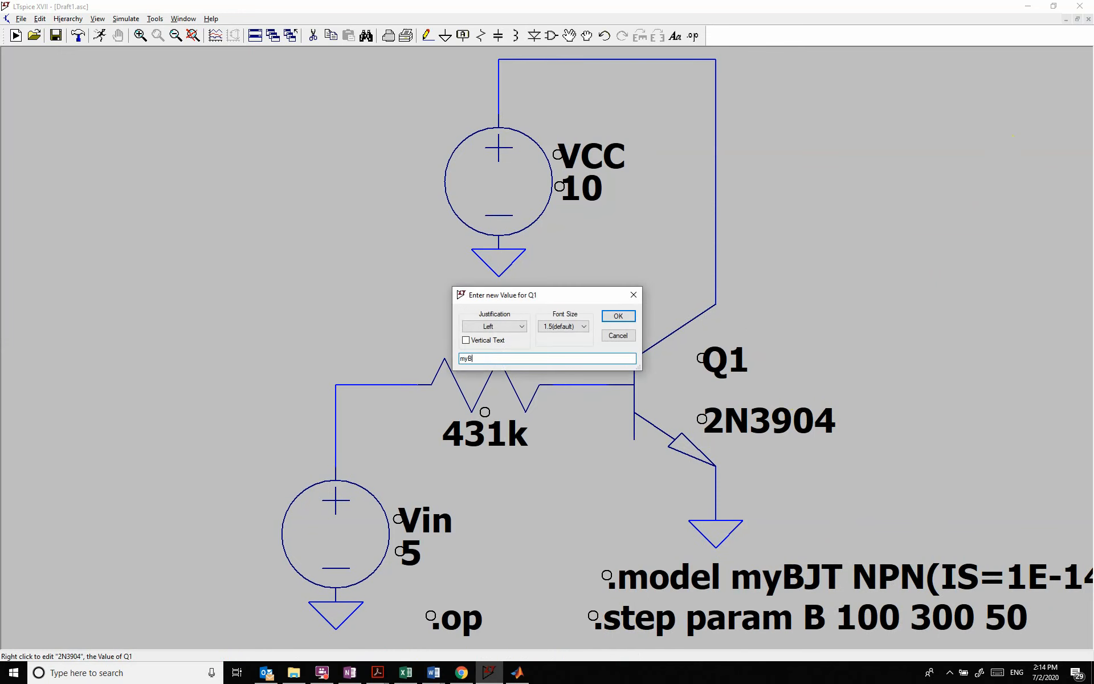
click(616, 316)
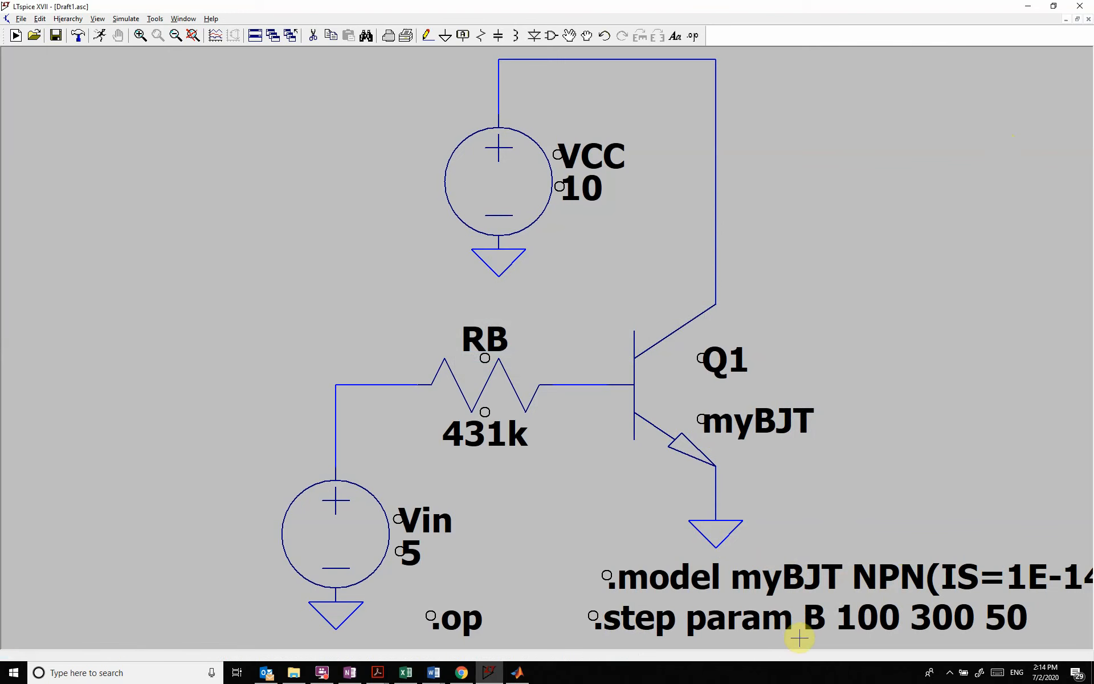
mouse_move(509, 665)
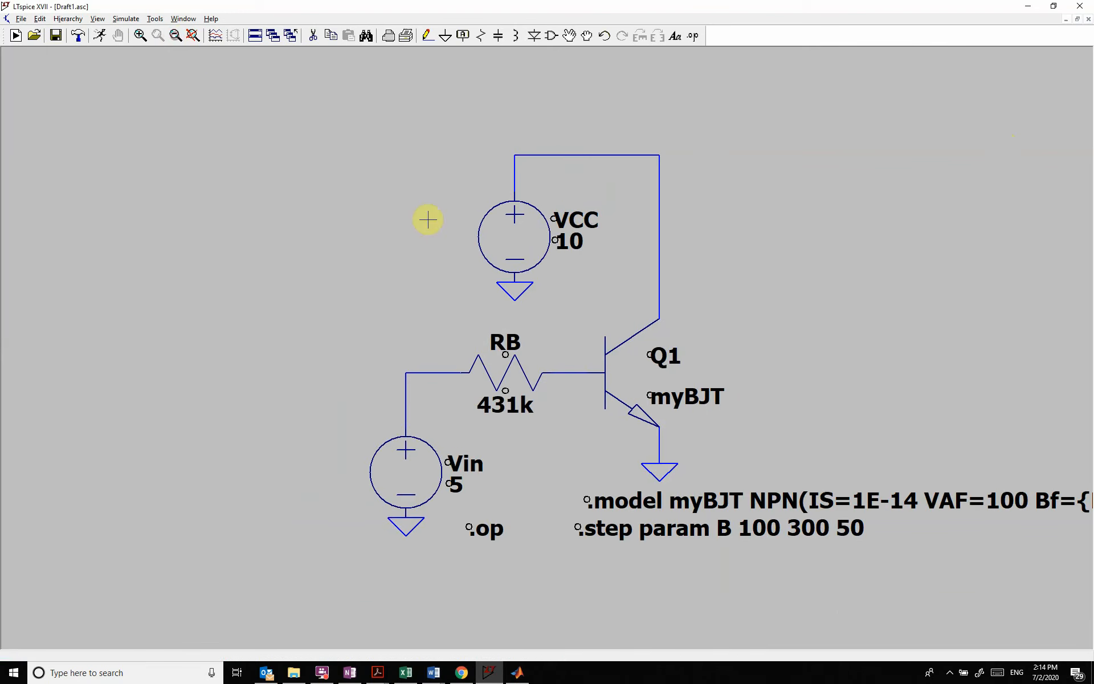
mouse_move(95, 20)
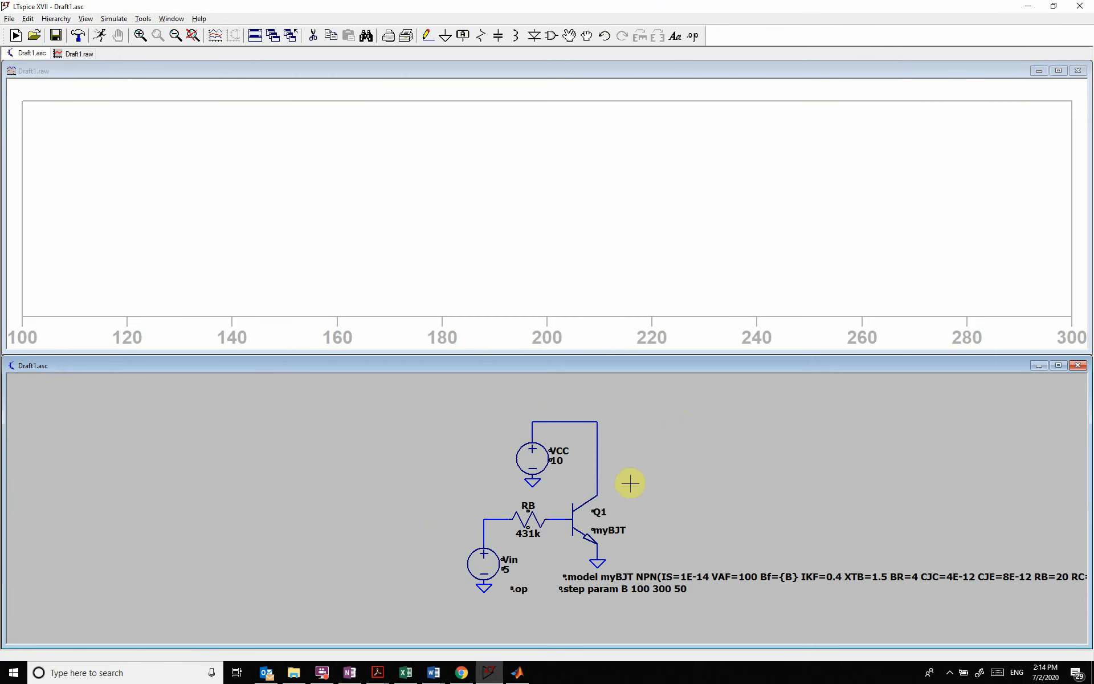
Step: Plot Q1's collector current Ic(Q1) against beta swept 100 to 300
click(592, 489)
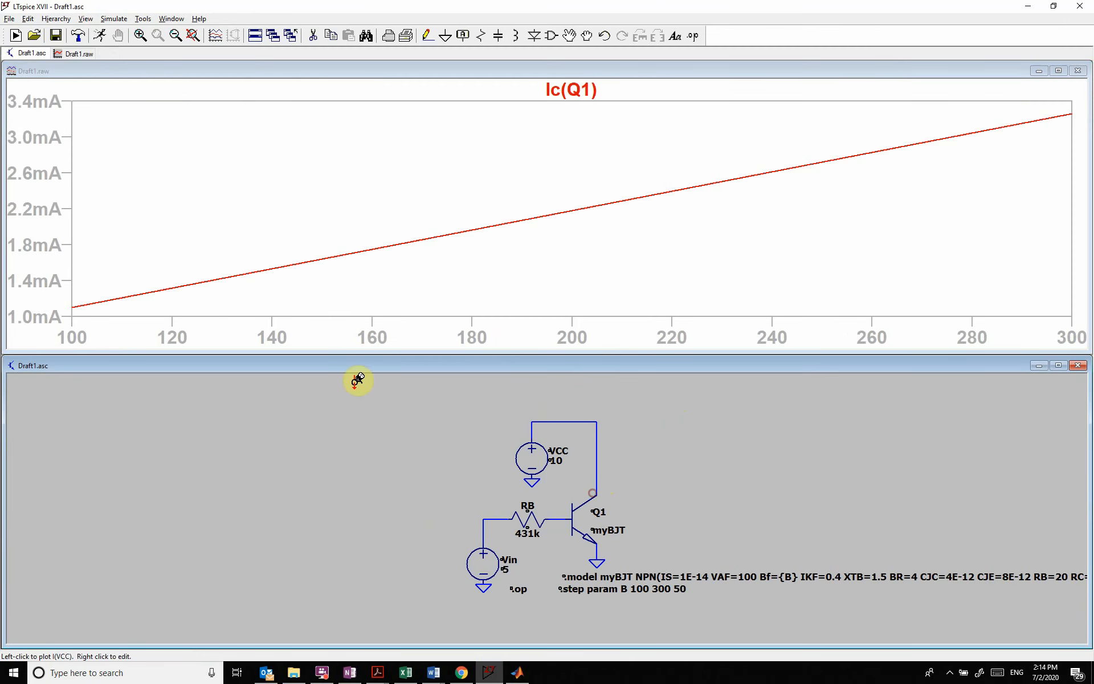
mouse_move(227, 287)
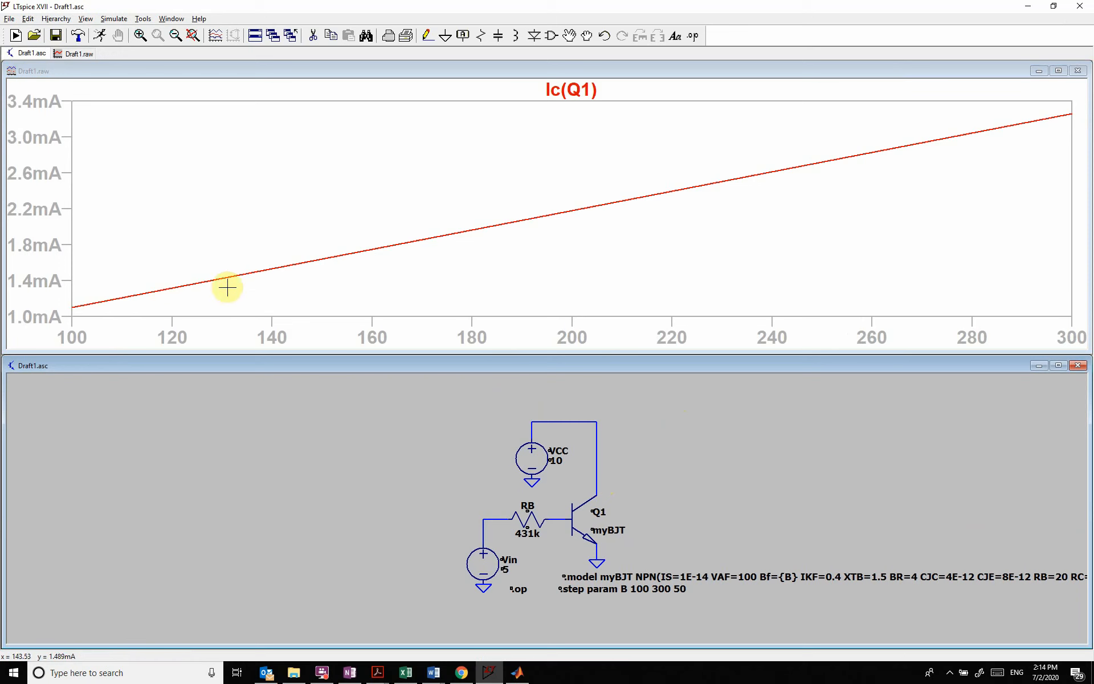
mouse_move(957, 81)
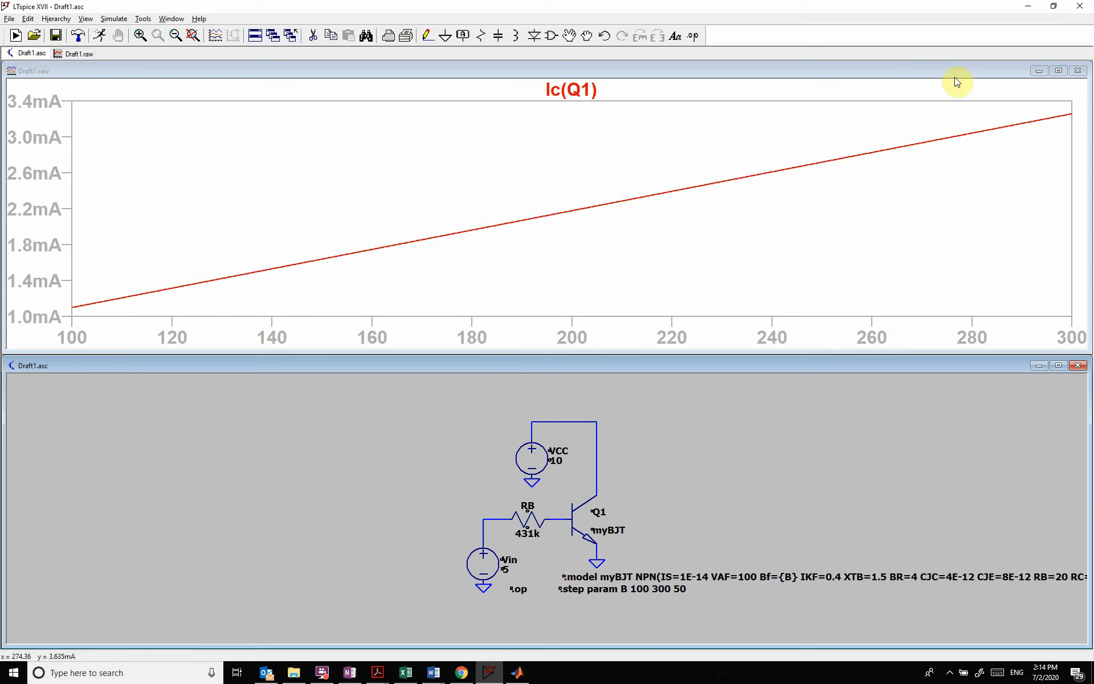
mouse_move(416, 345)
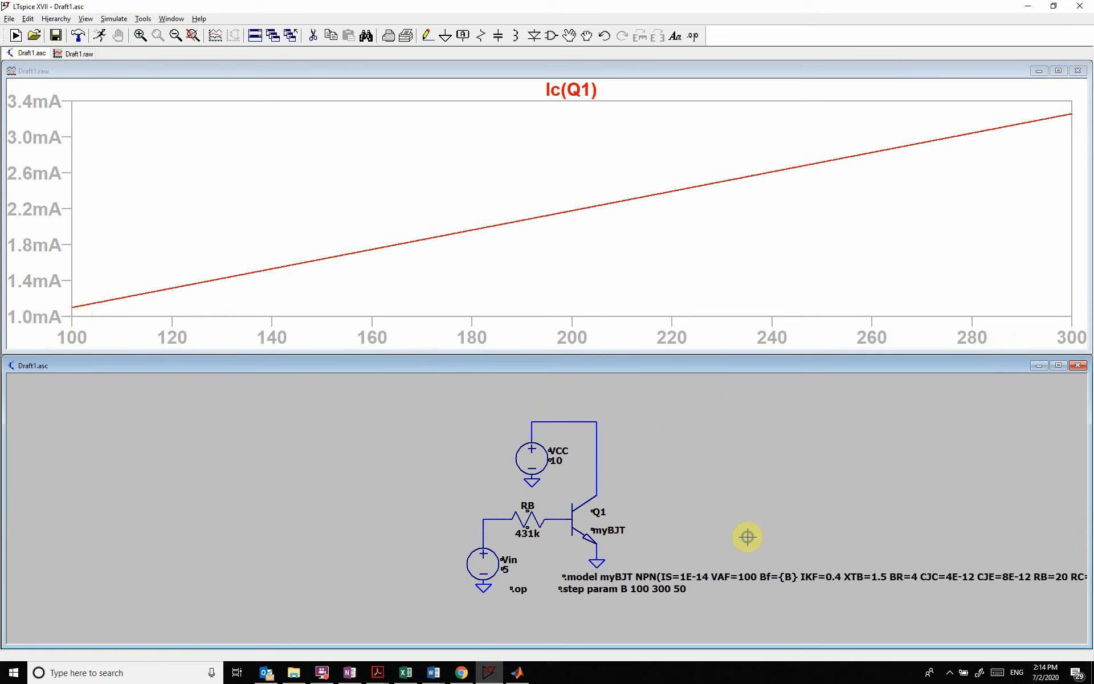
mouse_move(513, 352)
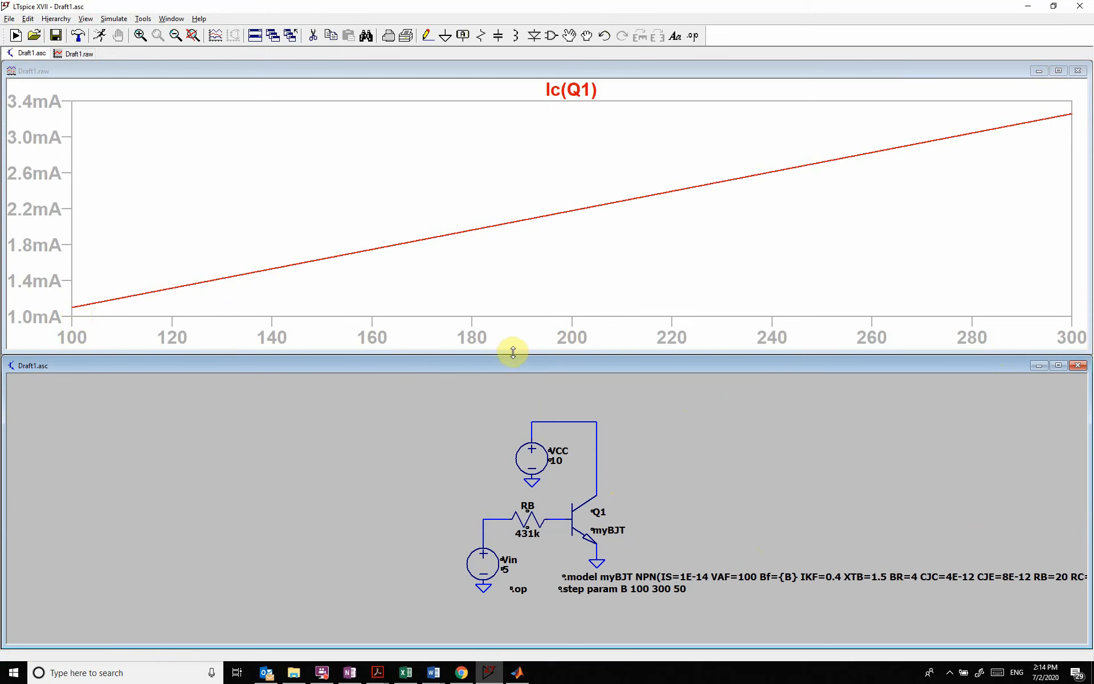
mouse_move(313, 36)
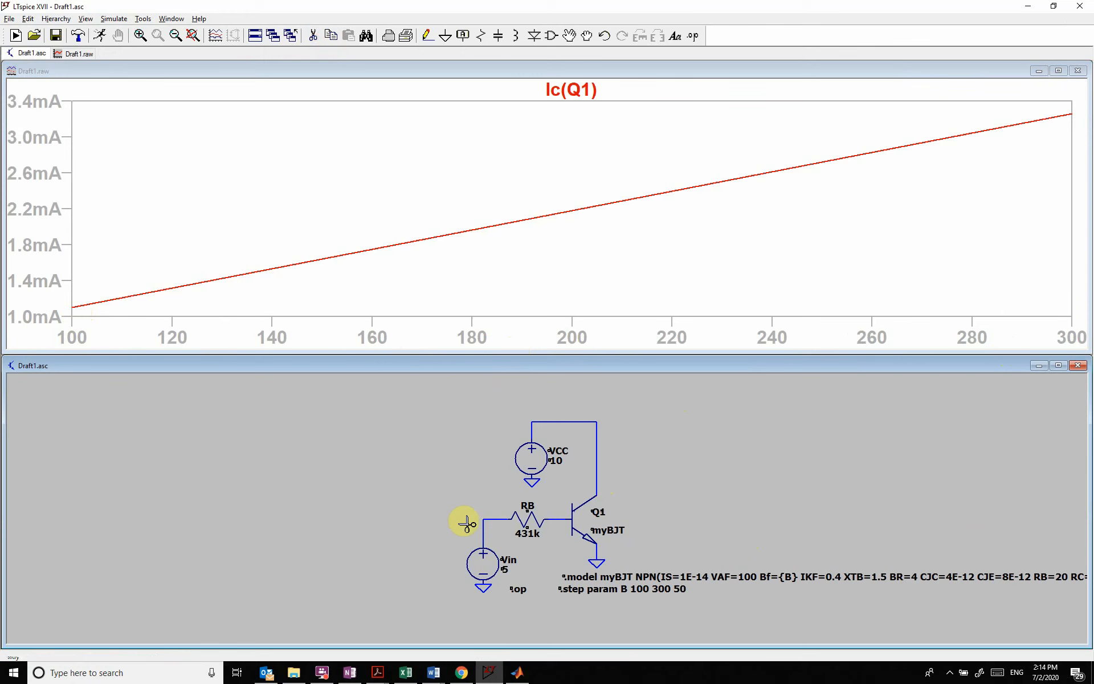
mouse_move(635, 577)
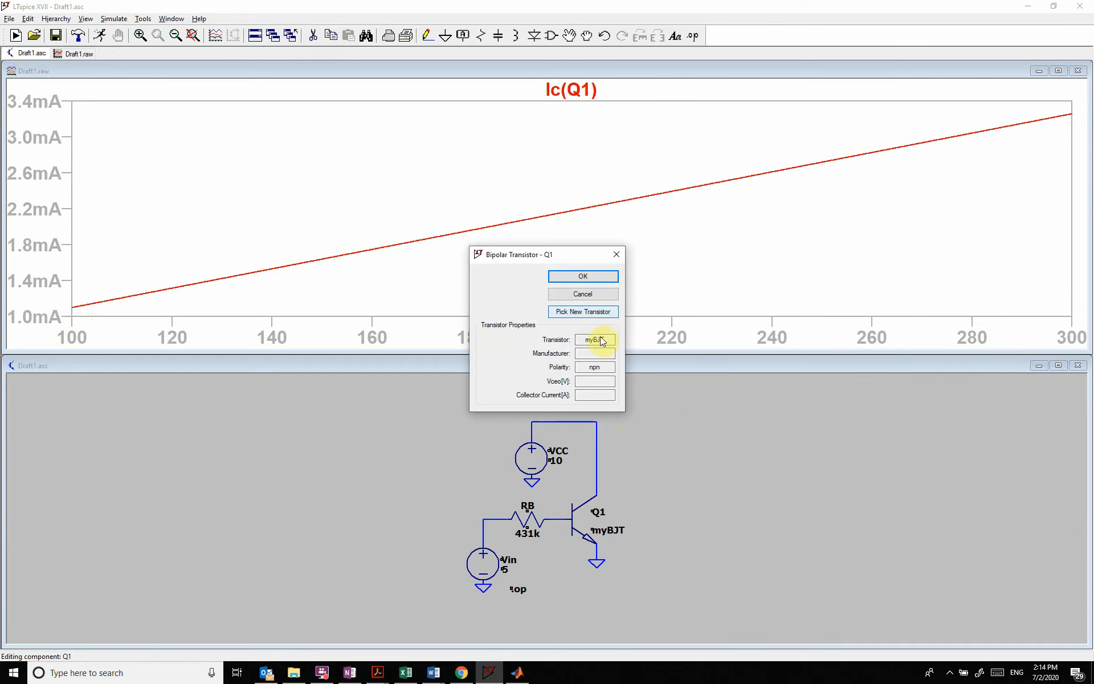
Step: Replace Q1's custom myBJT model with the stock 2N3904 transistor
click(583, 311)
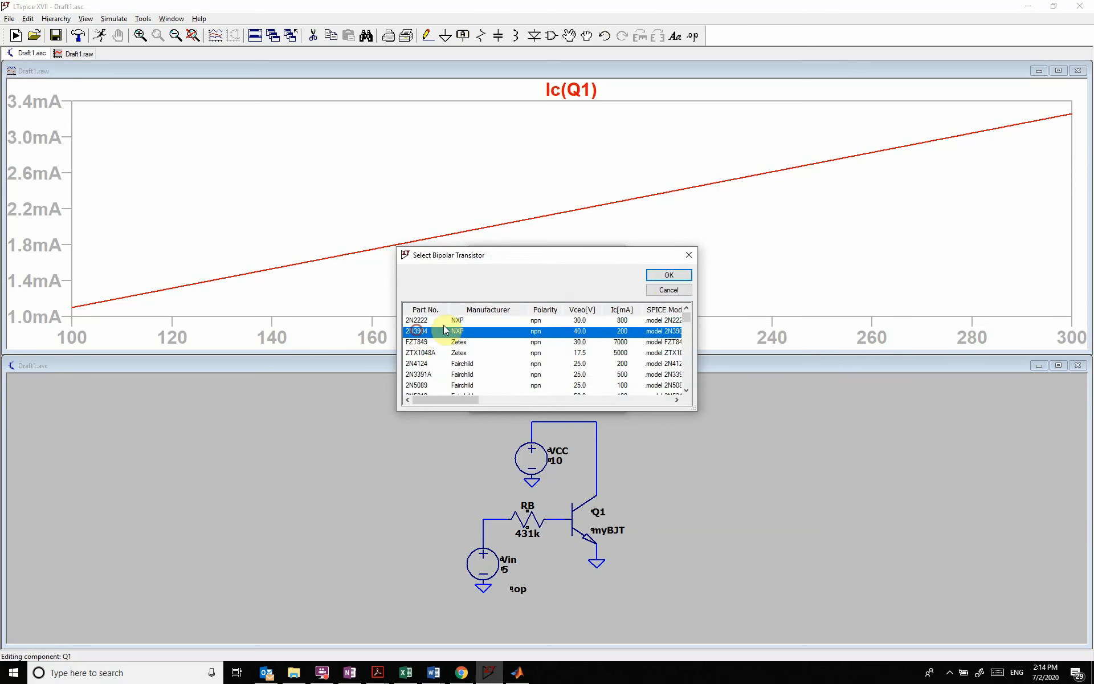
click(667, 274)
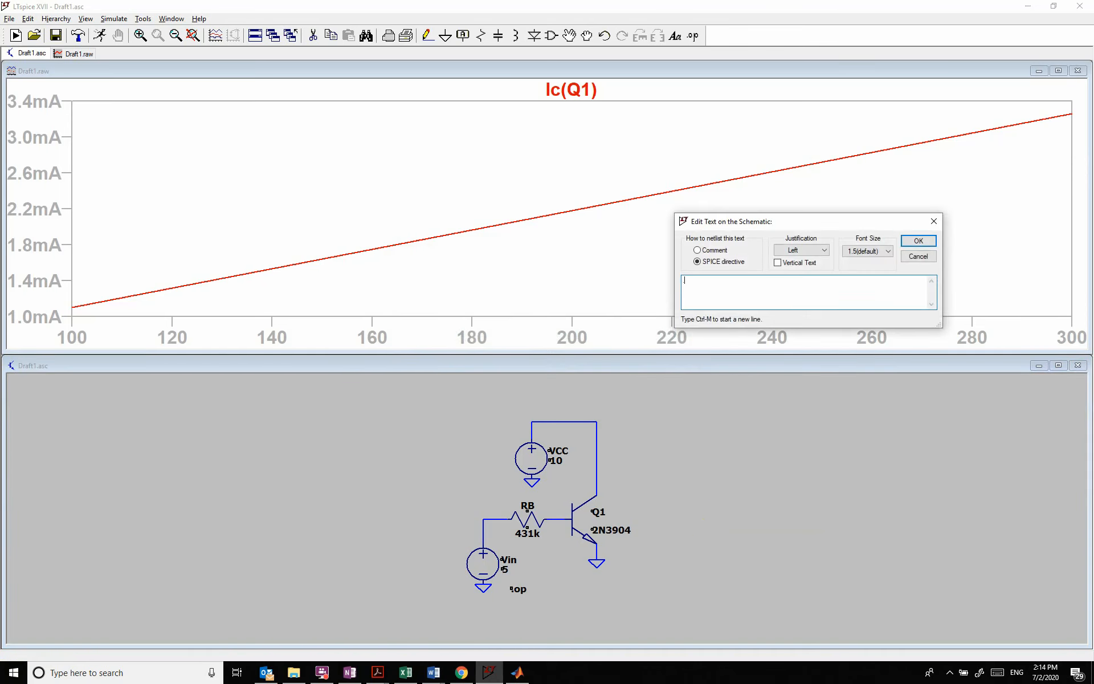
Step: Add the directive .step npn 2N3904 (Bf) 100 300 50 to the schematic
text(step np)
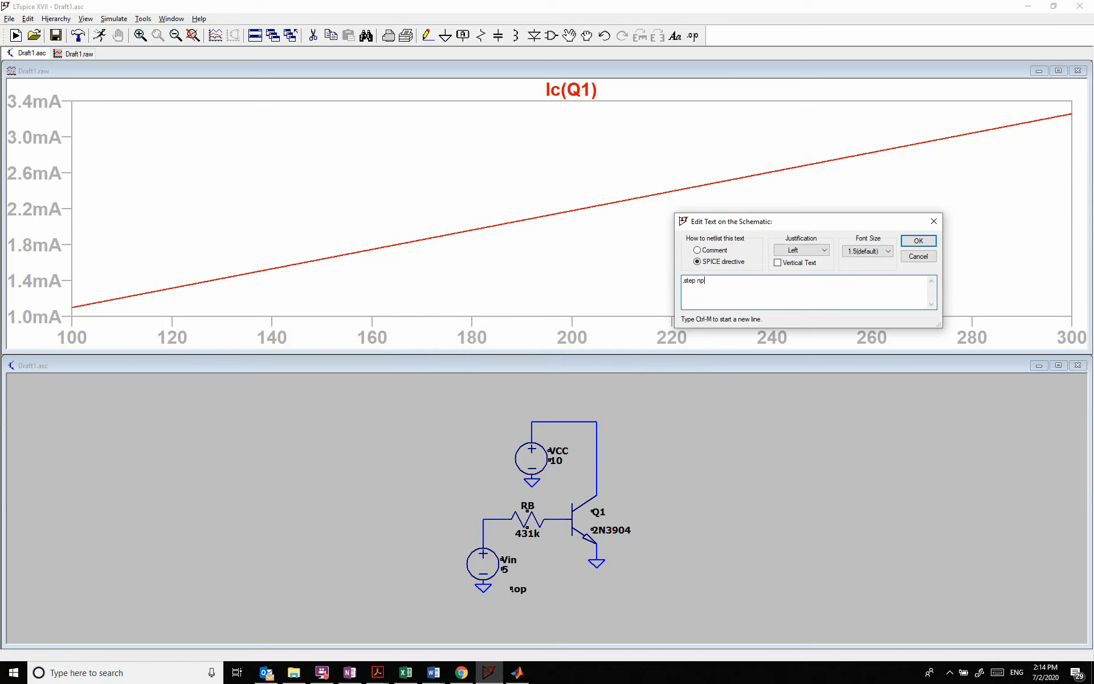
text(n 2N)
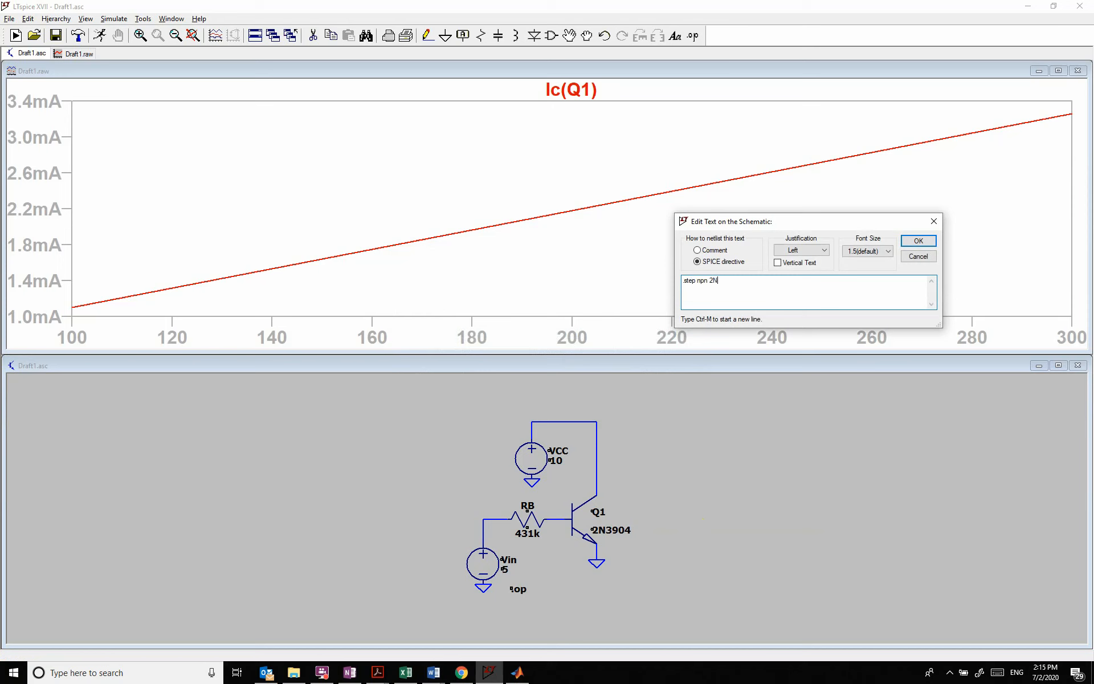
text(3904)
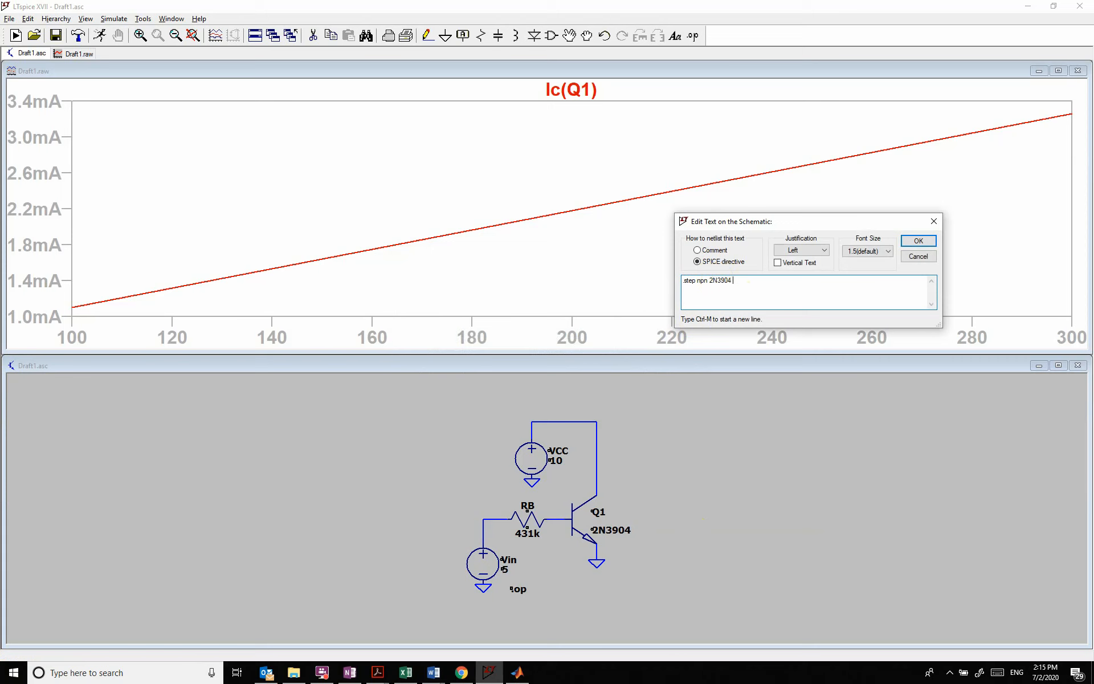
text((Bf)
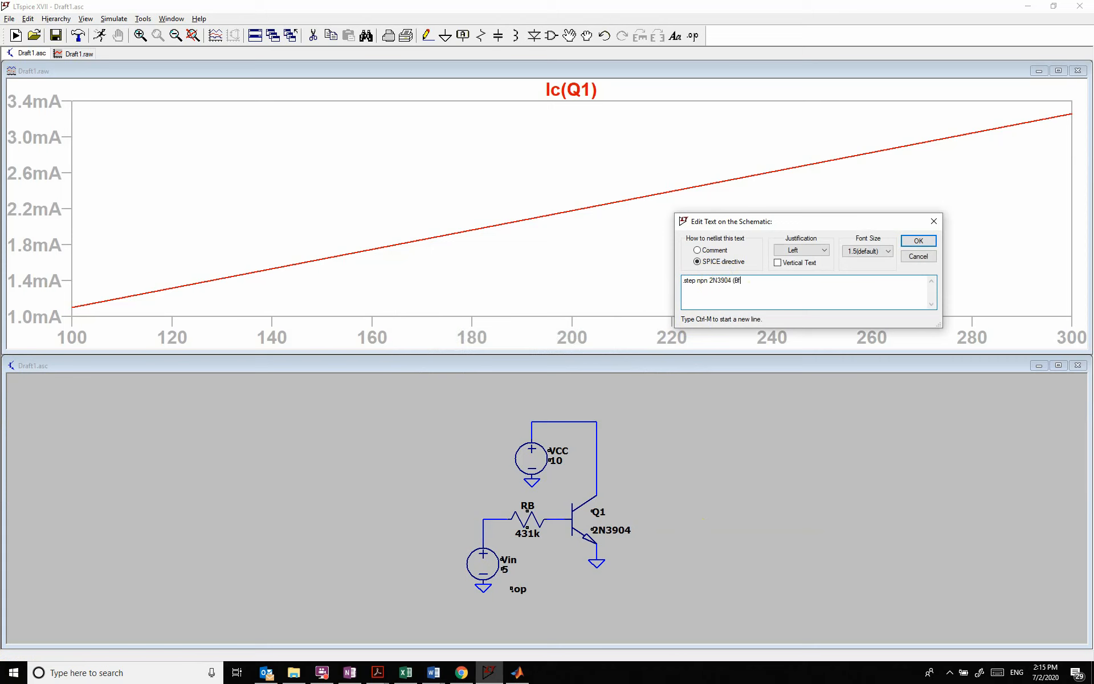
text() 1)
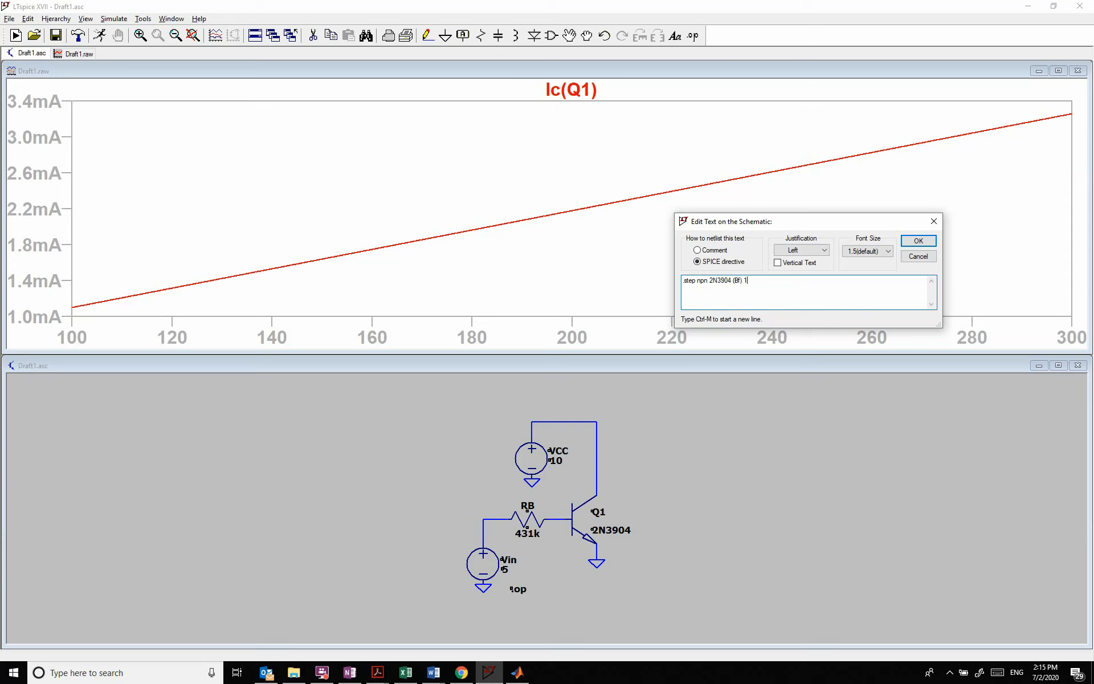
text(00 300)
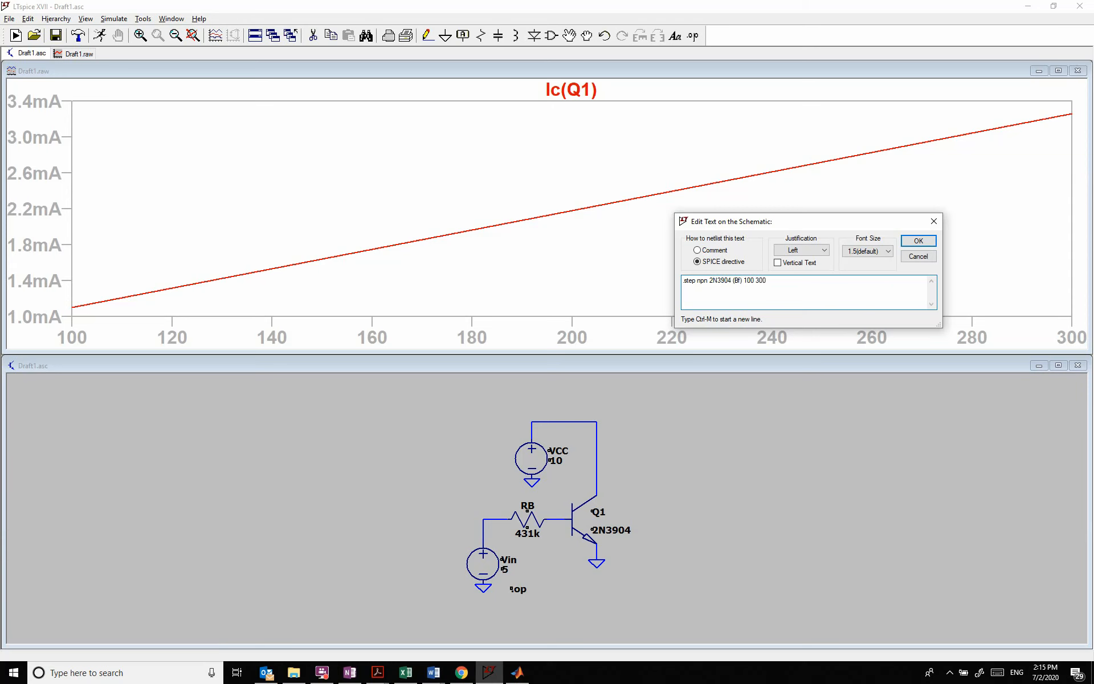
click(917, 240)
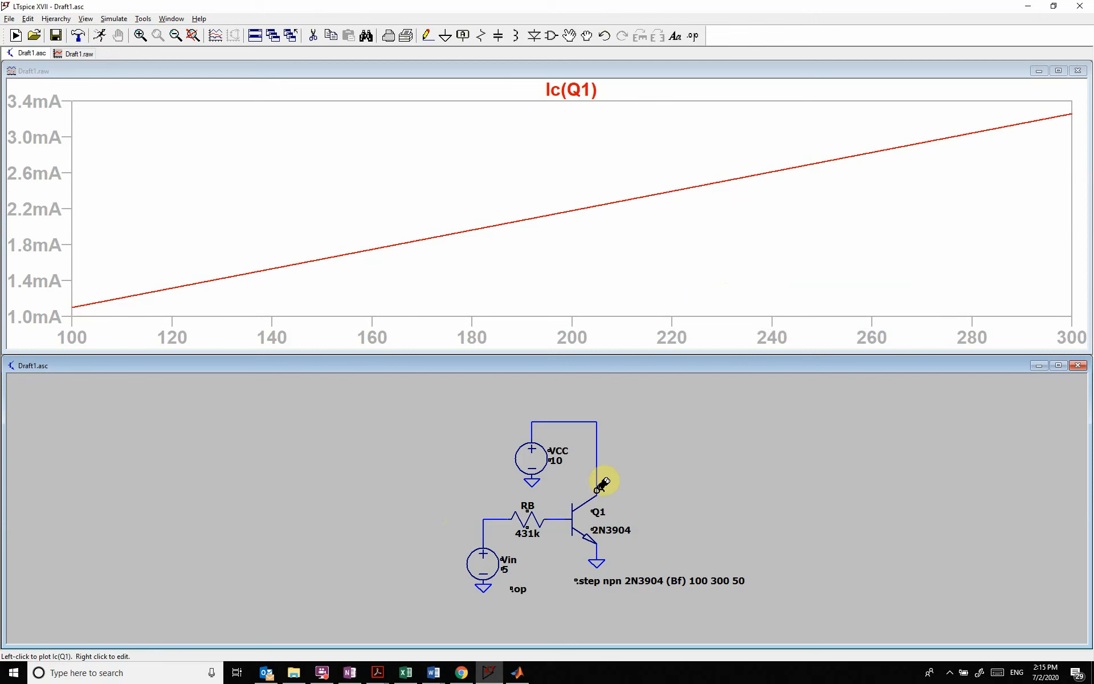
mouse_move(656, 594)
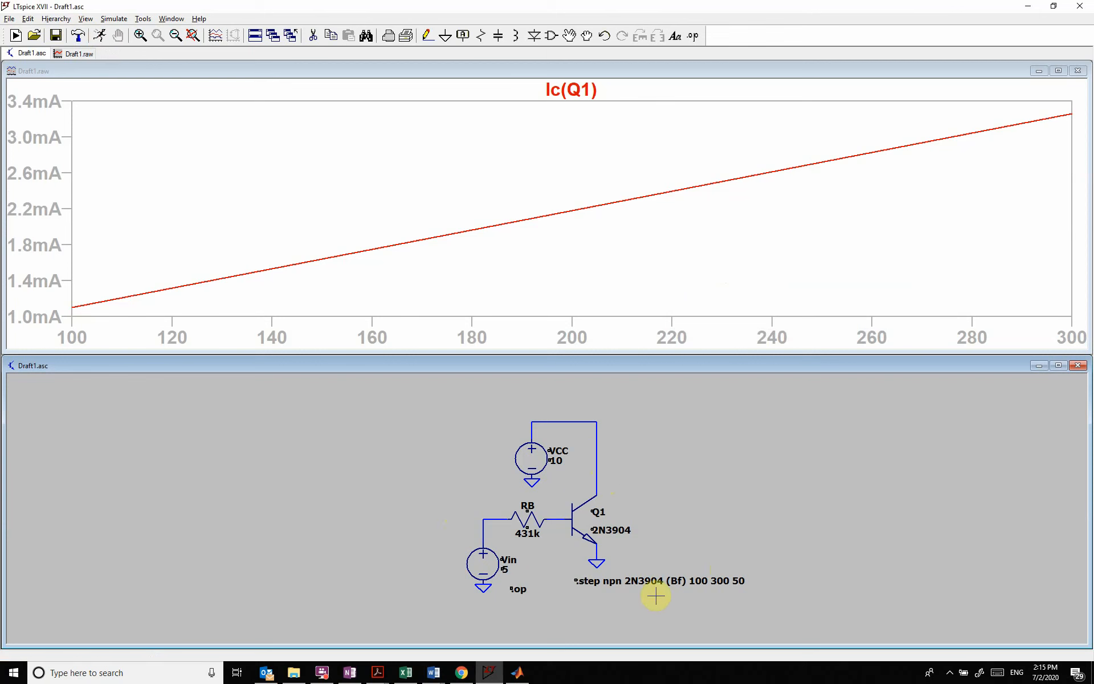
mouse_move(676, 580)
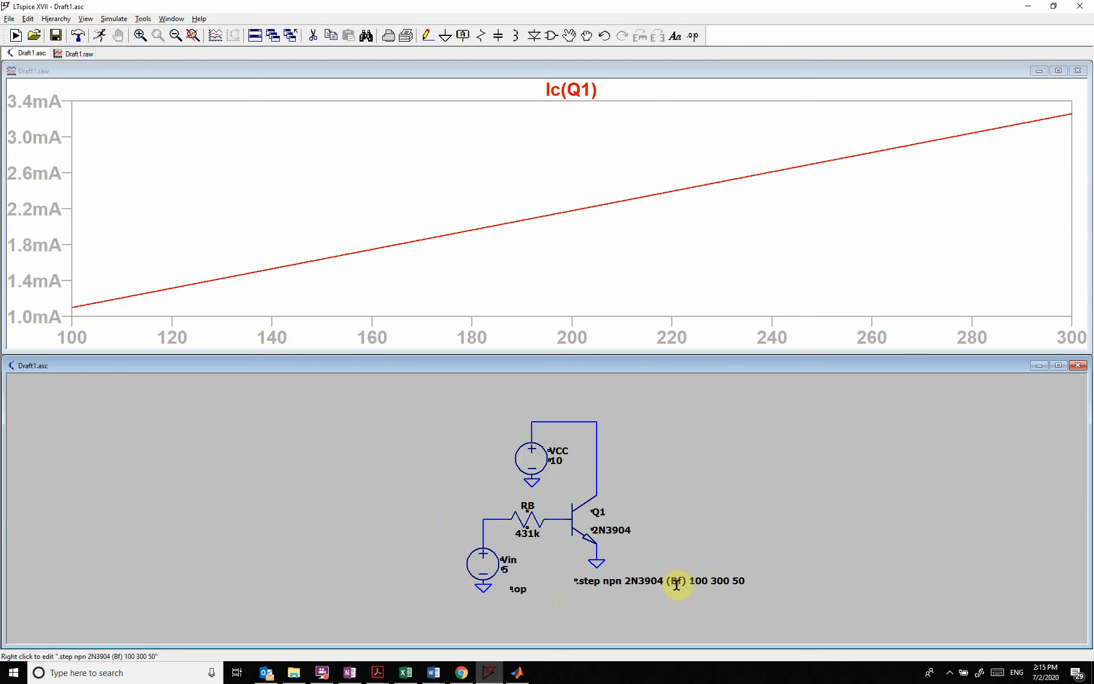
mouse_move(611, 582)
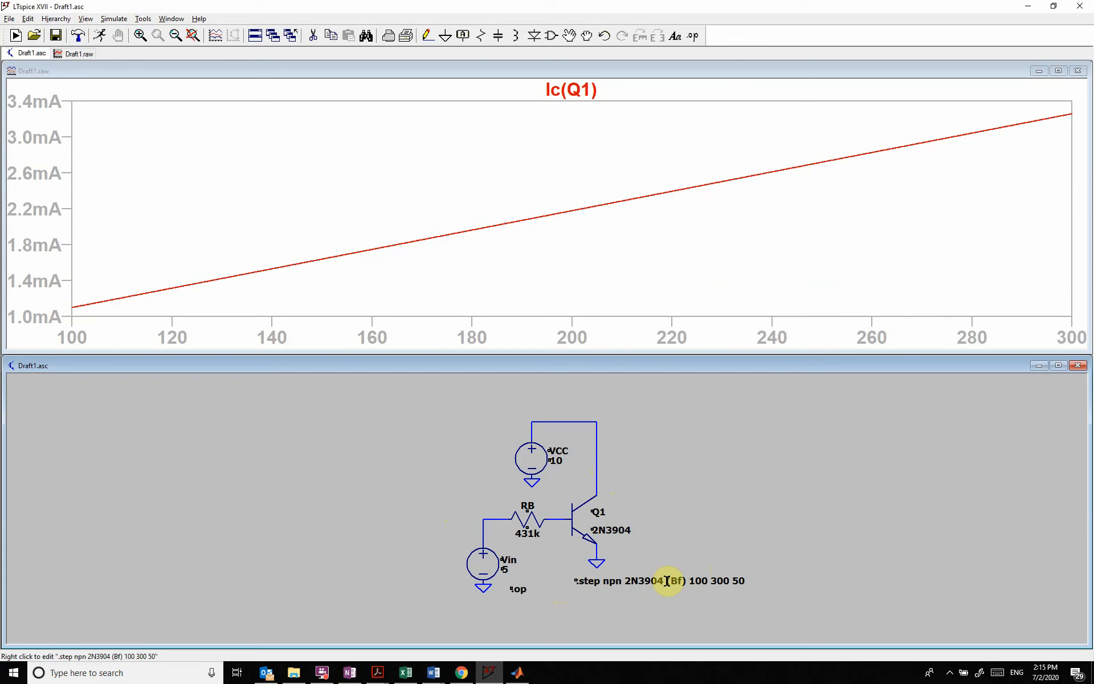
mouse_move(890, 421)
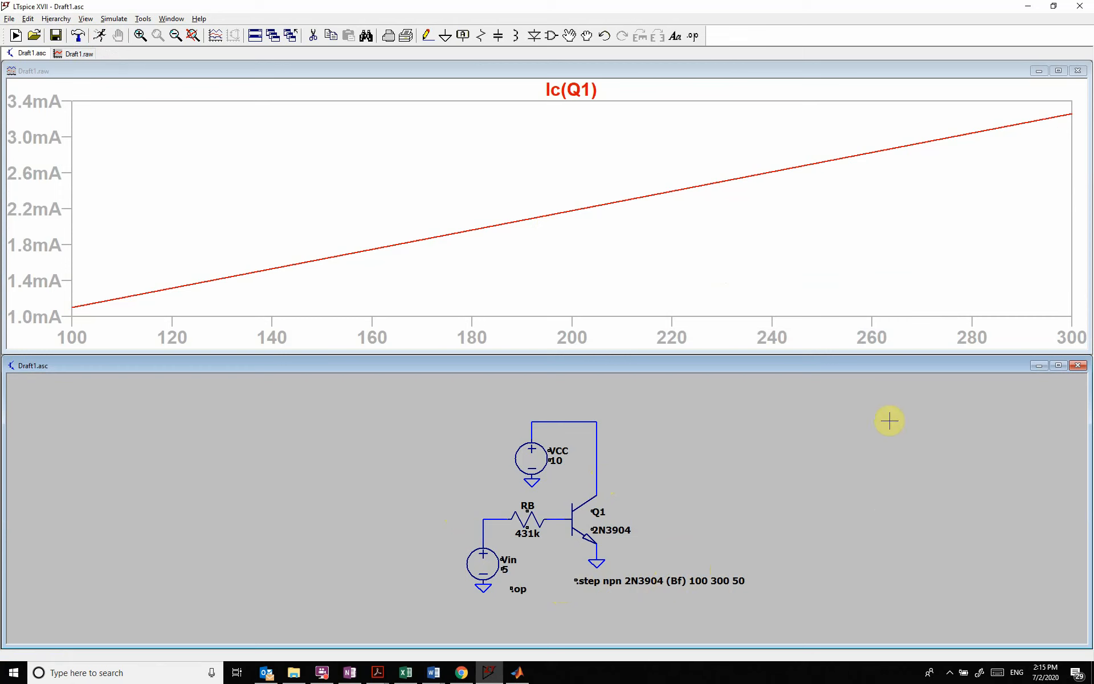
mouse_move(846, 648)
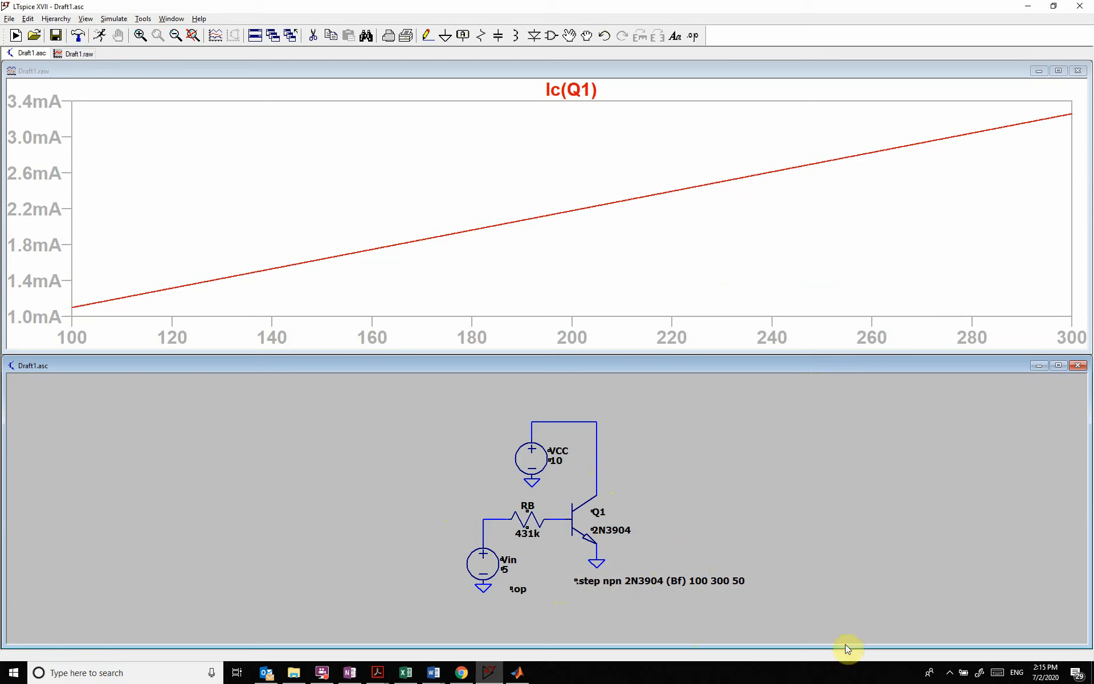
mouse_move(700, 527)
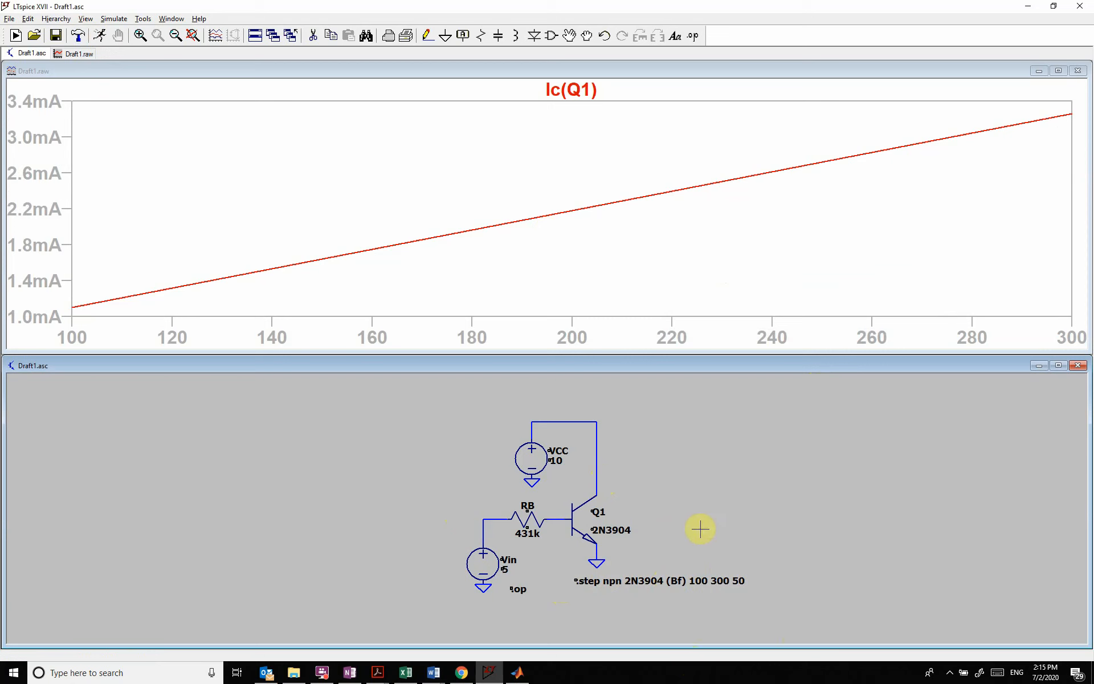
mouse_move(735, 598)
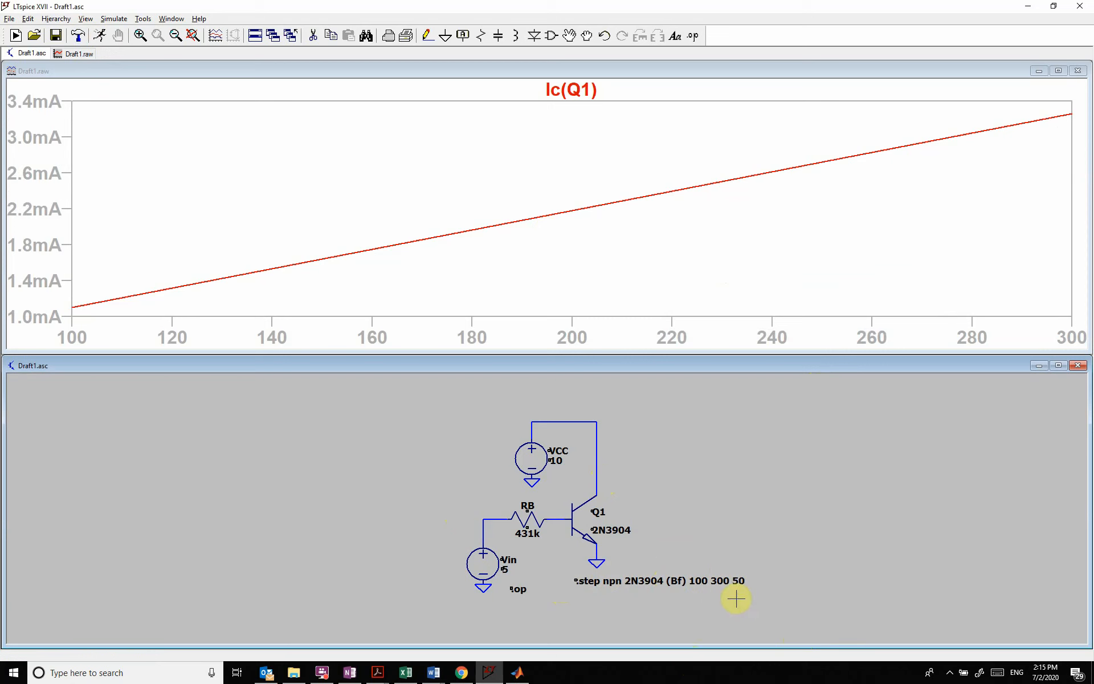